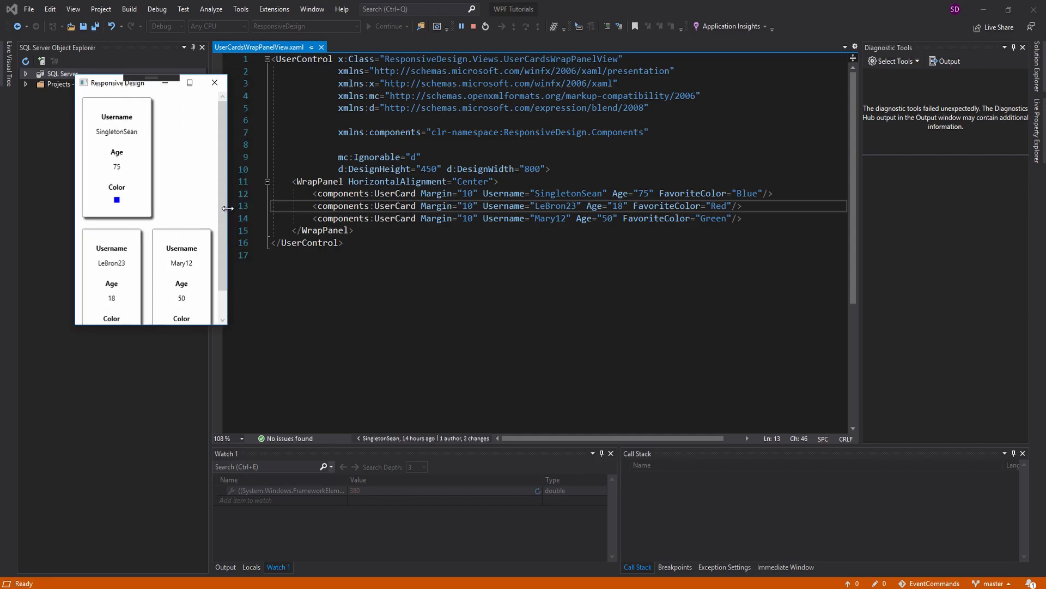
Narrow the running app window to watch the three cards rewrap into one column
{"action": "left_click_drag", "start_coordinate": [224, 208], "coordinate": [176, 208]}
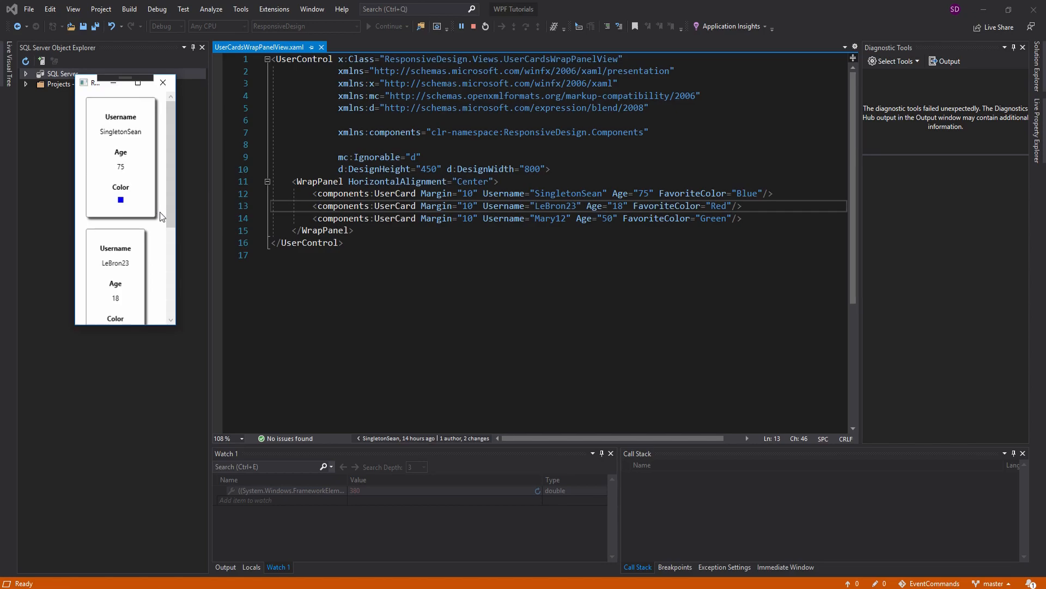
{"action": "mouse_move", "coordinate": [150, 236]}
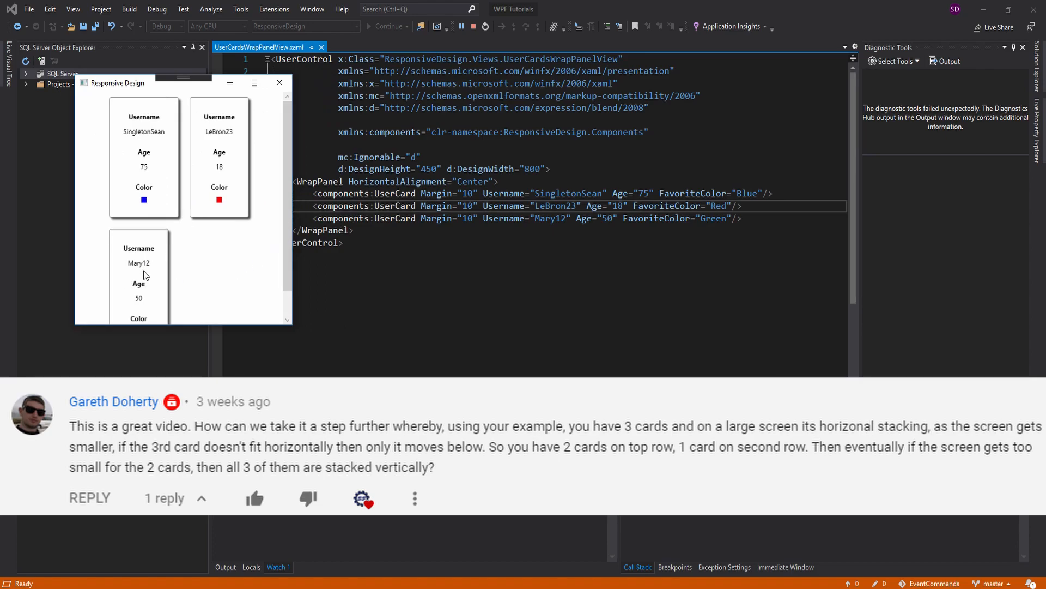
{"action": "mouse_move", "coordinate": [118, 268]}
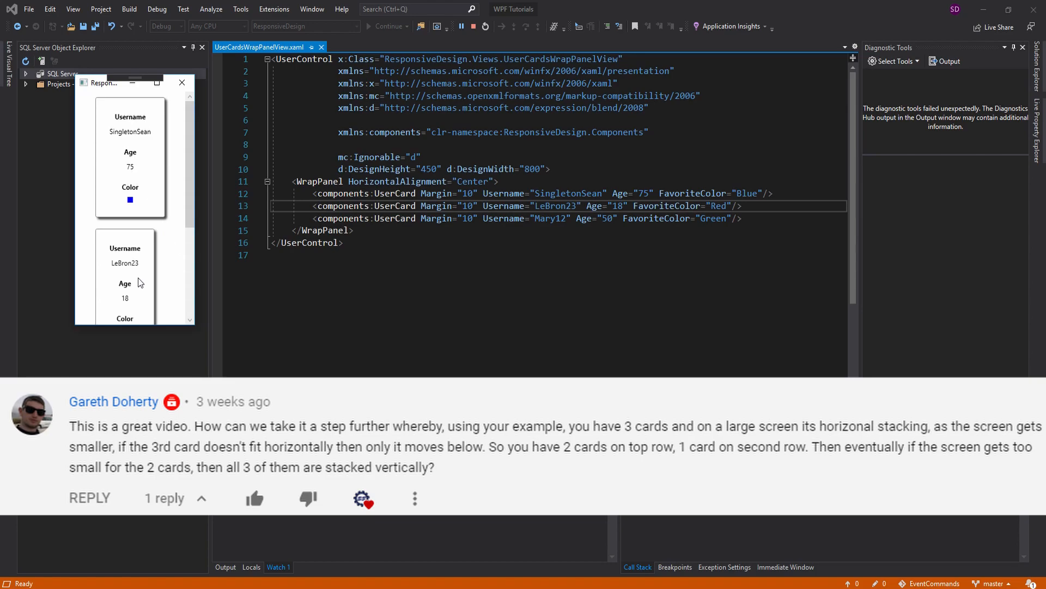
{"action": "mouse_move", "coordinate": [194, 240]}
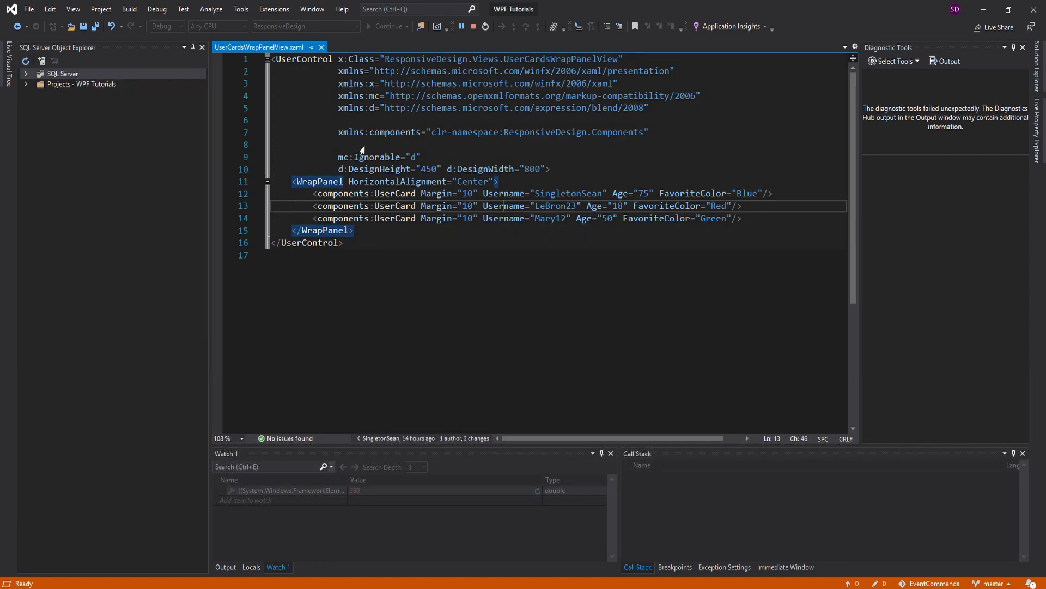
Add ItemWidth="300" to the WrapPanel and rerun the app to see the stacked cards
{"action": "type", "text": "ite"}
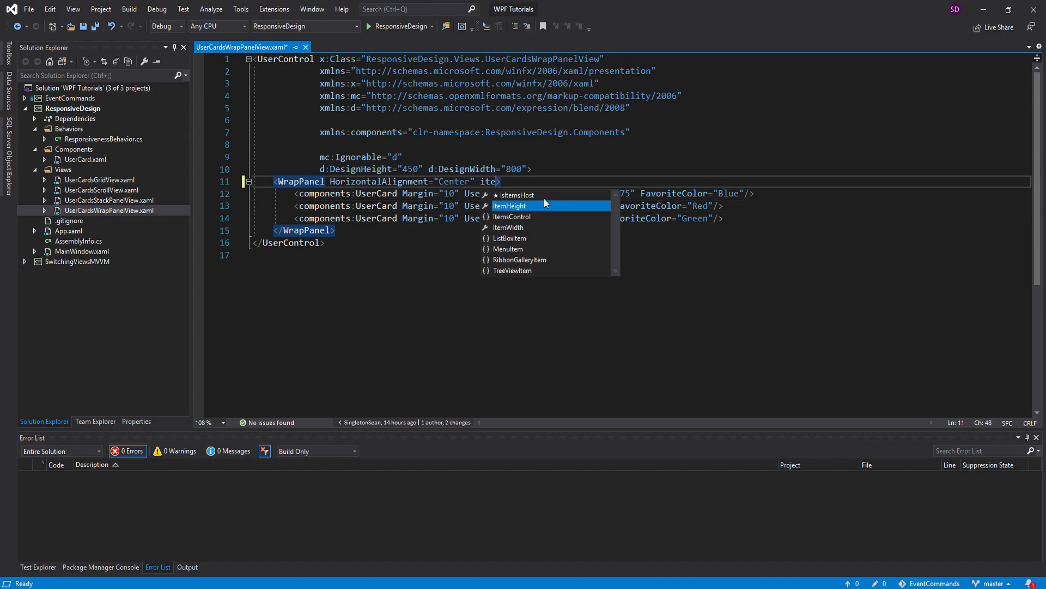
{"action": "key", "text": "Backspace"}
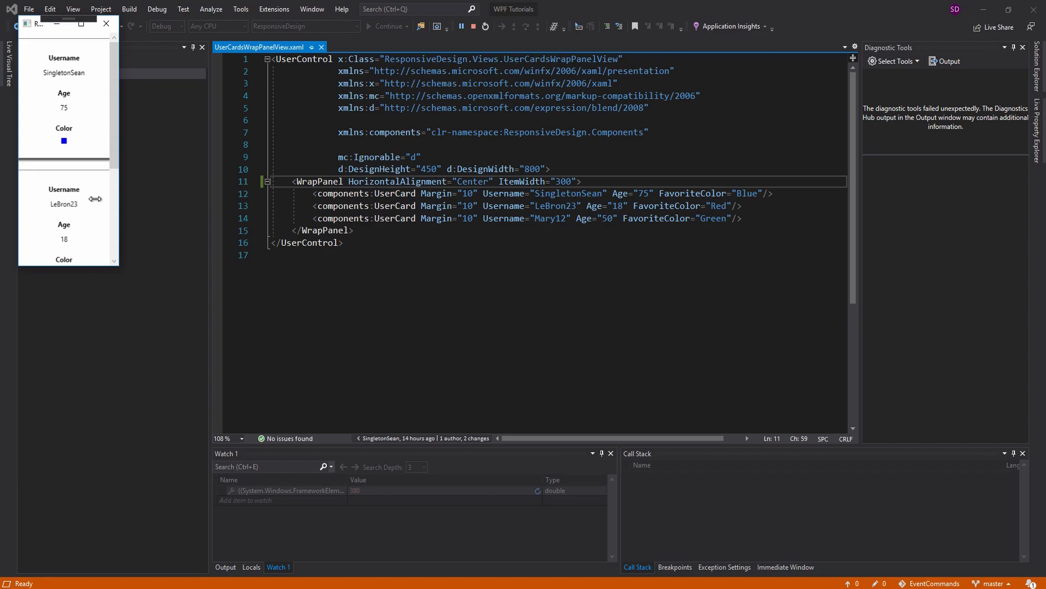
{"action": "mouse_move", "coordinate": [193, 189]}
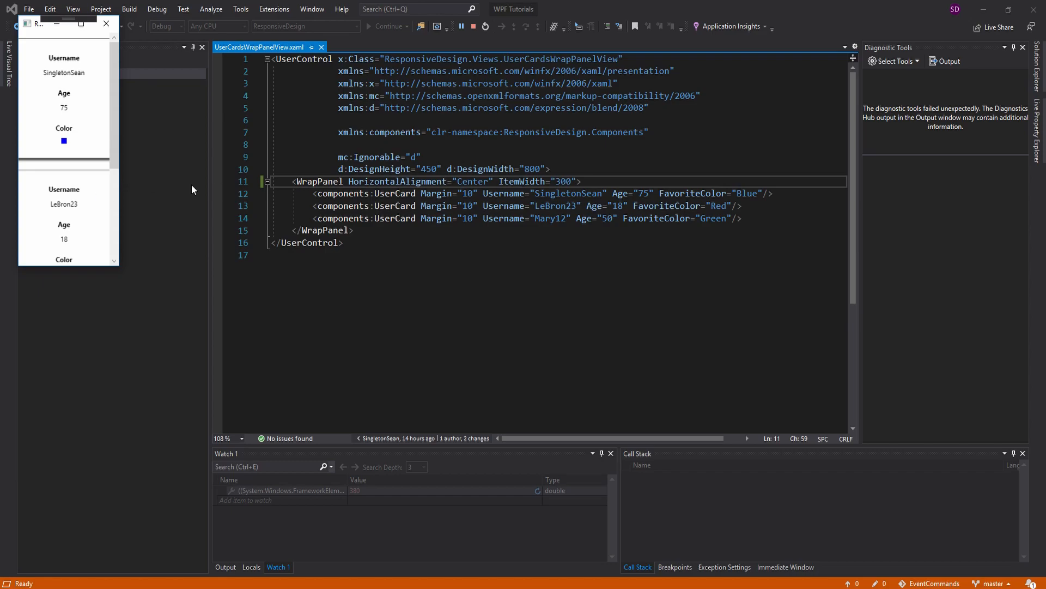
{"action": "mouse_move", "coordinate": [85, 158]}
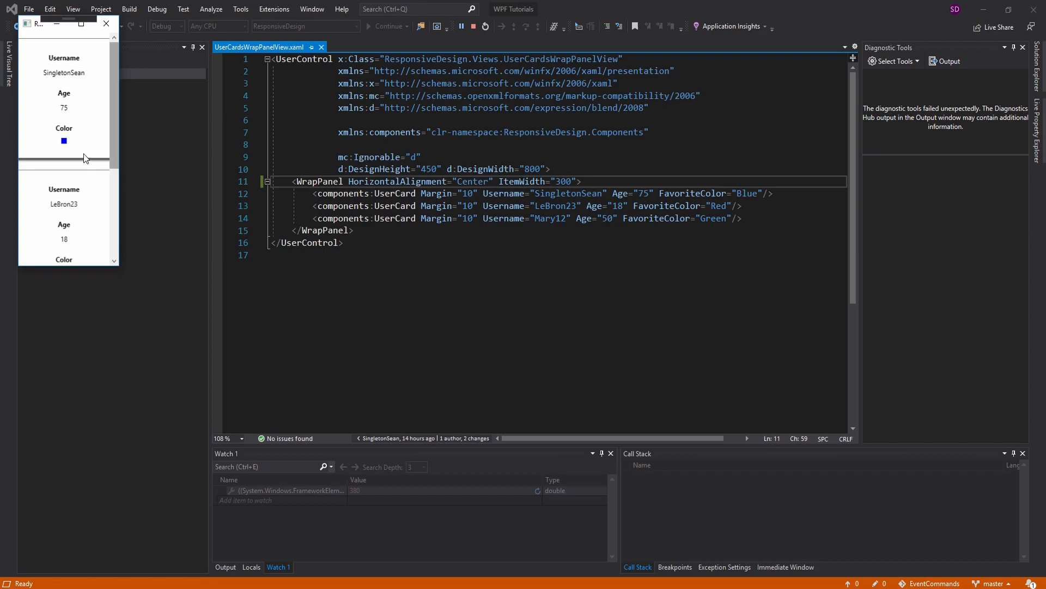
{"action": "mouse_move", "coordinate": [119, 143]}
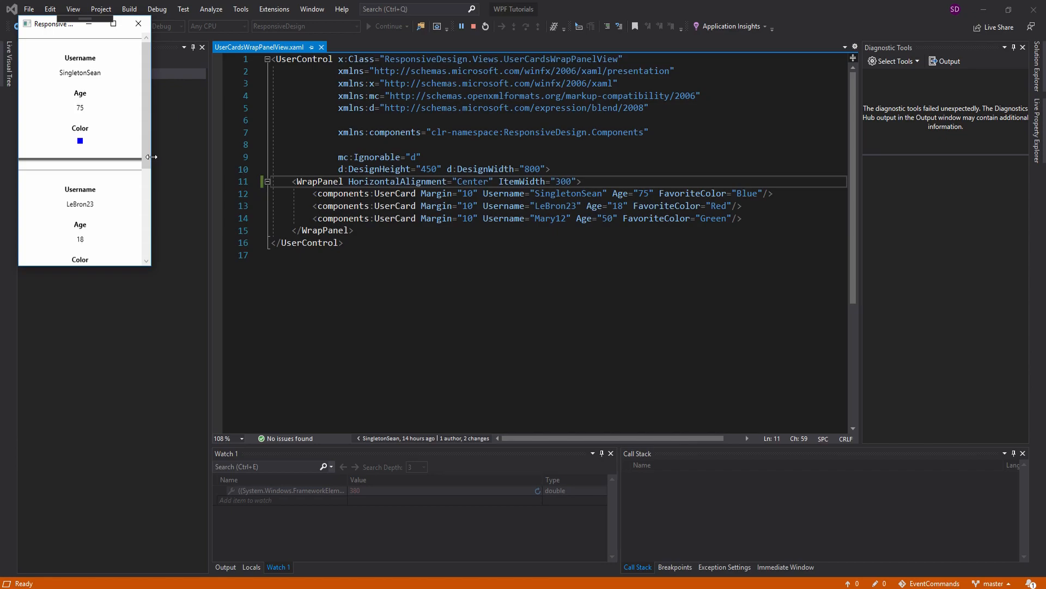
{"action": "mouse_move", "coordinate": [529, 164]}
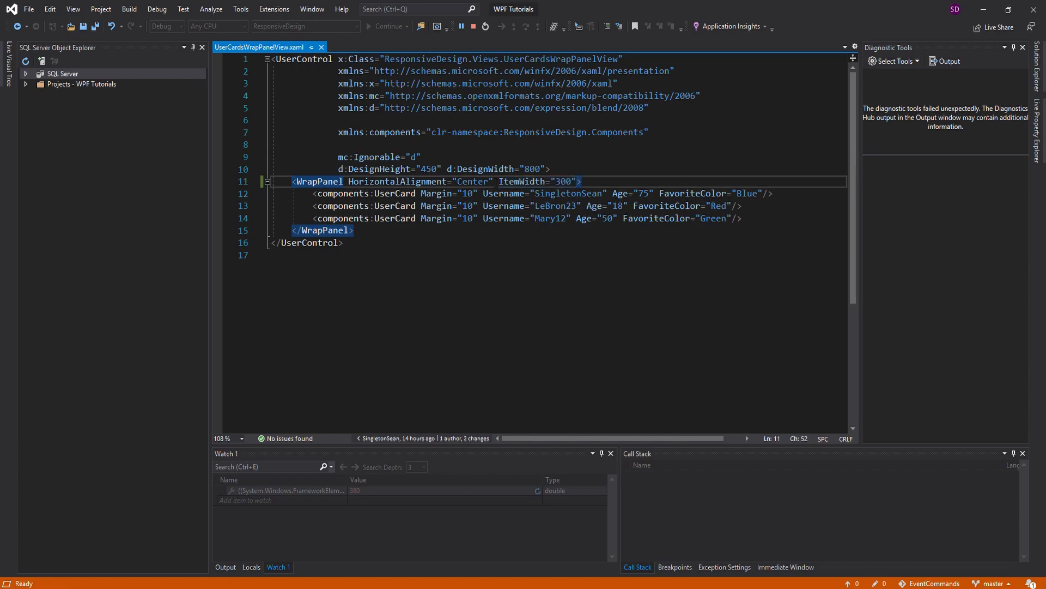
{"action": "left_click", "coordinate": [579, 181]}
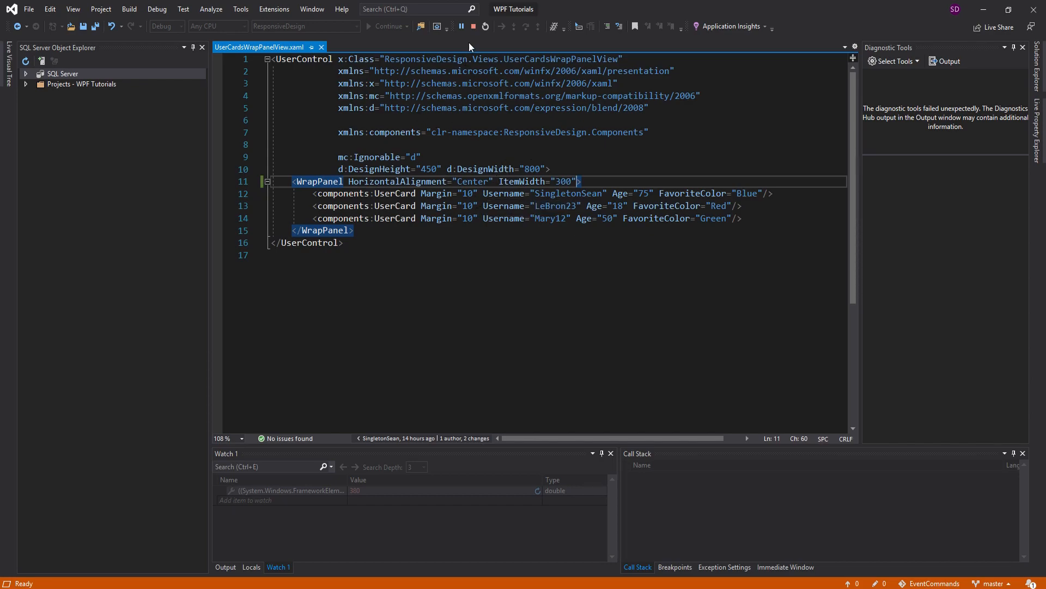
Stop debugging and add a new Controls folder to the ResponsiveDesign project
{"action": "left_click", "coordinate": [472, 27]}
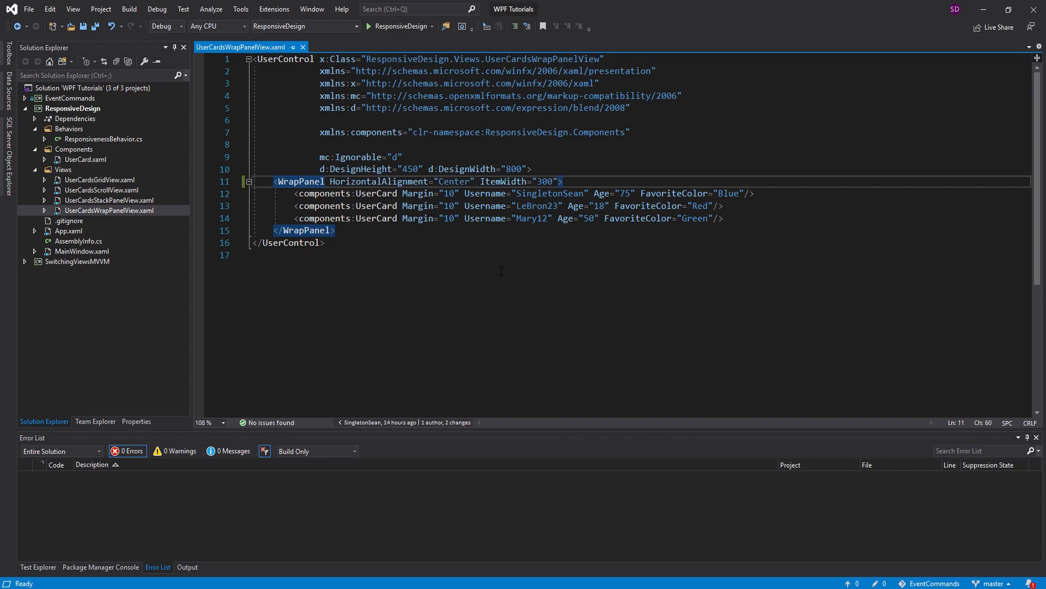
{"action": "left_click", "coordinate": [254, 255]}
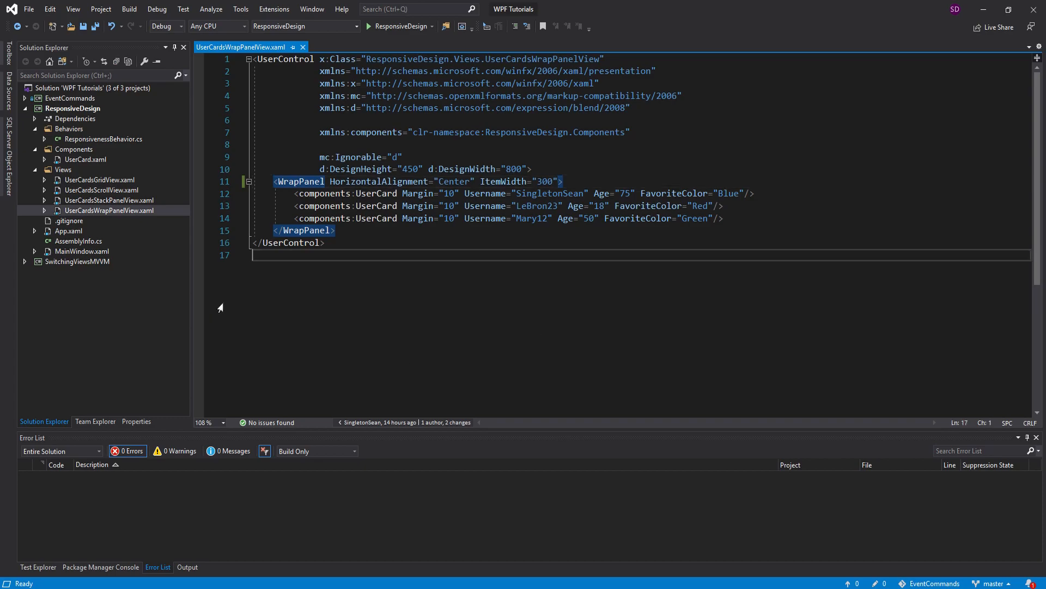
{"action": "right_click", "coordinate": [73, 107]}
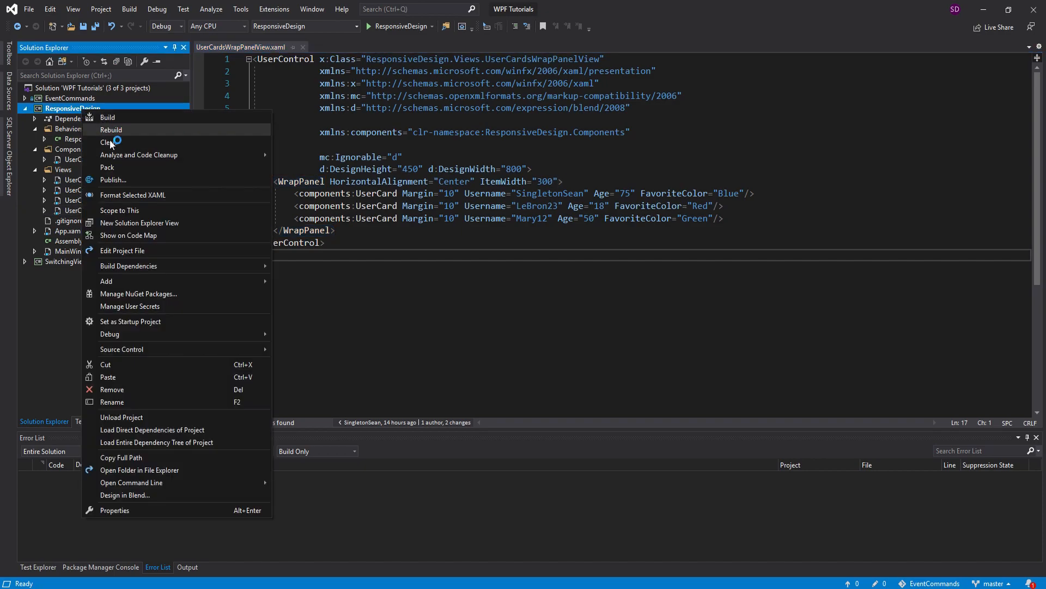
{"action": "left_click", "coordinate": [107, 142]}
{"action": "type", "text": "G"}
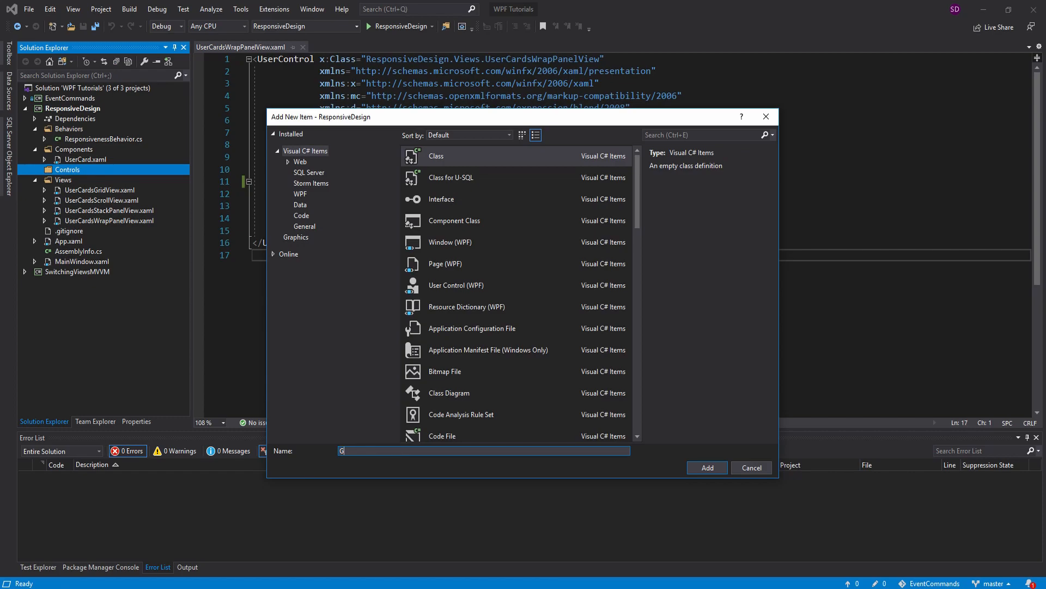
Create a new class file named GarethPanel inside the Controls folder
{"action": "type", "text": "arethPanel"}
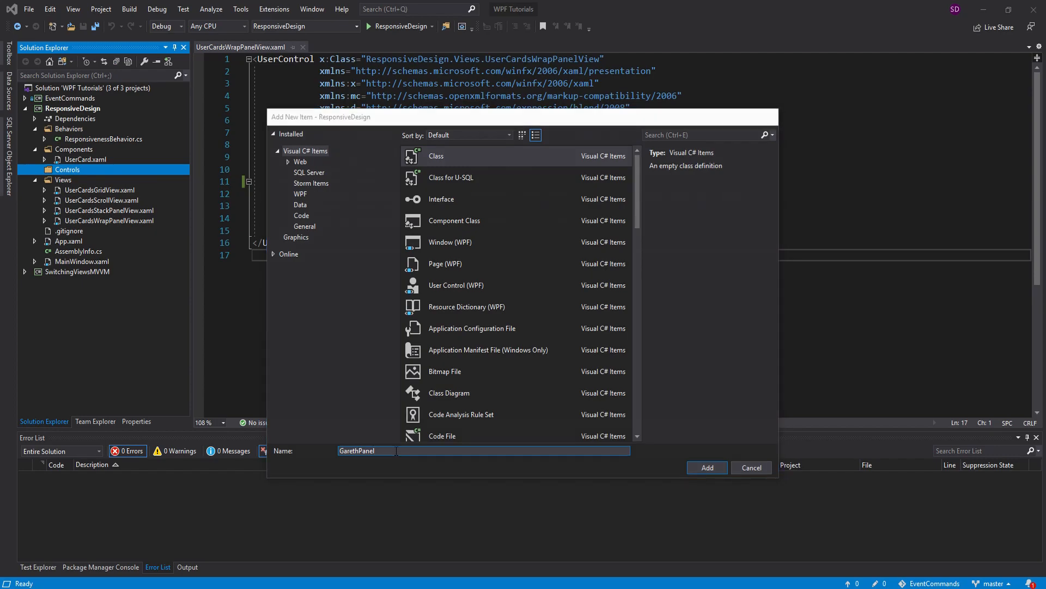
{"action": "left_click", "coordinate": [706, 468]}
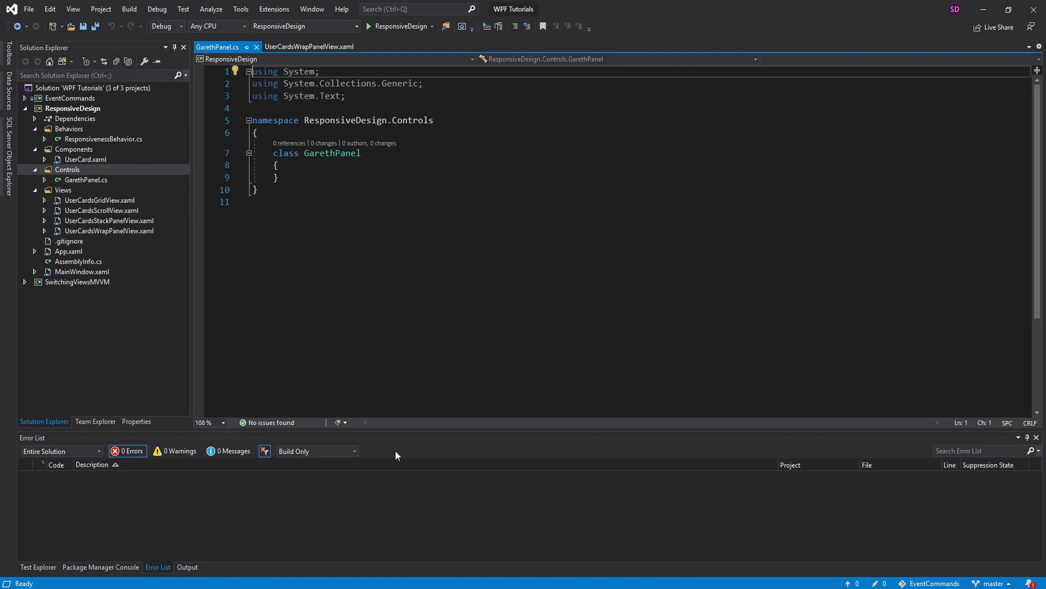
{"action": "mouse_move", "coordinate": [343, 275]}
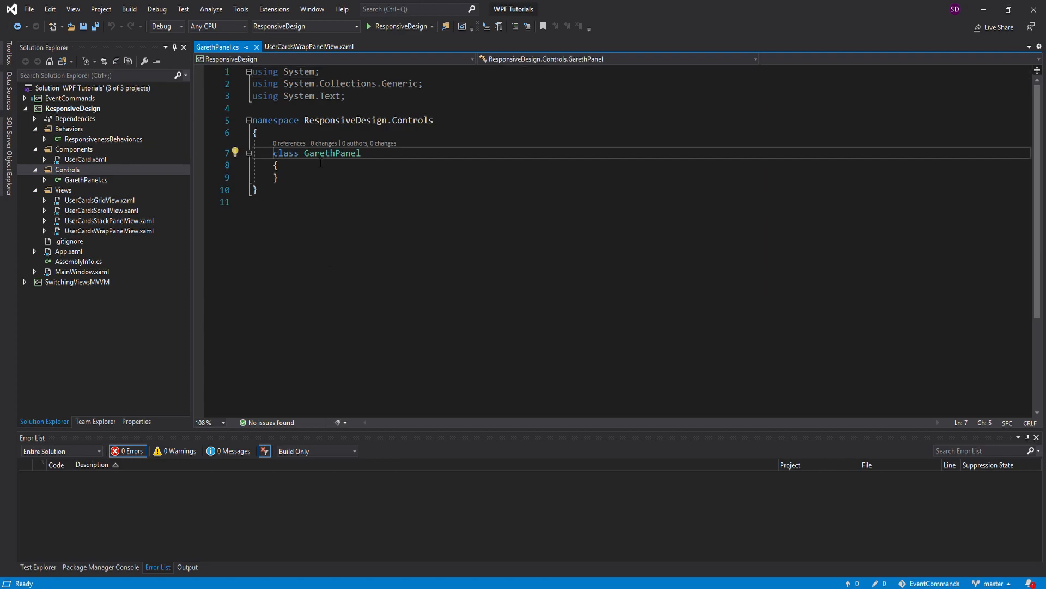
Make GarethPanel a public WrapPanel subclass with a RequestedItemWidth double dependency property via propdp, and save
{"action": "type", "text": "public"}
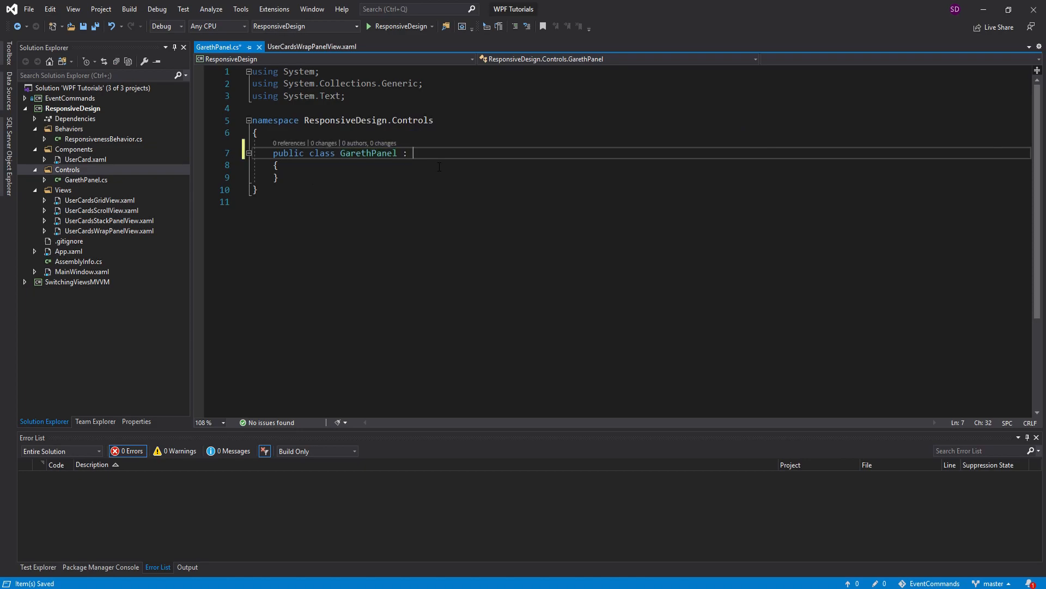
{"action": "type", "text": "WrapPanel"}
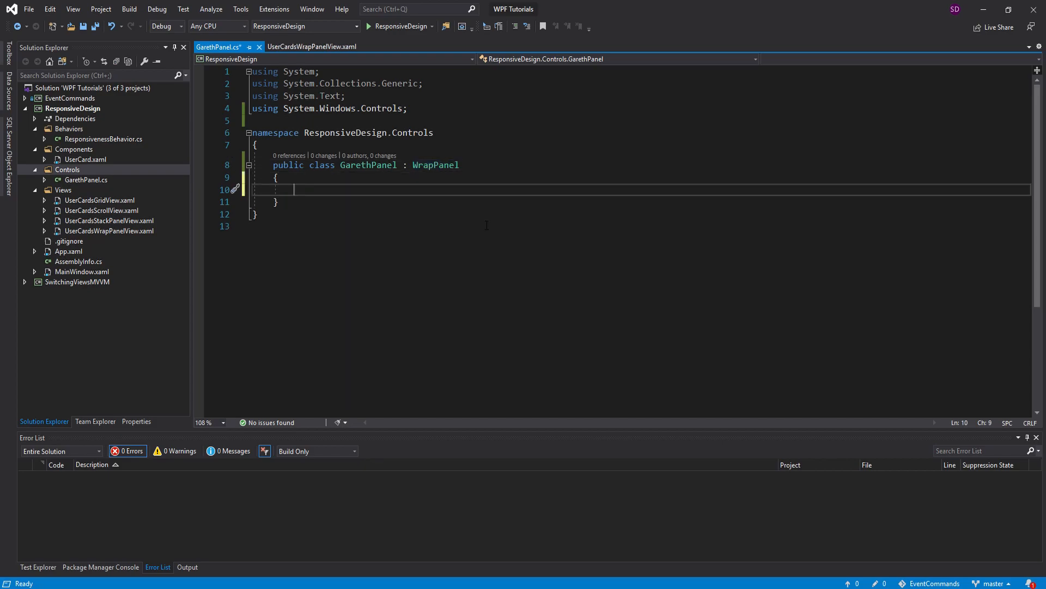
{"action": "type", "text": "pro"}
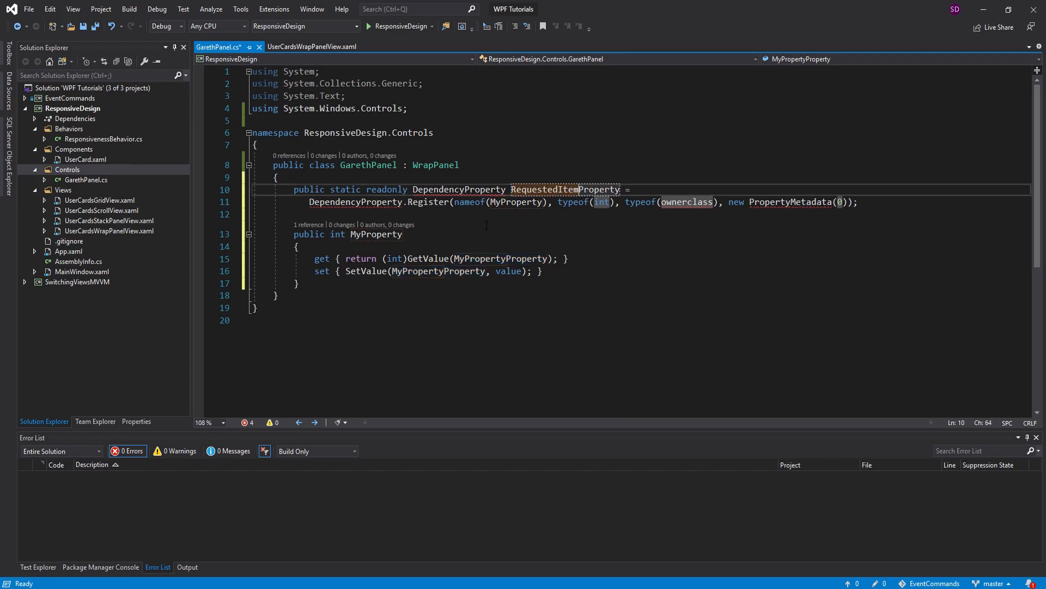
{"action": "type", "text": "RequestedItemWidth"}
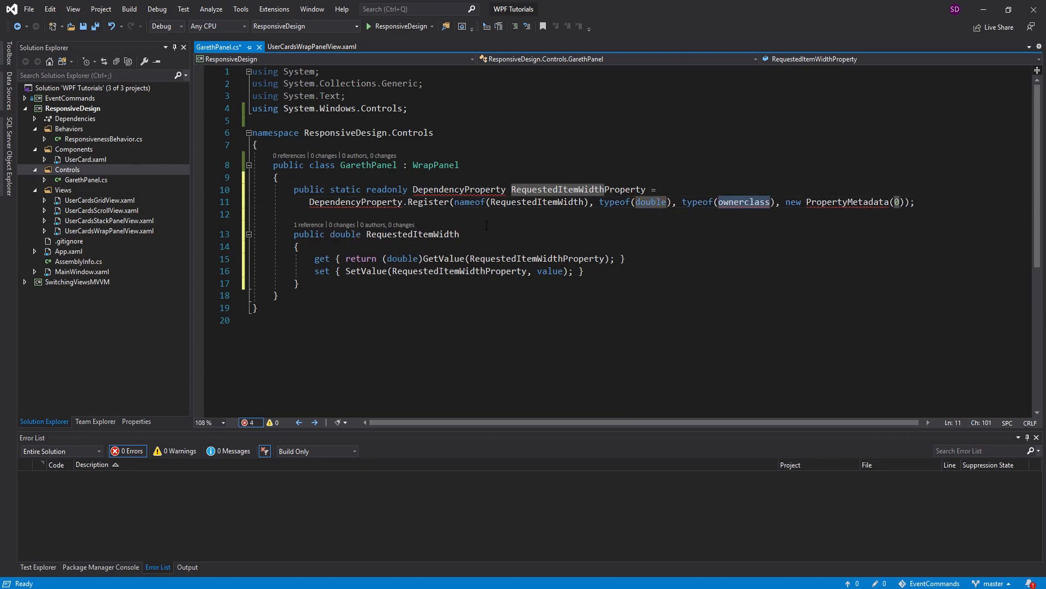
{"action": "type", "text": "Gart"}
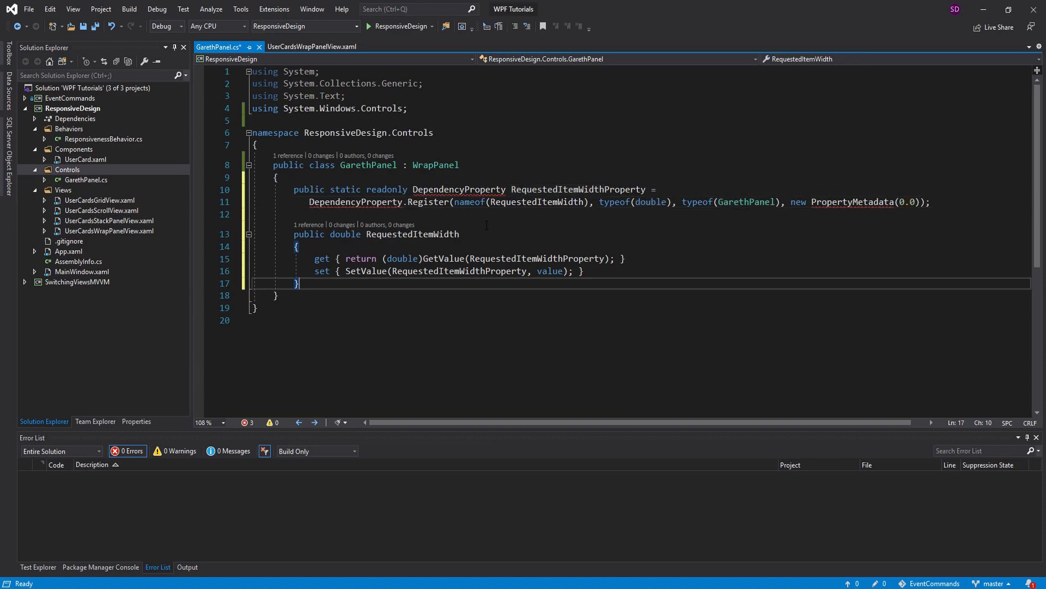
{"action": "key", "text": "ctrl+s"}
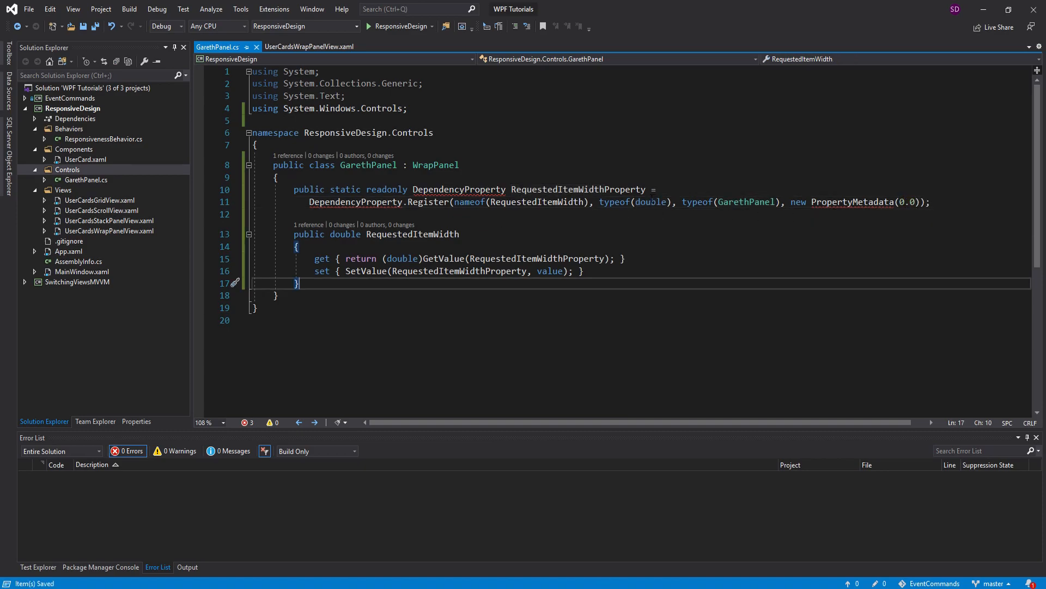
Add using System.Windows; to resolve the dependency property types and position for the next member
{"action": "left_click", "coordinate": [298, 246]}
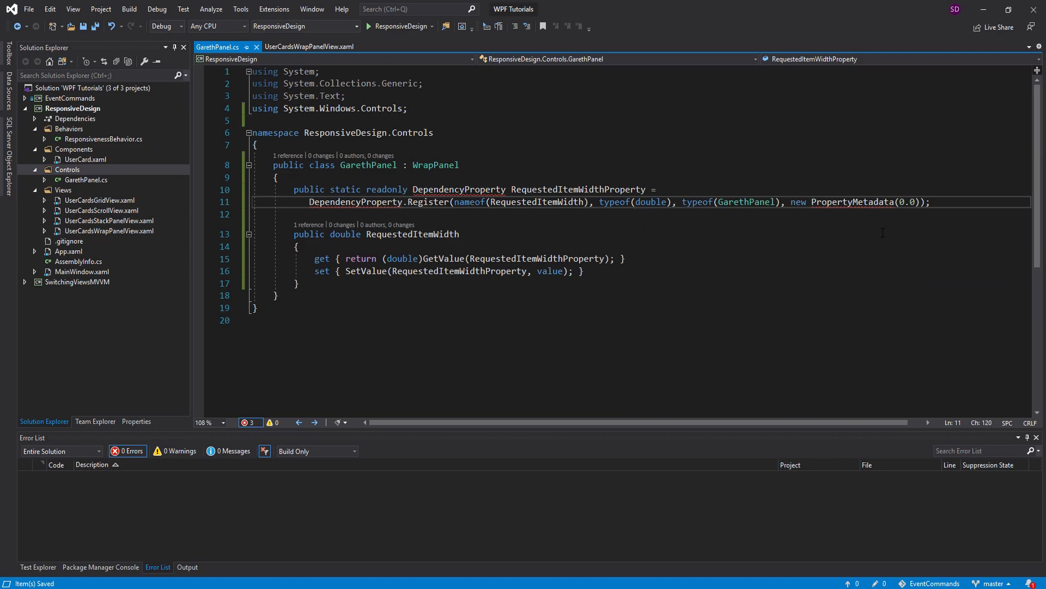
{"action": "type", "text": "using System.Windows;"}
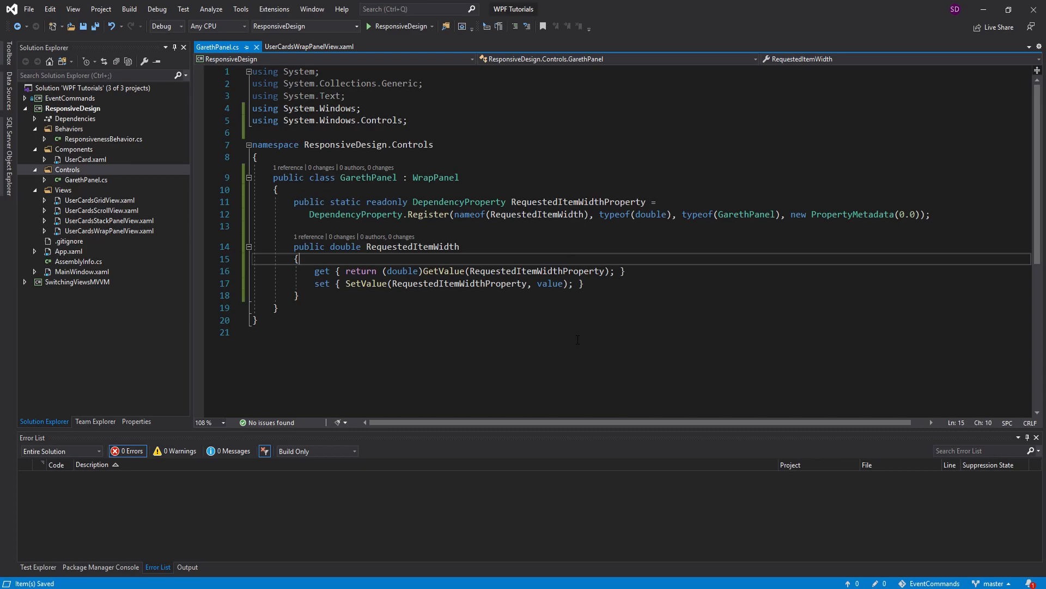
{"action": "left_click", "coordinate": [511, 201]}
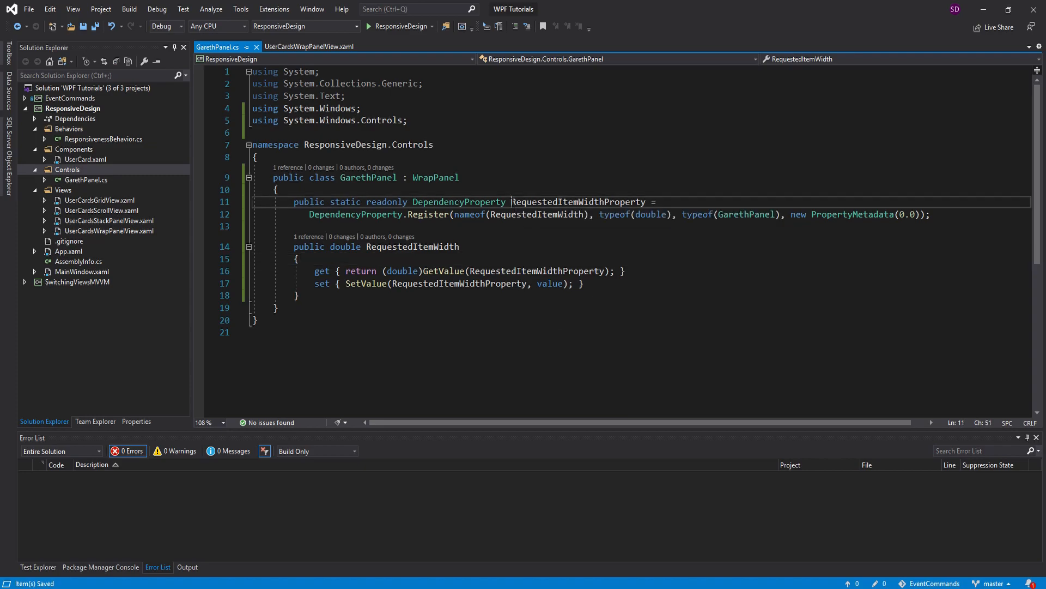
{"action": "left_click", "coordinate": [276, 189]}
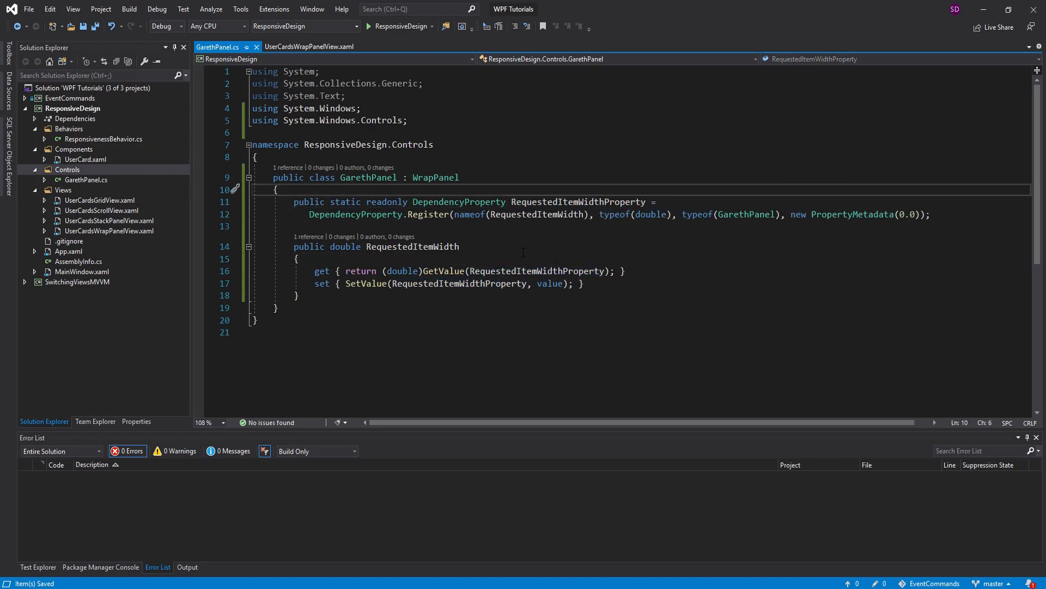
{"action": "mouse_move", "coordinate": [578, 202]}
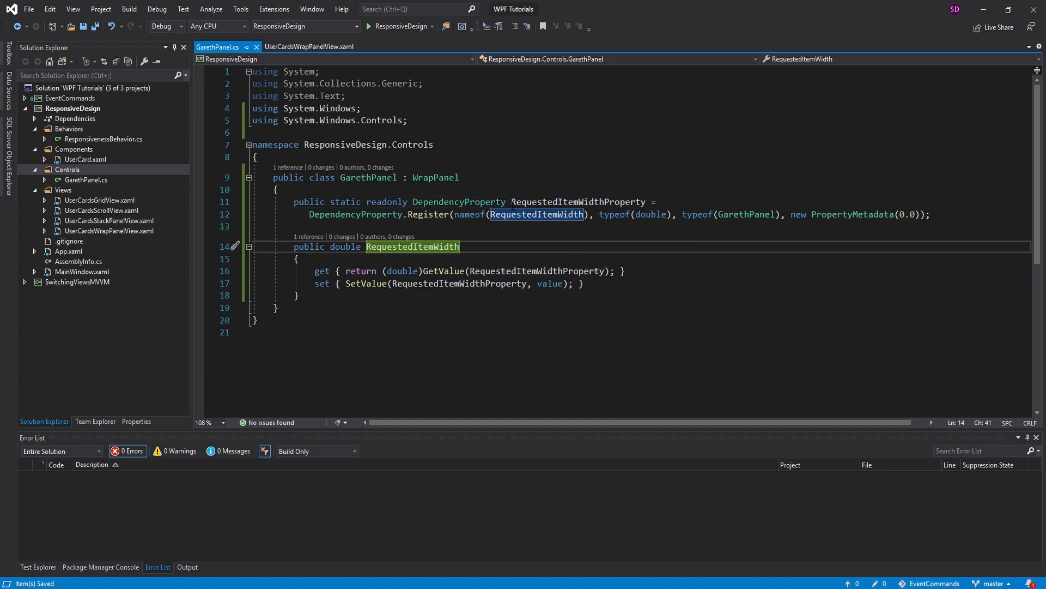
{"action": "mouse_move", "coordinate": [591, 255]}
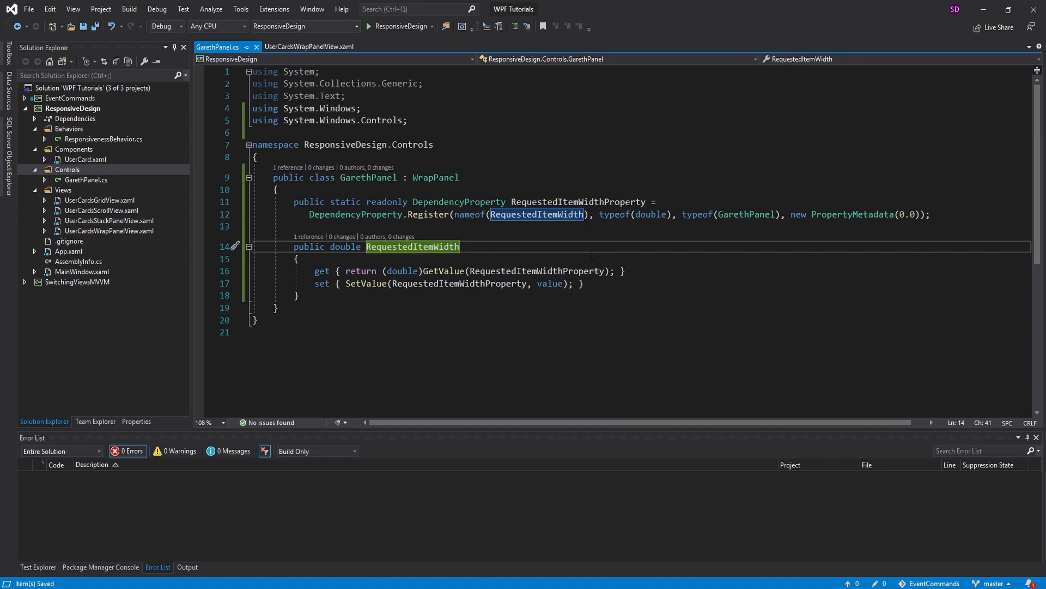
{"action": "mouse_move", "coordinate": [497, 213]}
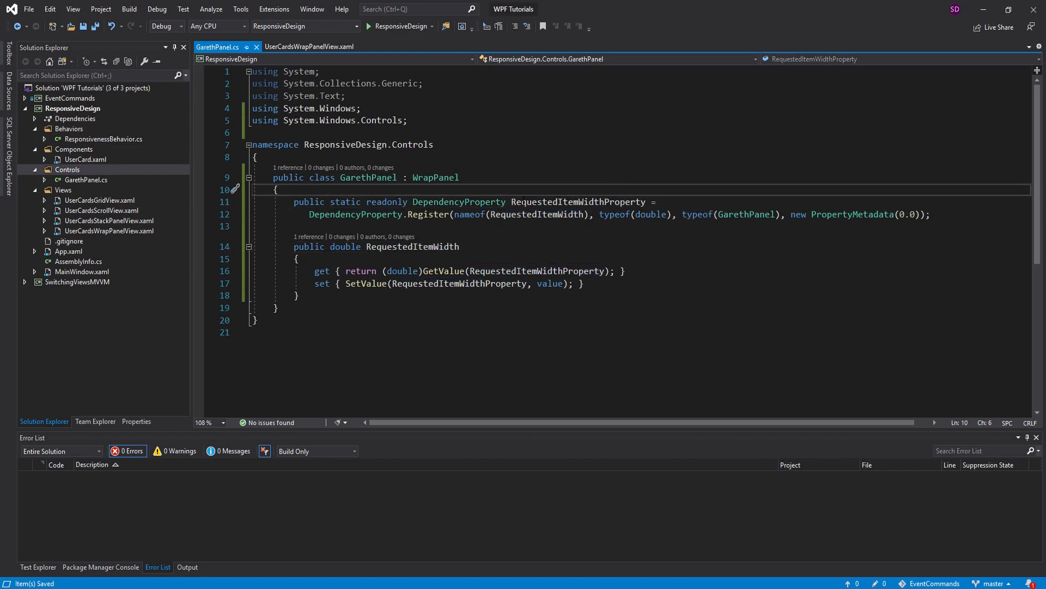
{"action": "left_click", "coordinate": [293, 226]}
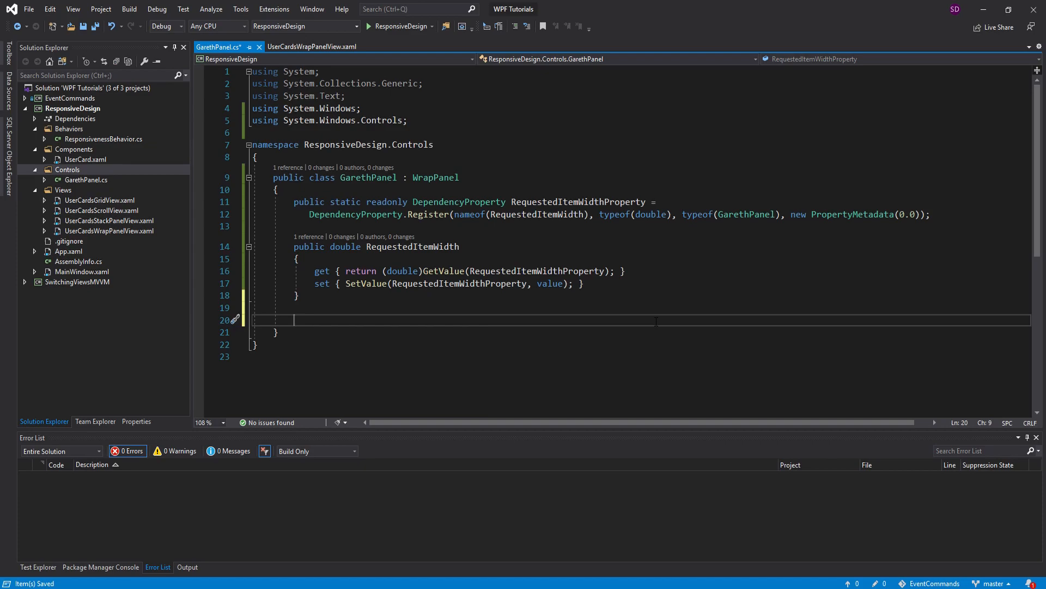
Override MeasureOverride, reading requestedWidth from RequestedItemWidth and panelWidth from constraint.Width
{"action": "type", "text": "ove"}
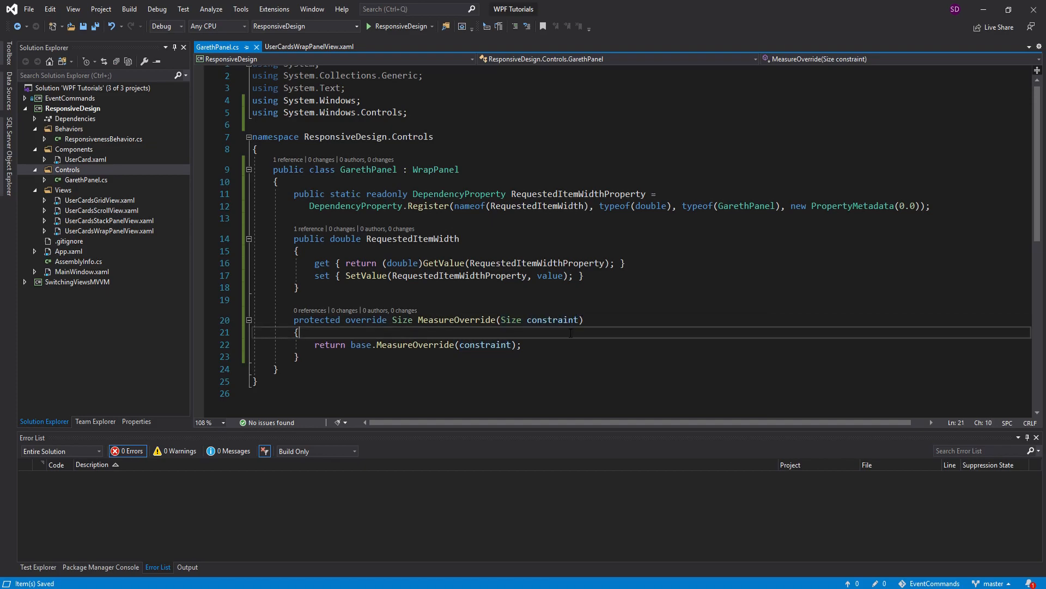
{"action": "double_click", "coordinate": [510, 319]}
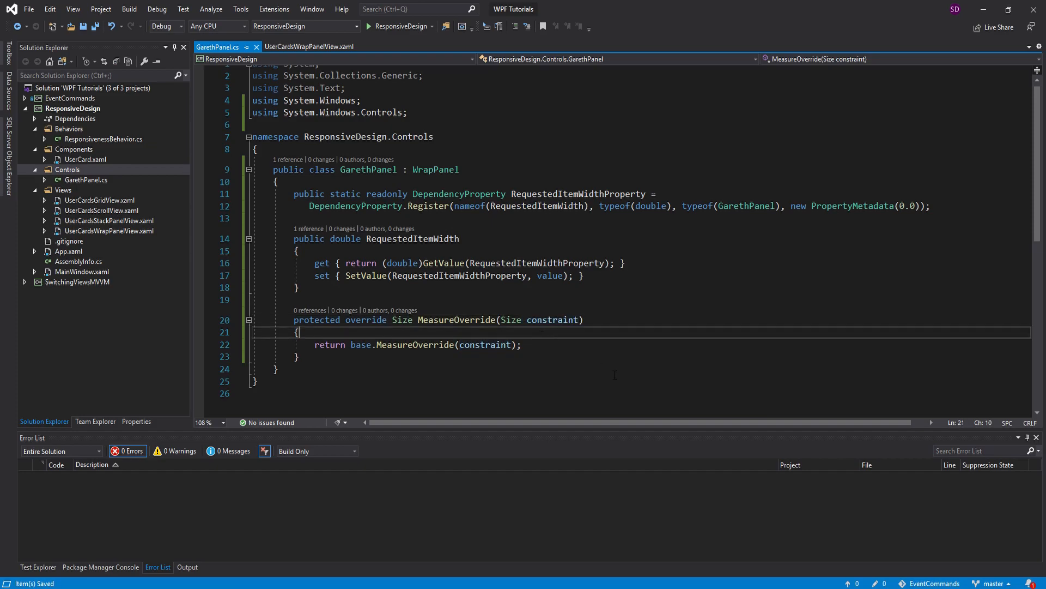
{"action": "key", "text": "enter"}
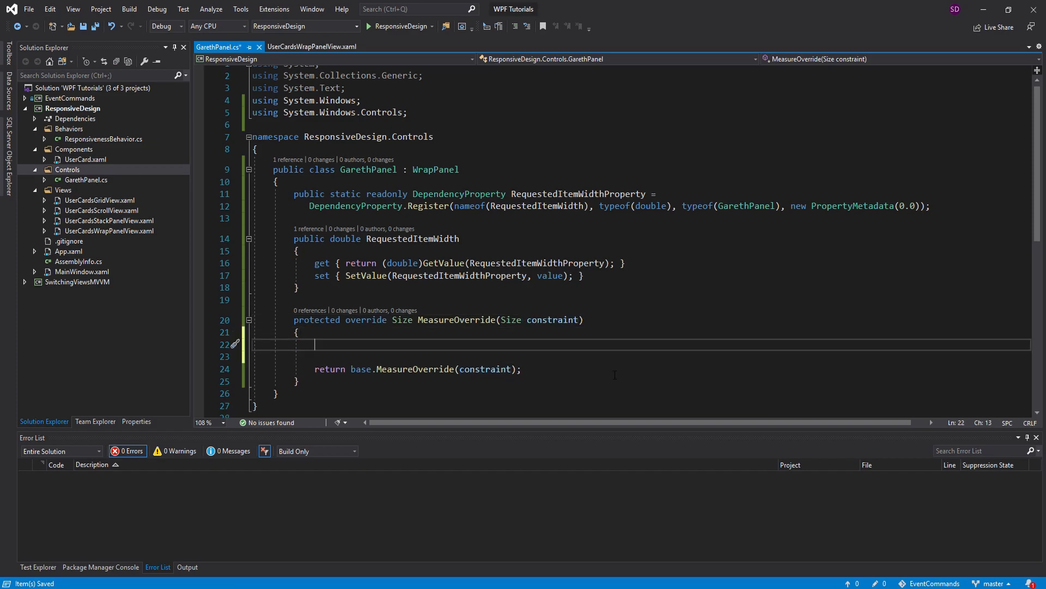
{"action": "type", "text": "double requested"}
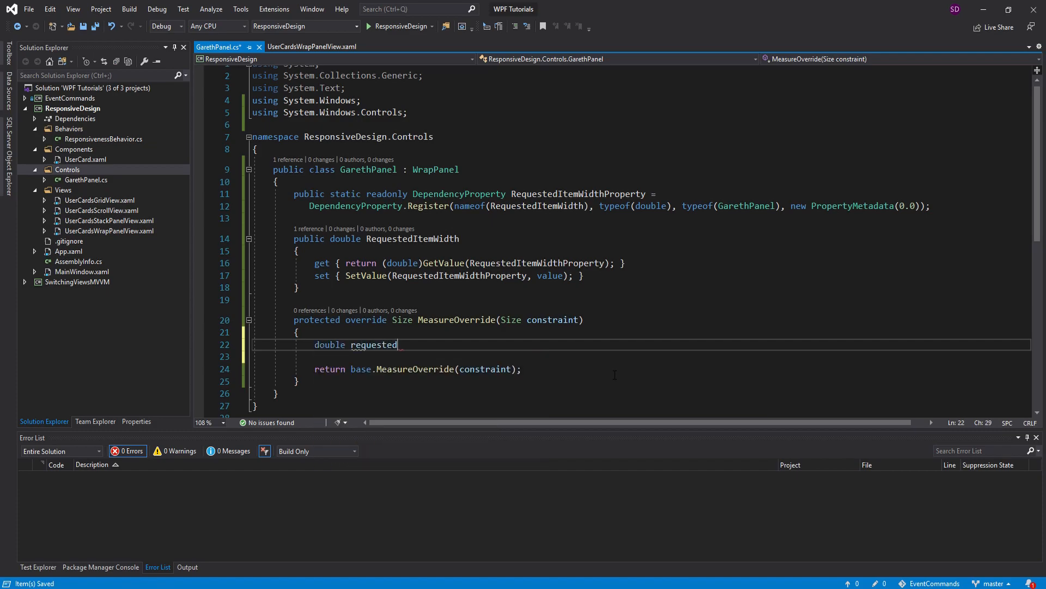
{"action": "type", "text": "Width ="}
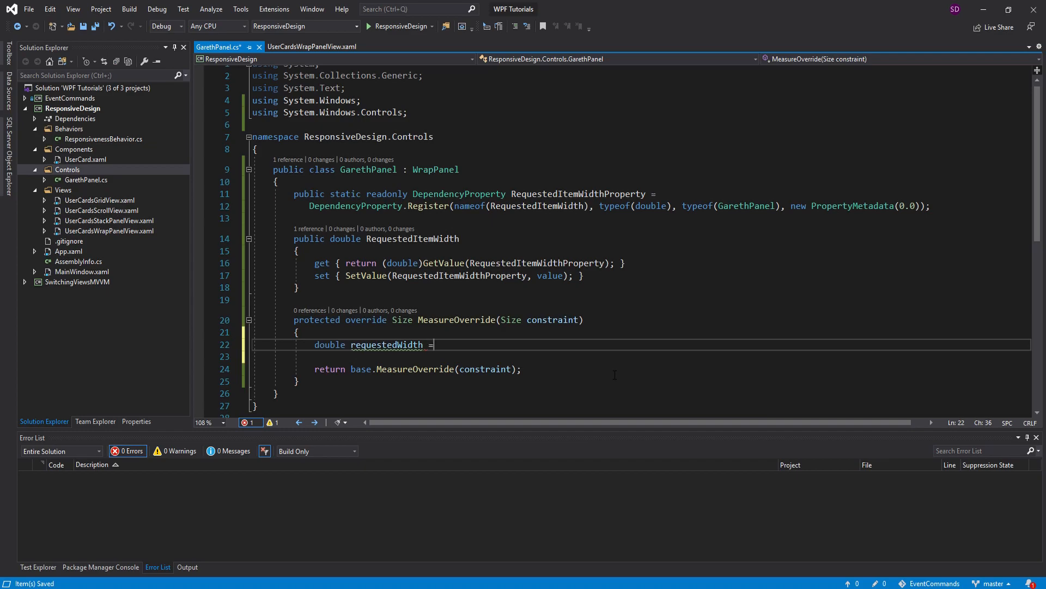
{"action": "type", "text": "RequestedItemWidth;"}
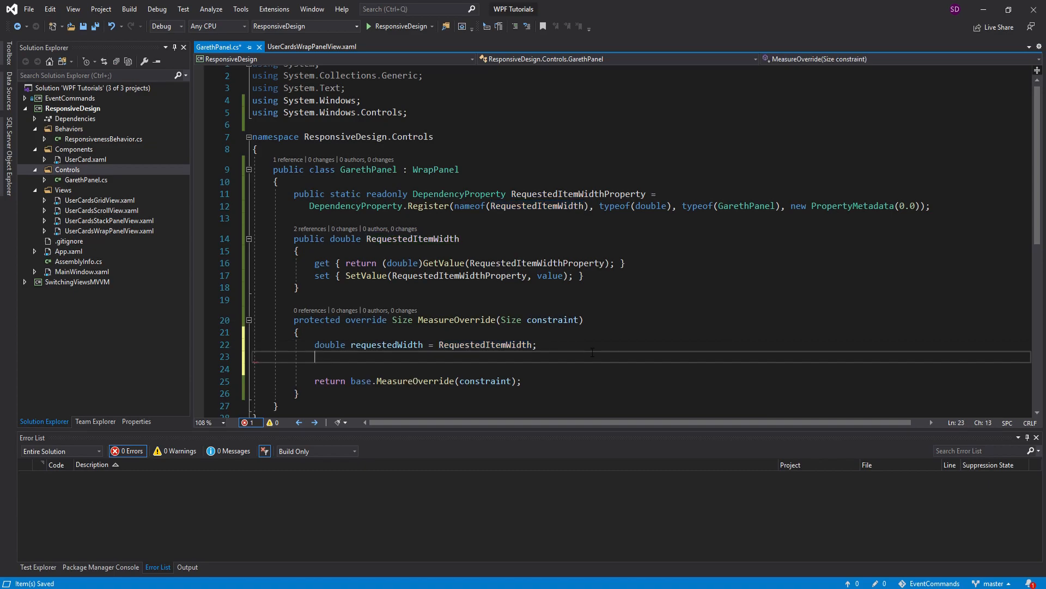
{"action": "type", "text": "double panelWidth ="}
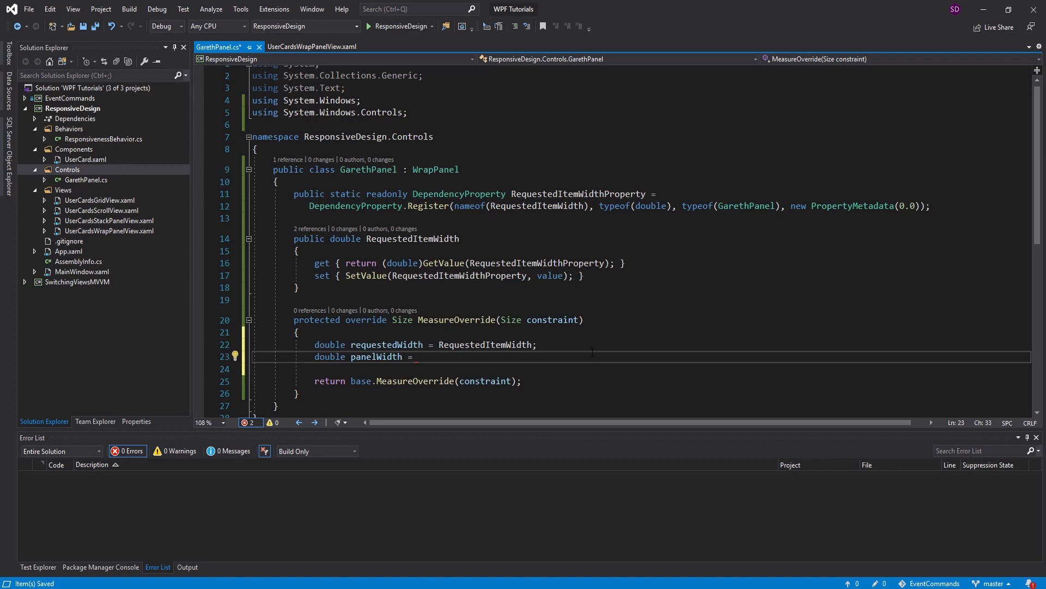
{"action": "type", "text": "constraint"}
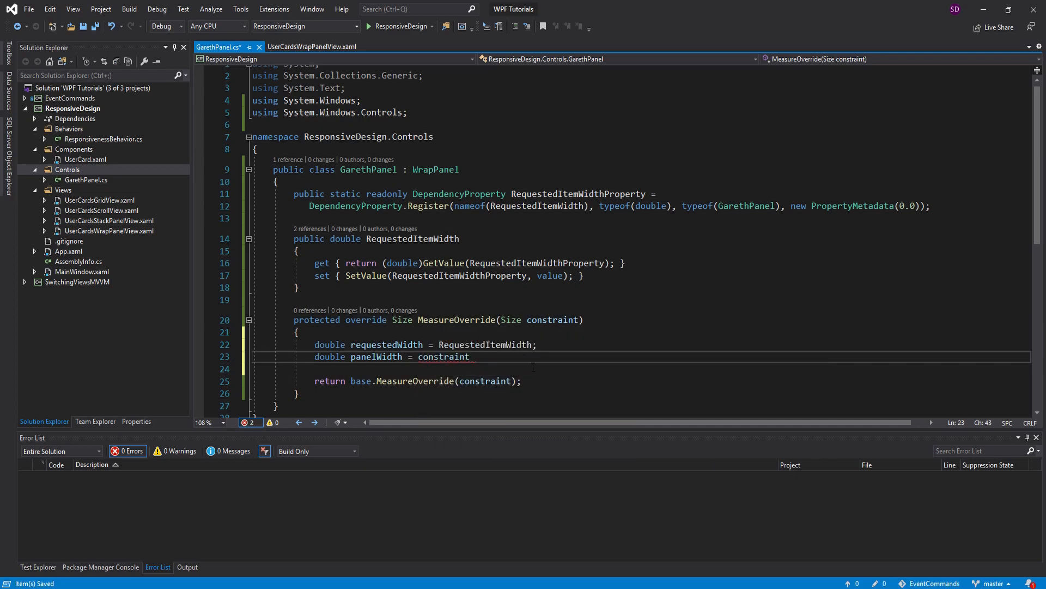
{"action": "type", "text": ".Width;"}
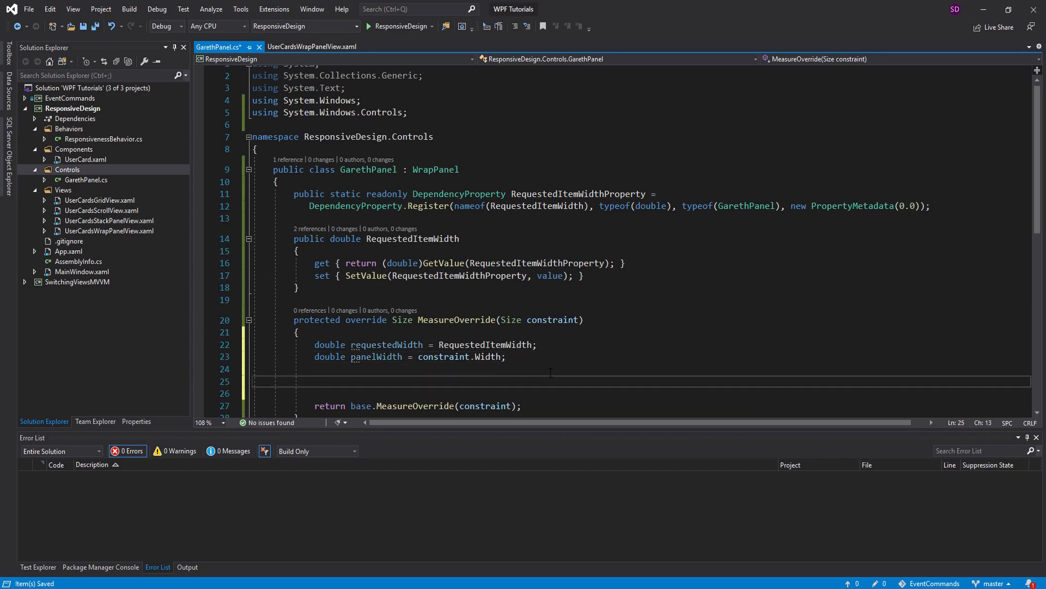
Cap requestedWidth at panelWidth with an if (panelWidth < requestedWidth) check
{"action": "type", "text": "if("}
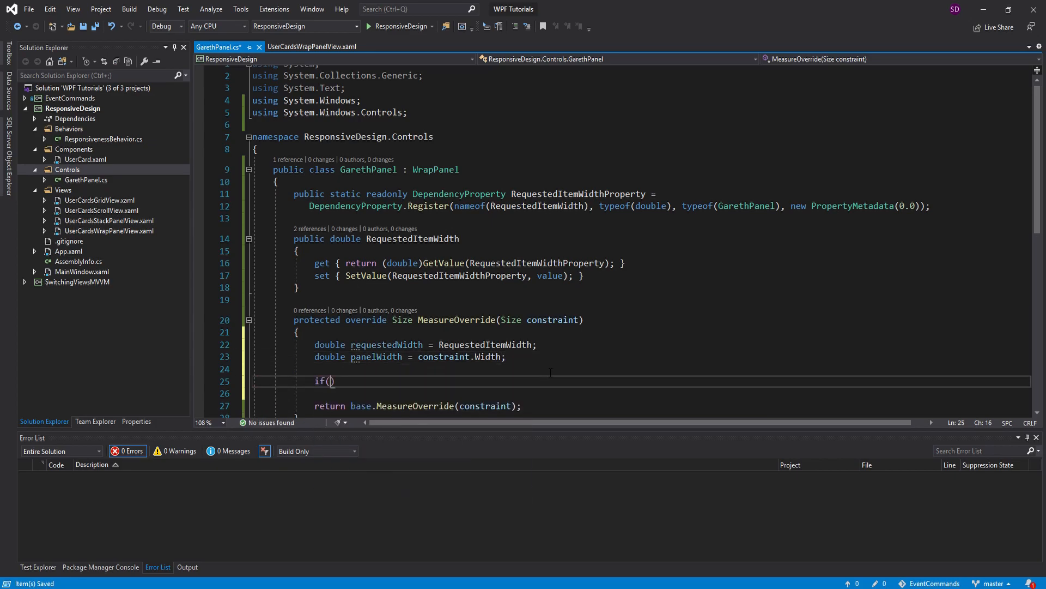
{"action": "type", "text": "panelWidth <"}
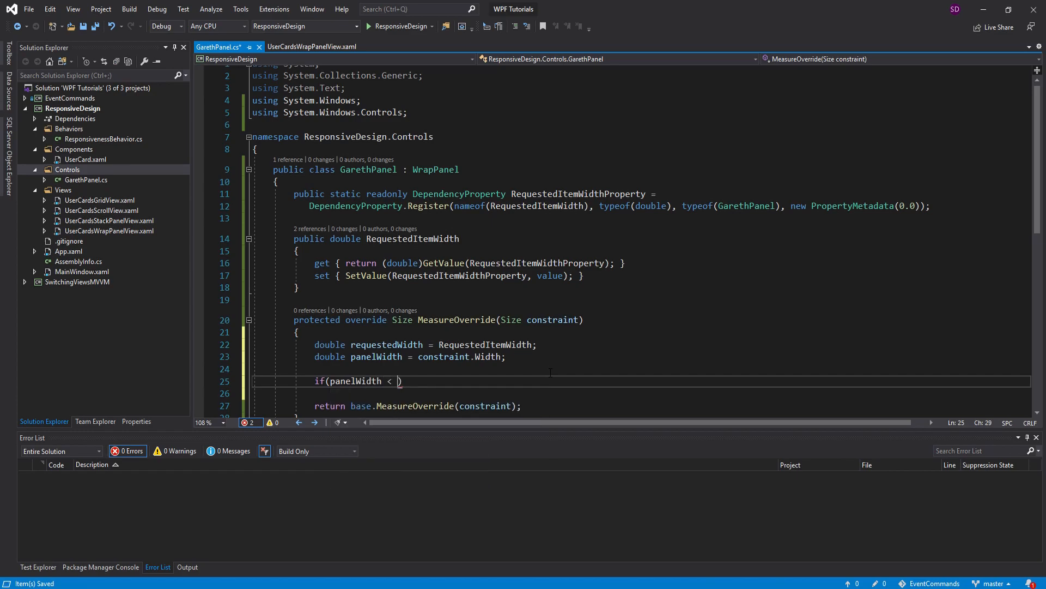
{"action": "type", "text": "requestedWidth)"}
{"action": "type", "text": "{"}
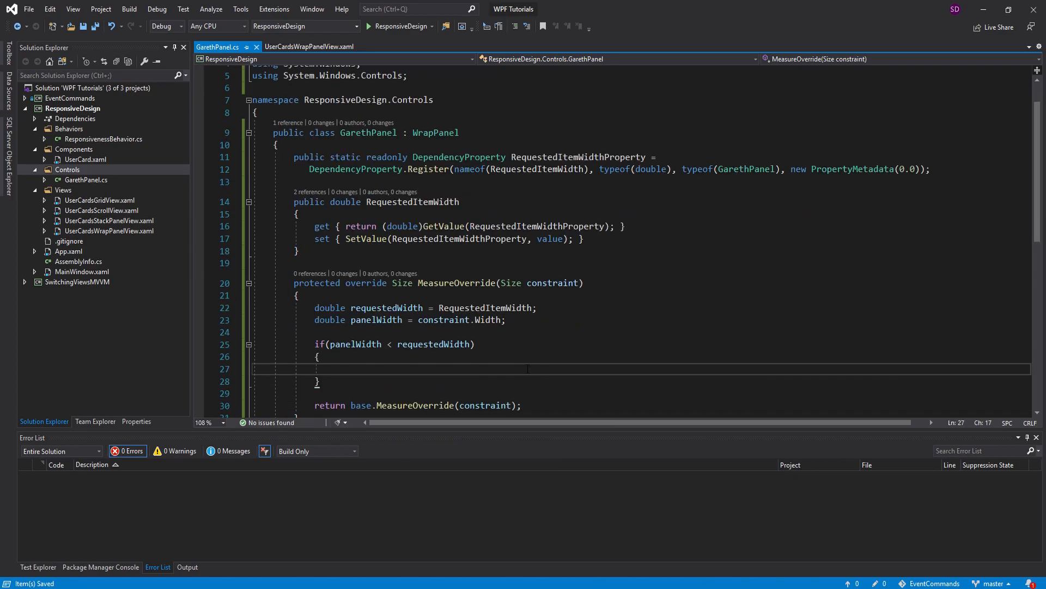
{"action": "type", "text": "requestedWidth ="}
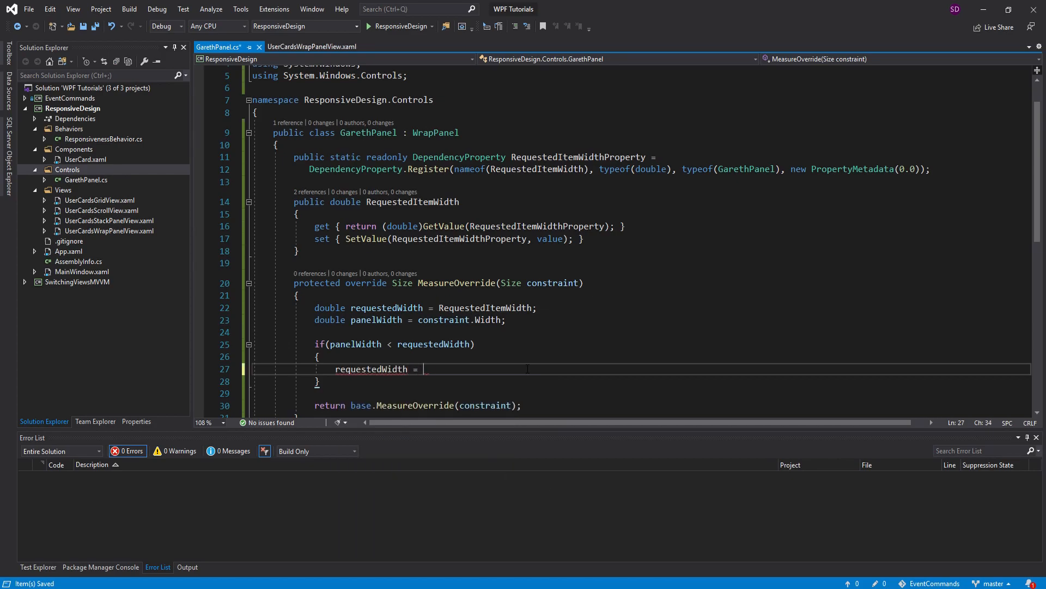
{"action": "type", "text": "panelWidth;"}
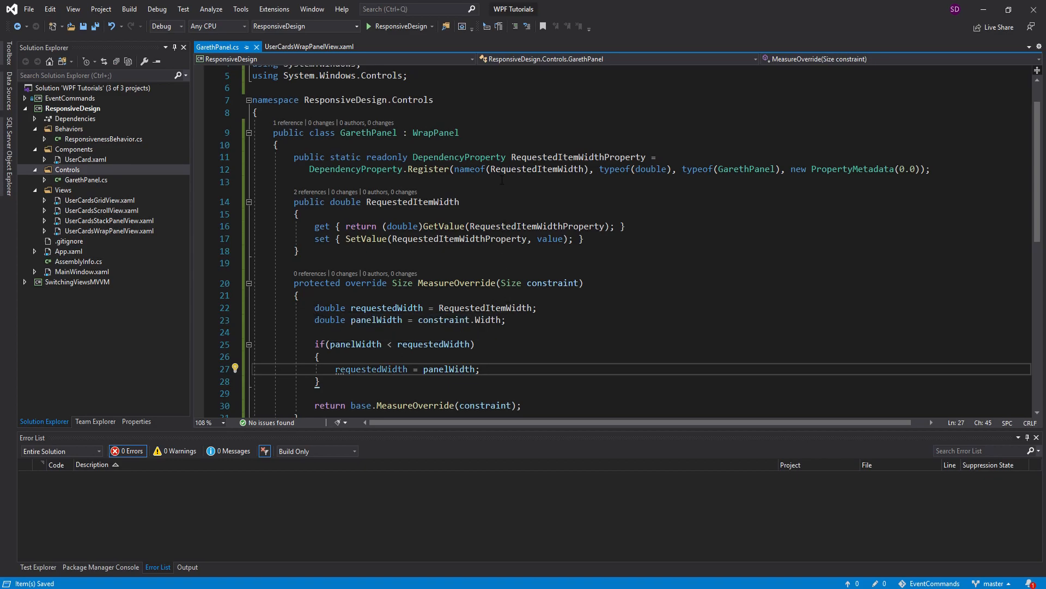
{"action": "double_click", "coordinate": [409, 202]}
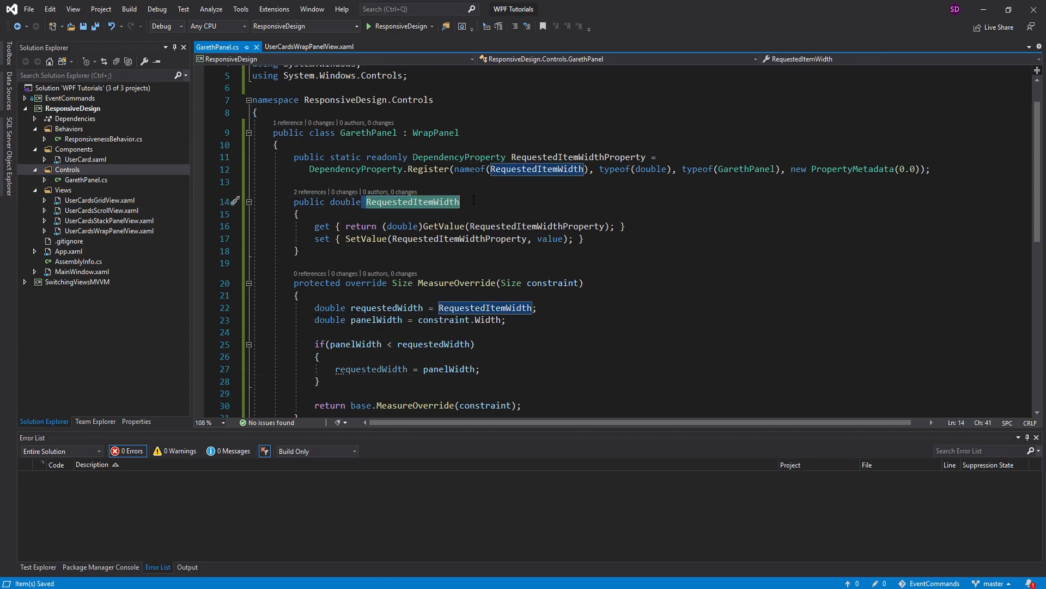
{"action": "left_click", "coordinate": [320, 331]}
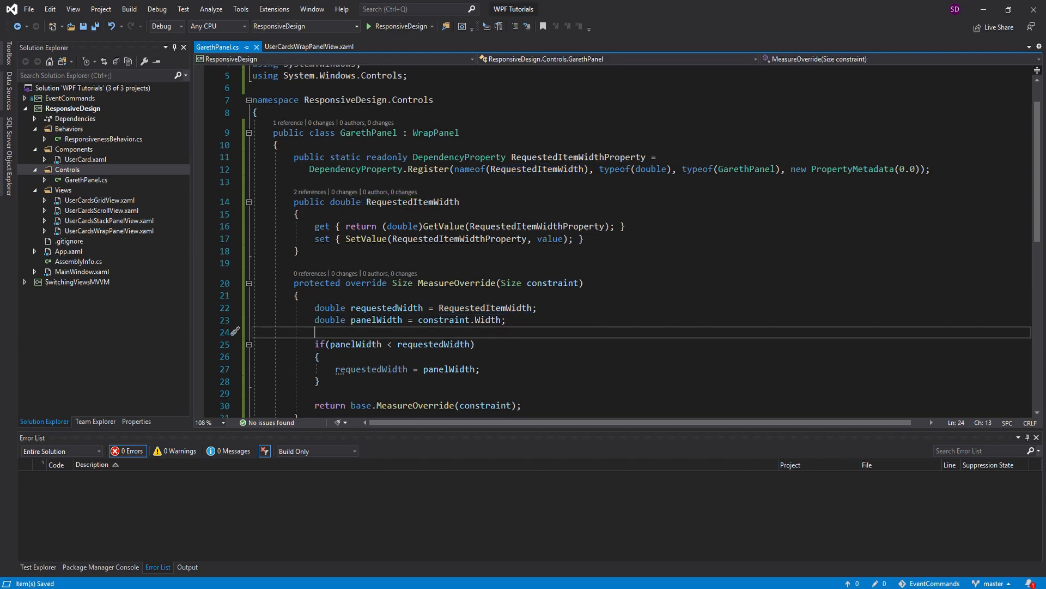
{"action": "double_click", "coordinate": [355, 307]}
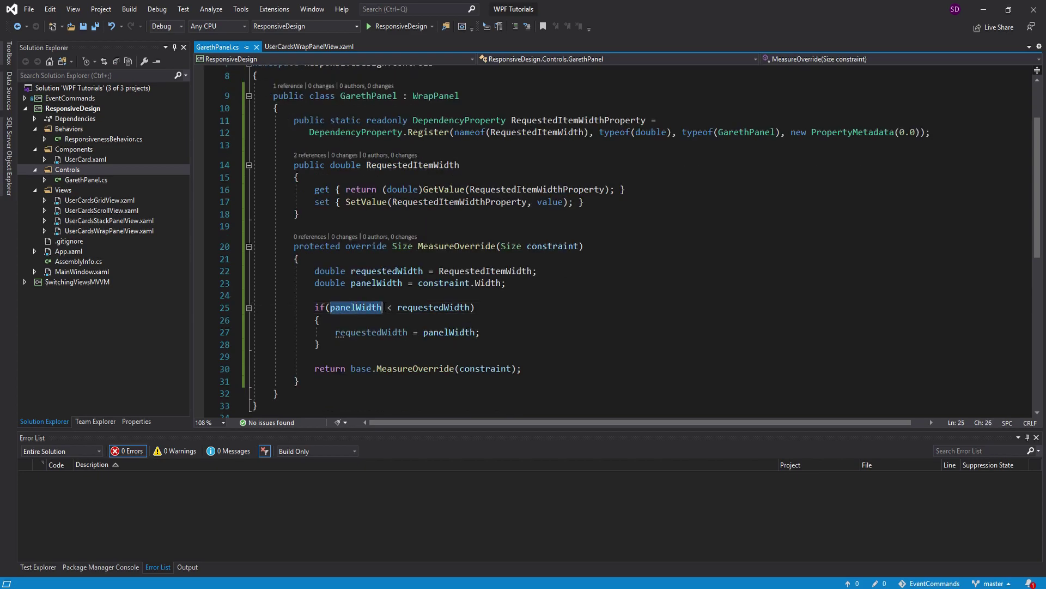
{"action": "left_click", "coordinate": [319, 344]}
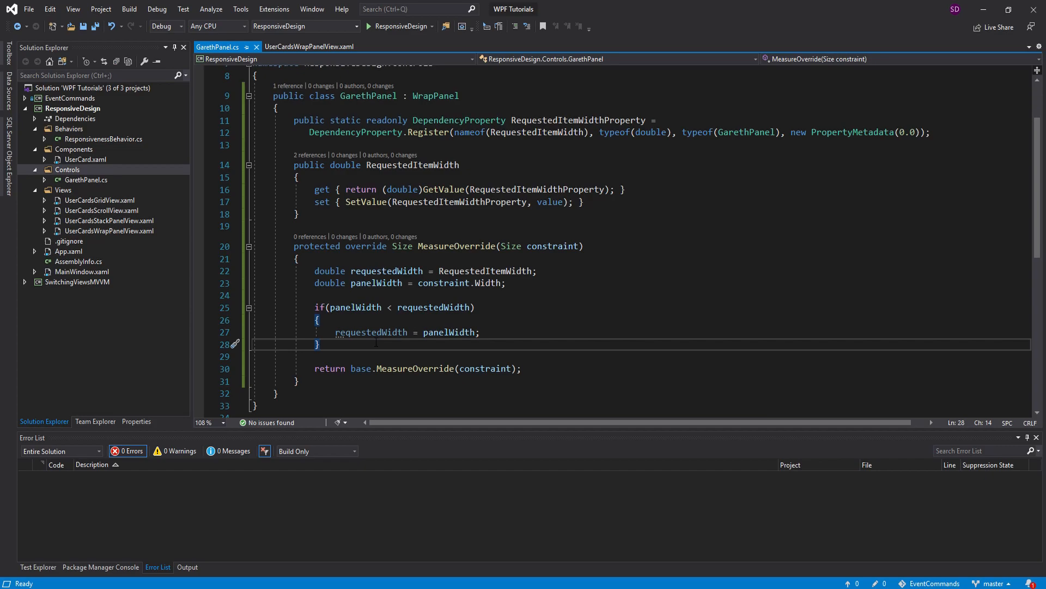
Loop over InternalChildren setting each child's WidthProperty to requestedWidth via SetValue
{"action": "type", "text": "foreach (UIElement item in collection"}
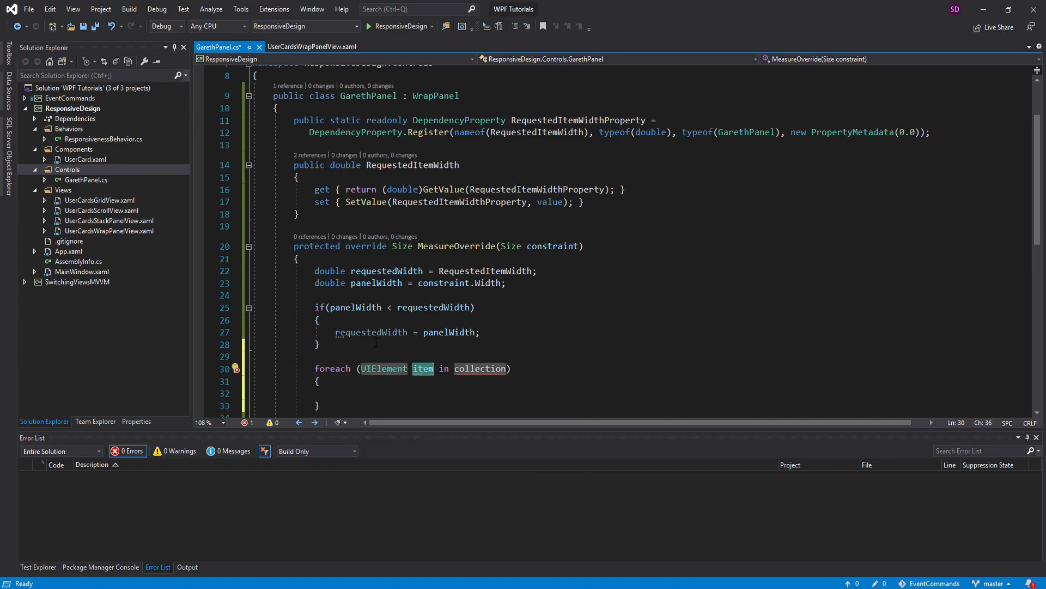
{"action": "type", "text": "child"}
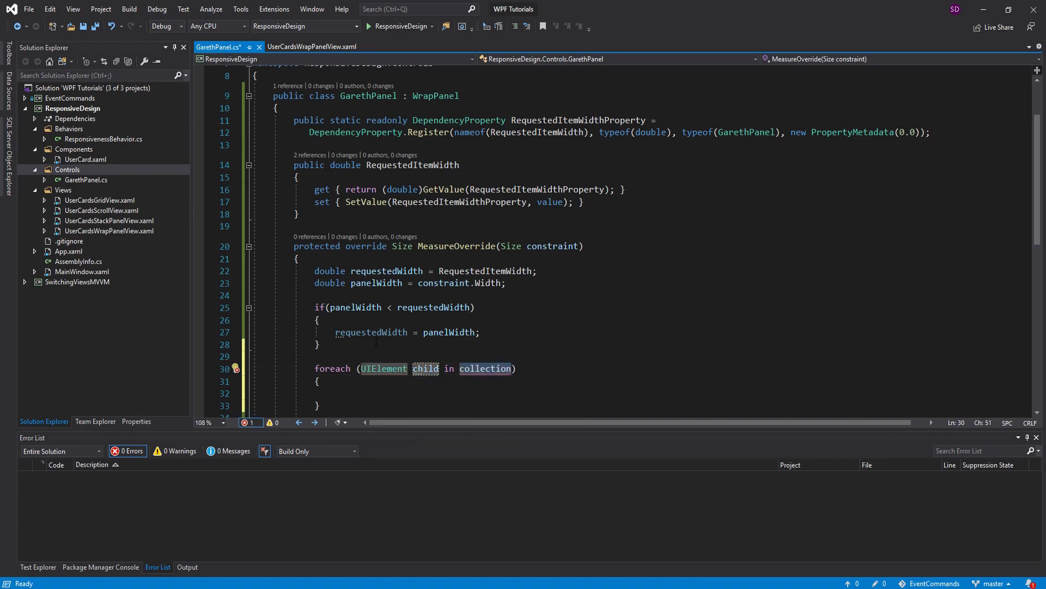
{"action": "type", "text": "InternalChildr"}
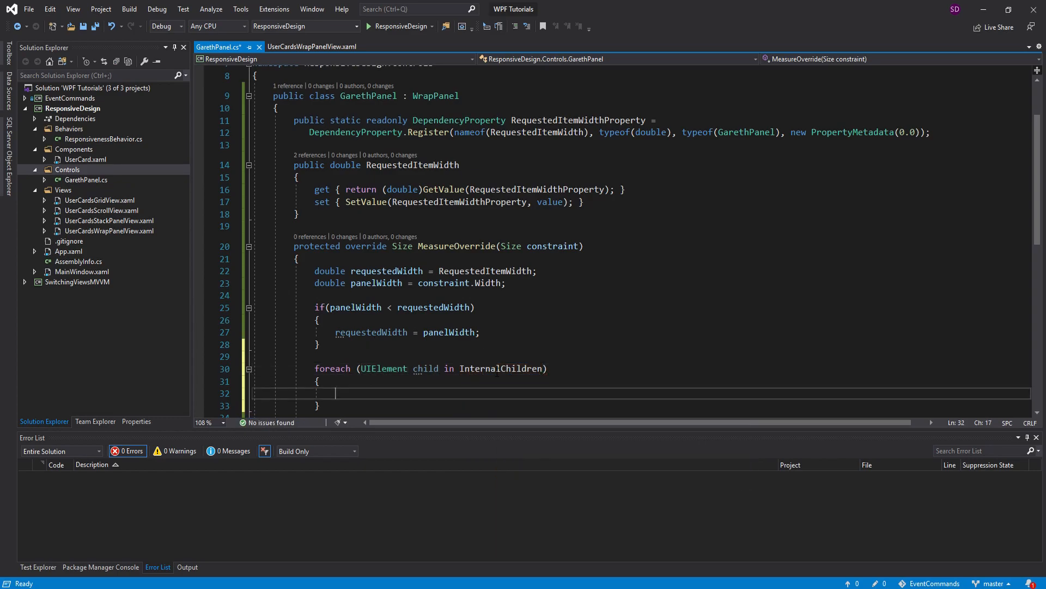
{"action": "scroll", "scroll_direction": "down", "scroll_amount": 3}
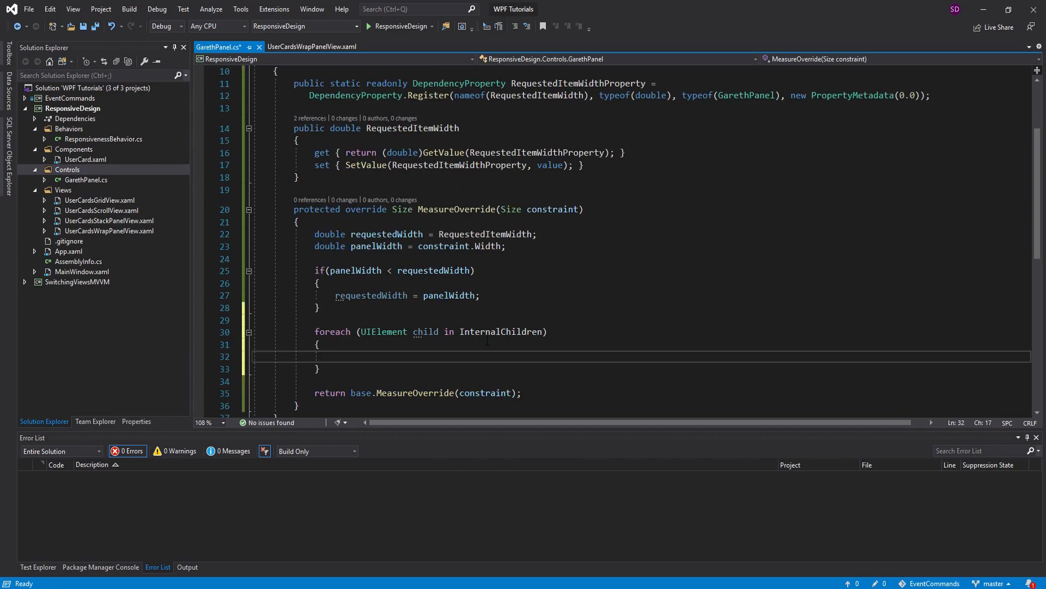
{"action": "type", "text": "child"}
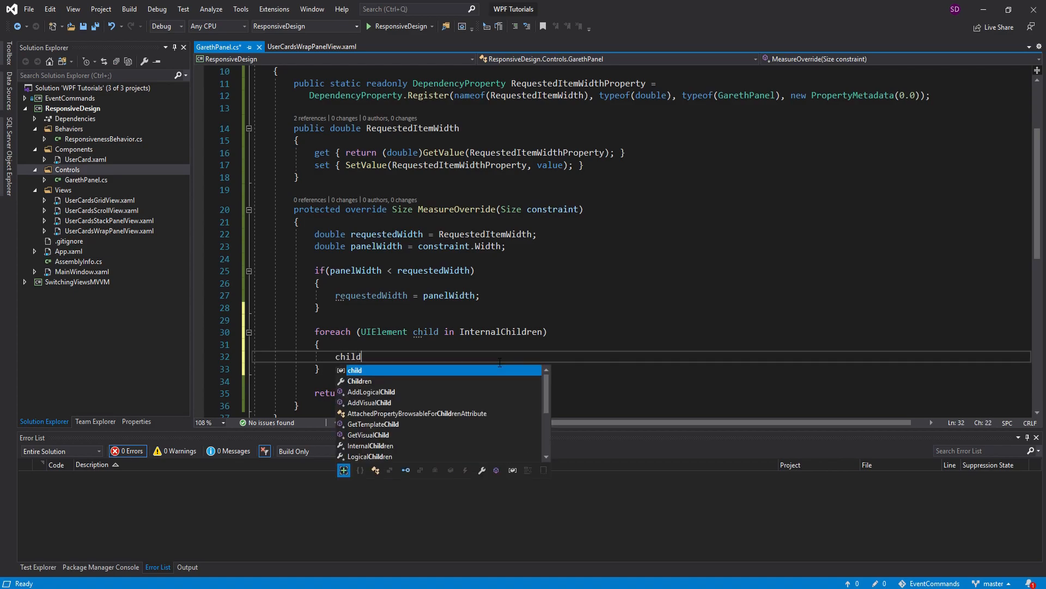
{"action": "type", "text": ".SetValue"}
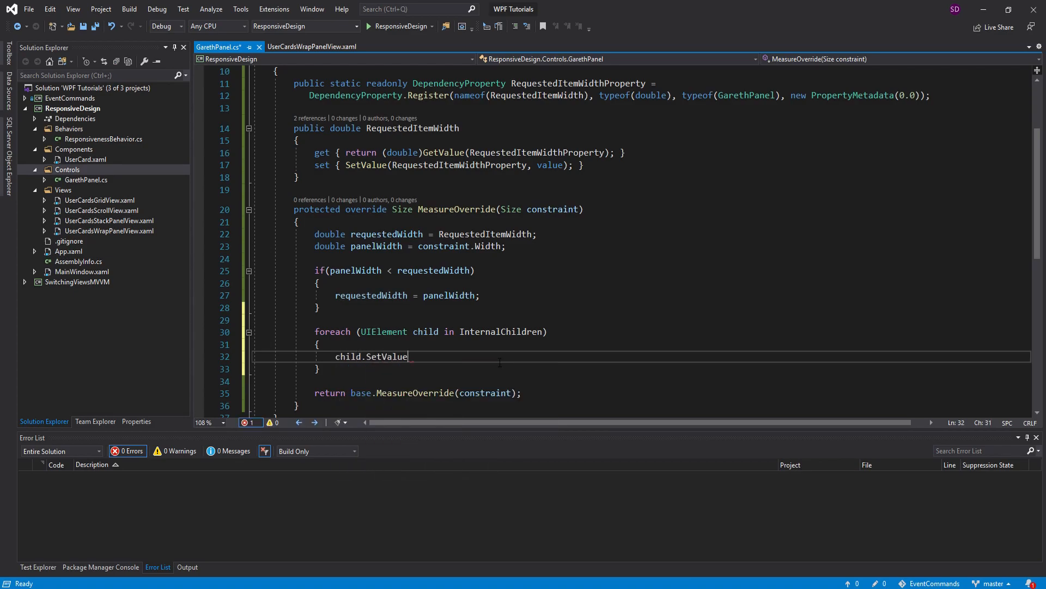
{"action": "type", "text": "("}
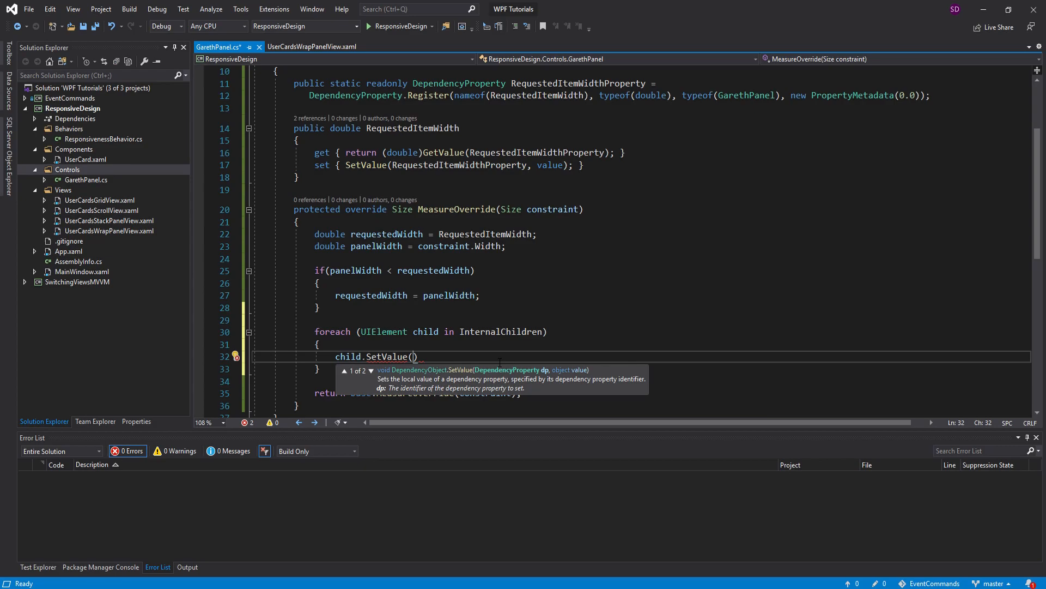
{"action": "type", "text": "WidthProperty,"}
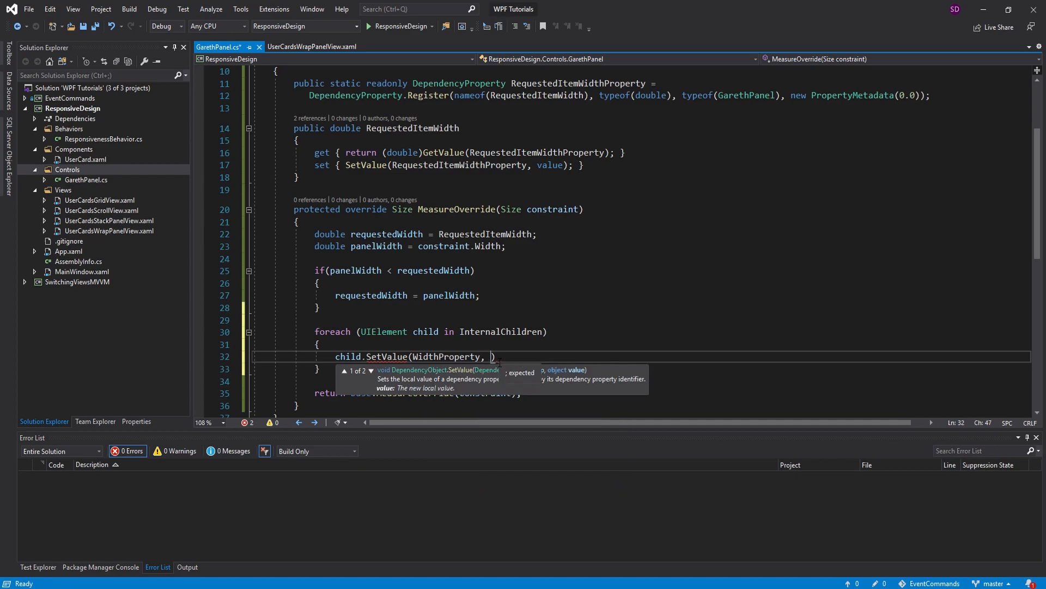
{"action": "type", "text": "requestedWidth"}
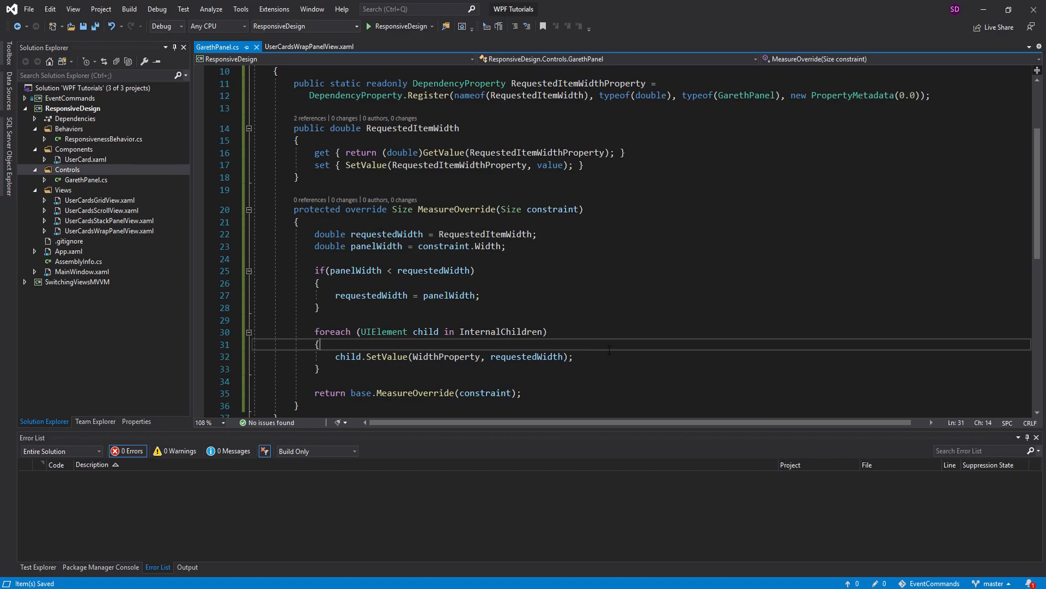
{"action": "type", "text": "child.w"}
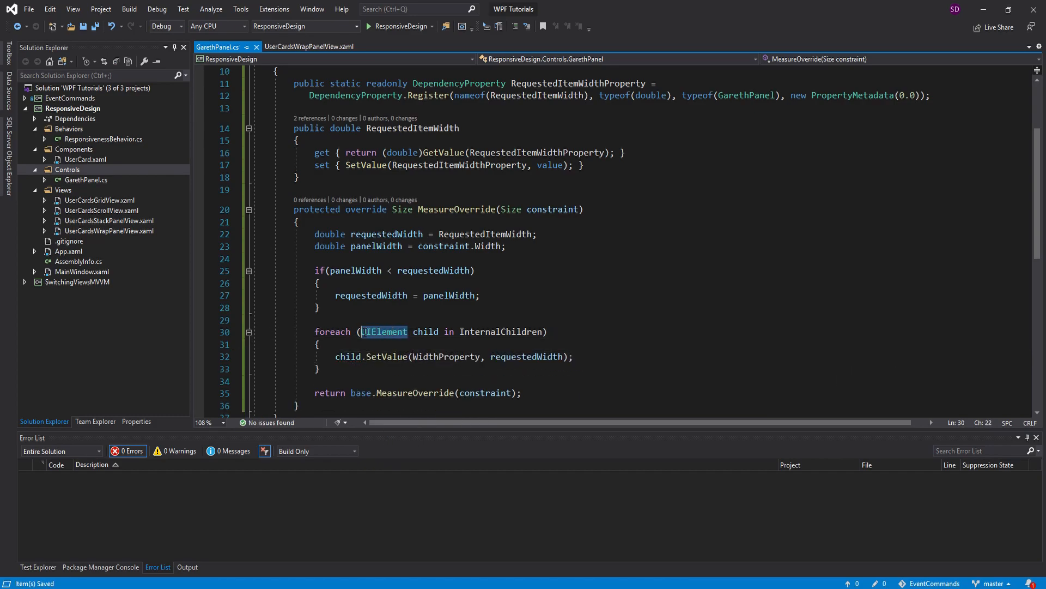
{"action": "left_click", "coordinate": [318, 344]}
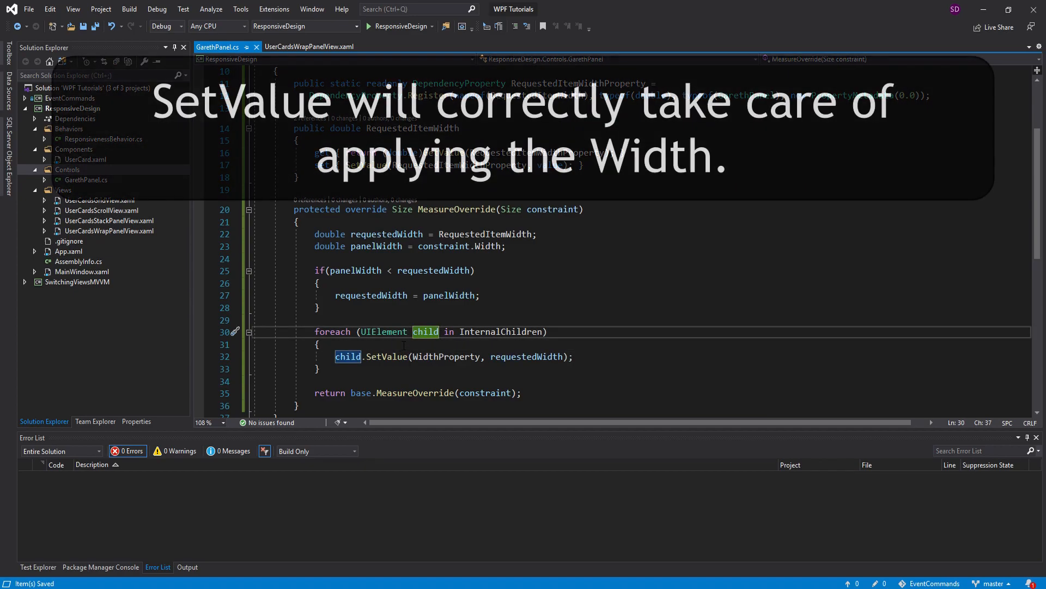
{"action": "mouse_move", "coordinate": [454, 357]}
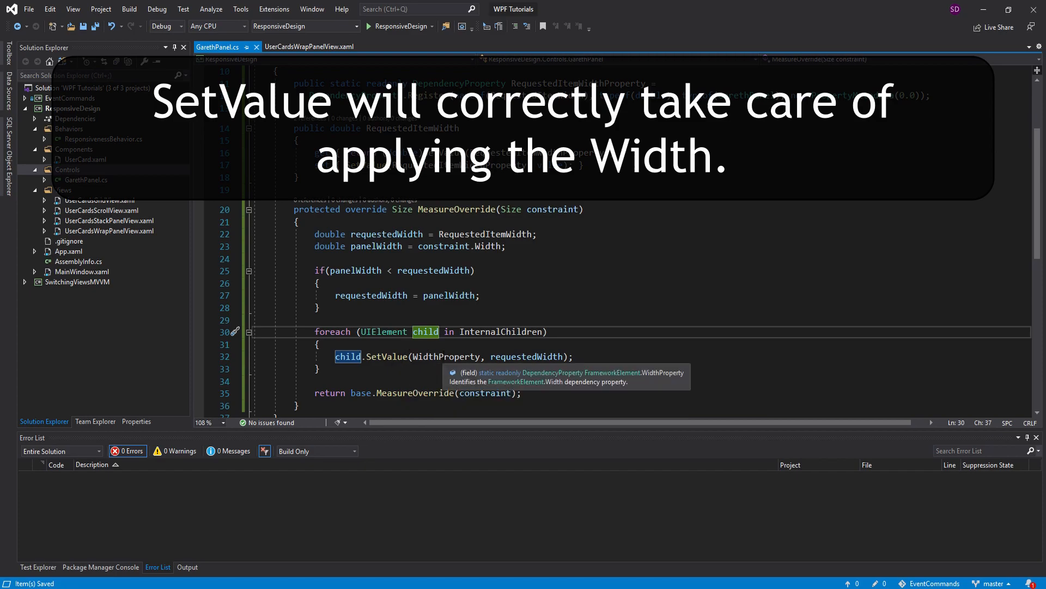
{"action": "mouse_move", "coordinate": [419, 380]}
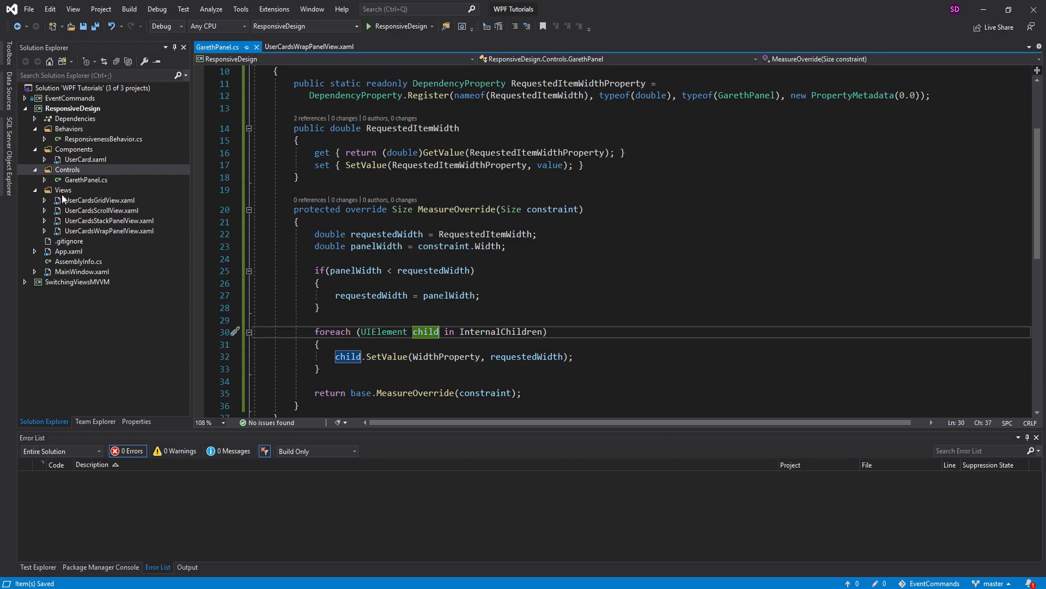
Add a WPF User Control named UserCardsGarethPanelView to the Views folder
{"action": "right_click", "coordinate": [63, 189]}
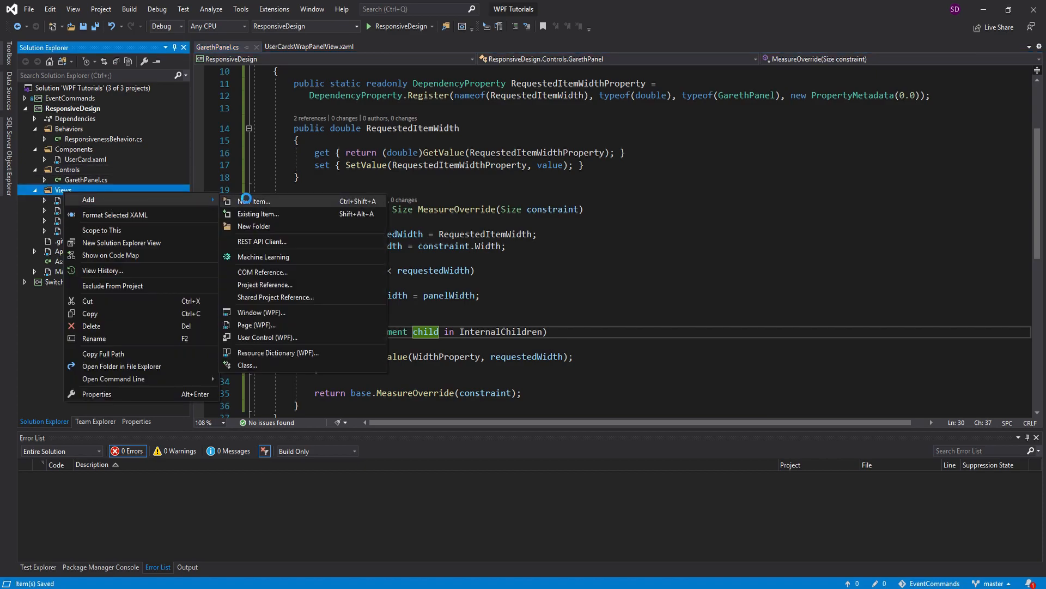
{"action": "left_click", "coordinate": [260, 201]}
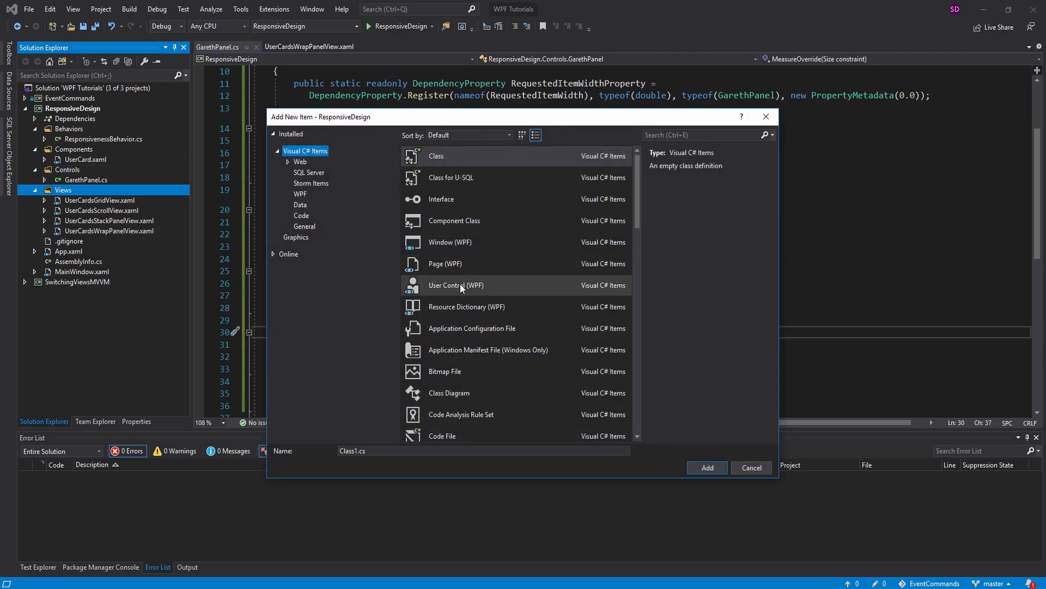
{"action": "left_click", "coordinate": [456, 284]}
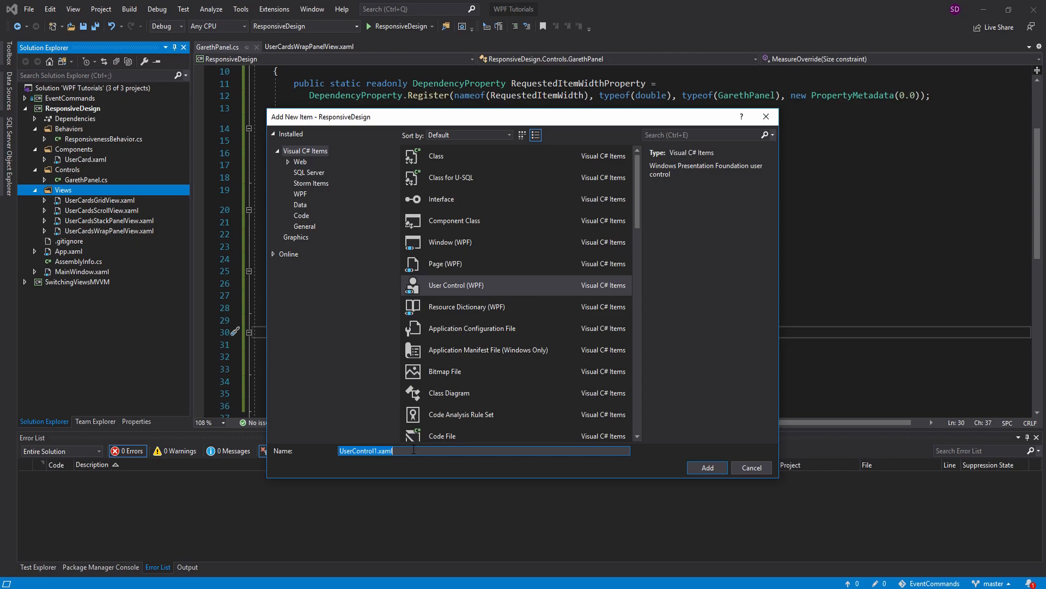
{"action": "type", "text": "UserCardsG"}
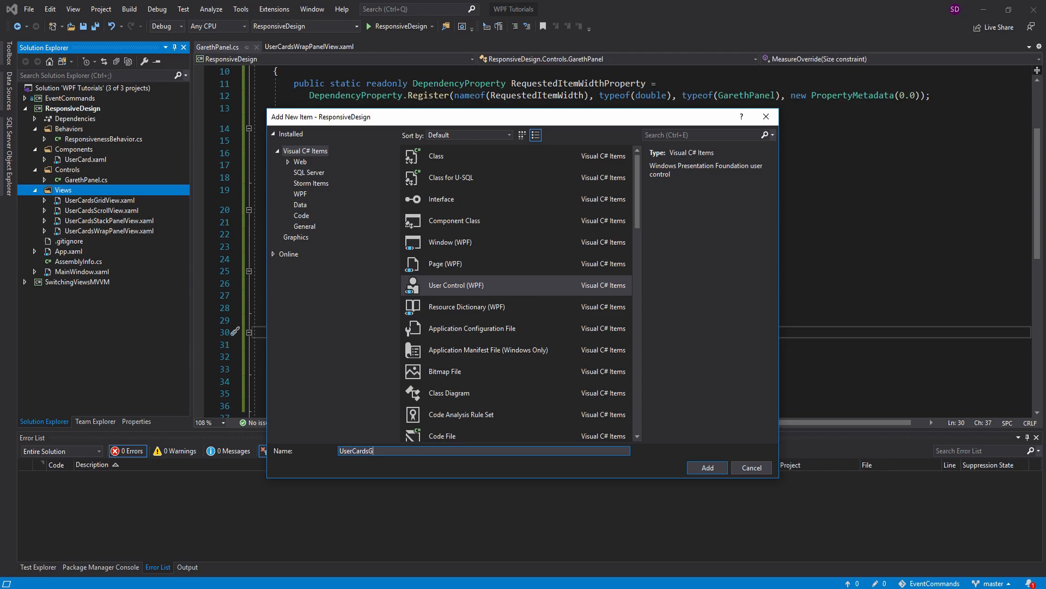
{"action": "type", "text": "arethPanel"}
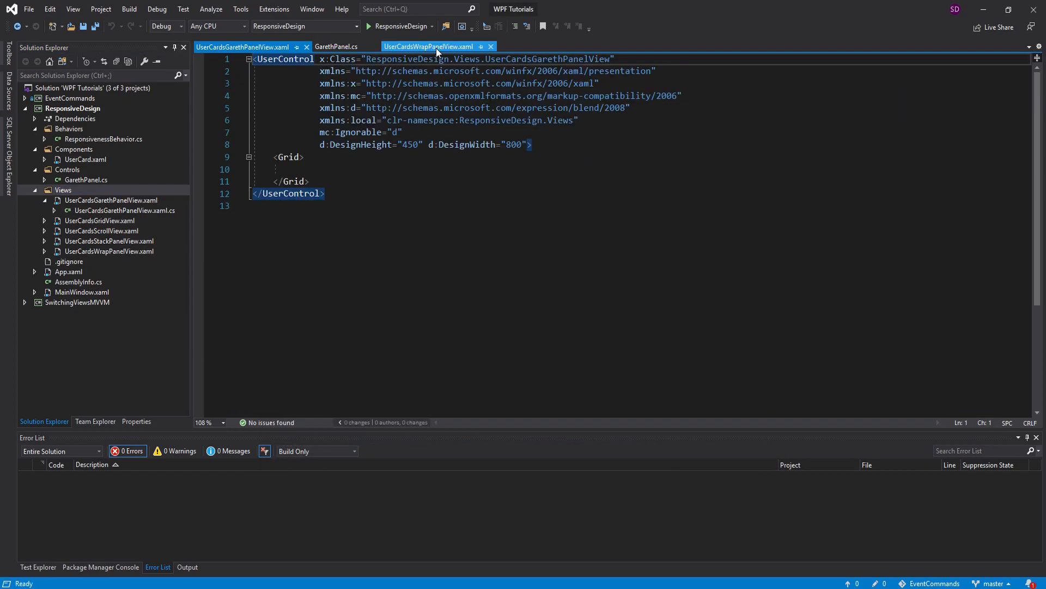
Copy the WrapPanel block with the three user cards from UserCardsWrapPanelView into the new view's Grid
{"action": "left_click", "coordinate": [430, 47]}
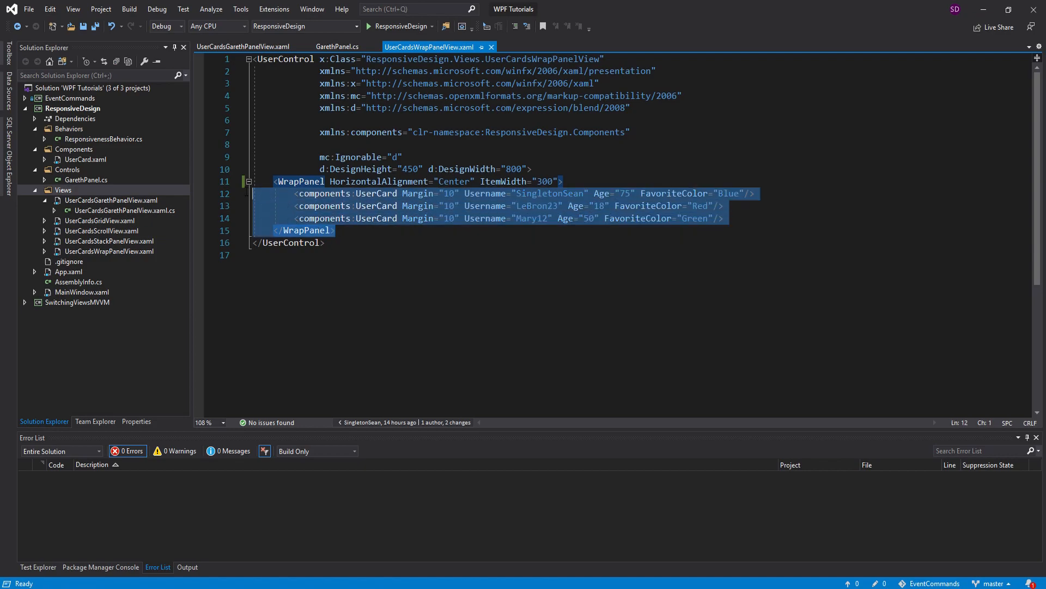
{"action": "left_click", "coordinate": [242, 47]}
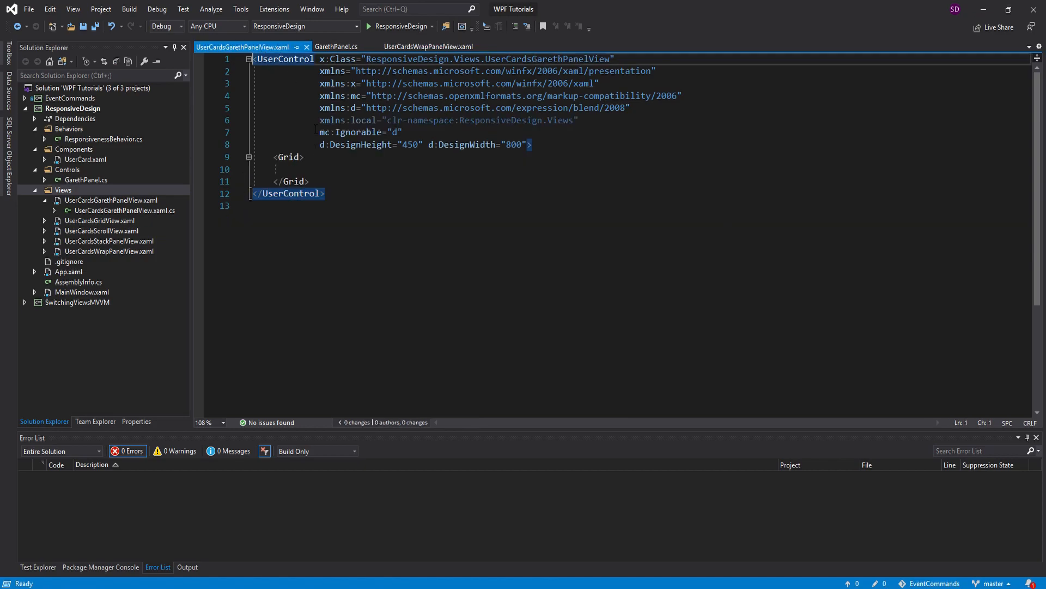
{"action": "left_click", "coordinate": [428, 47]}
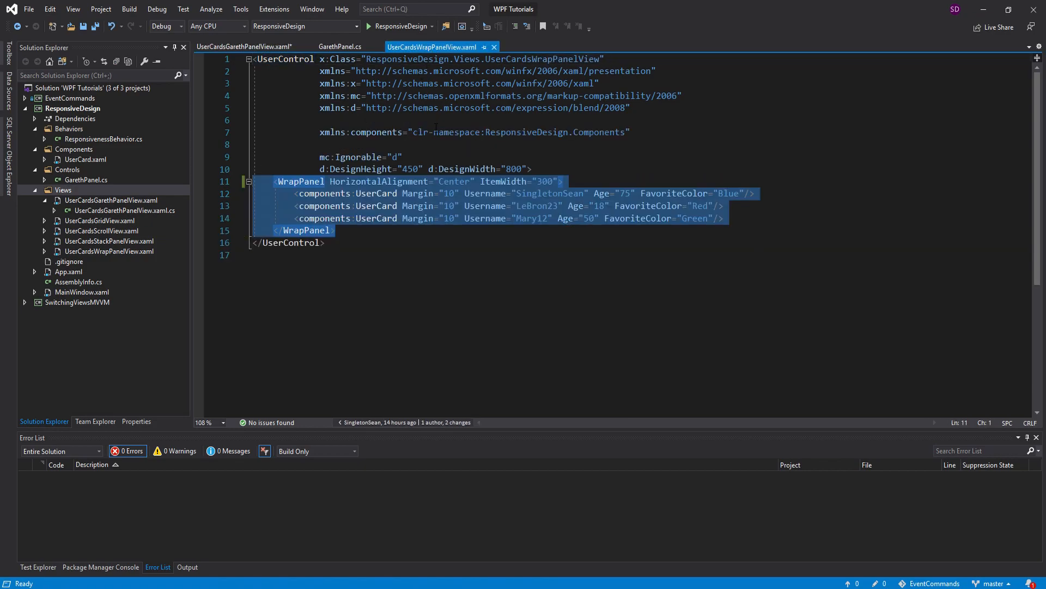
{"action": "left_click", "coordinate": [244, 47]}
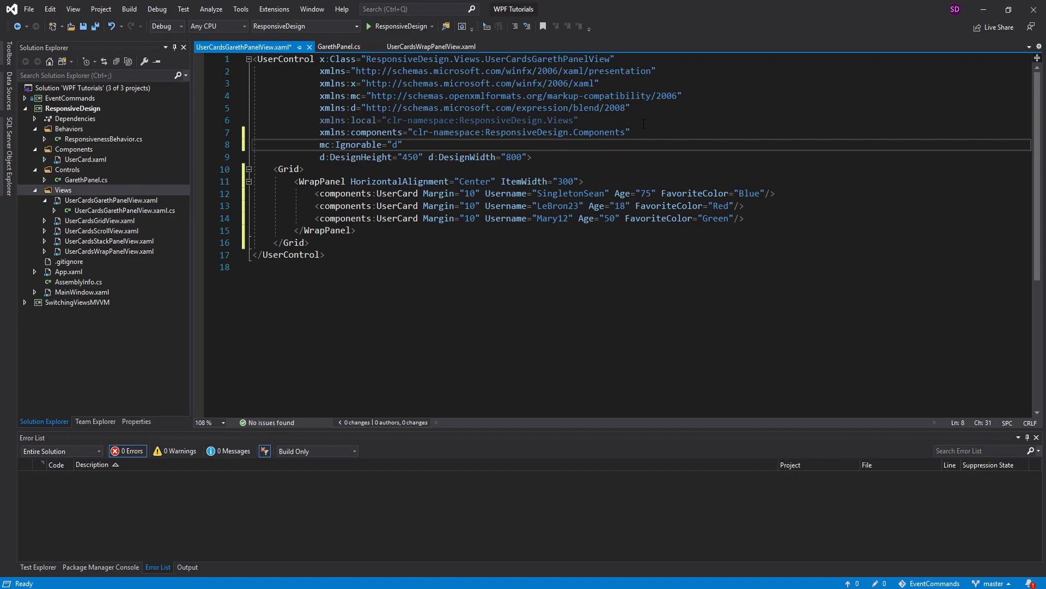
Declare xmlns:controls and change the panel to controls:GarethPanel with RequestedItemWidth="300"
{"action": "type", "text": "xmlns:"}
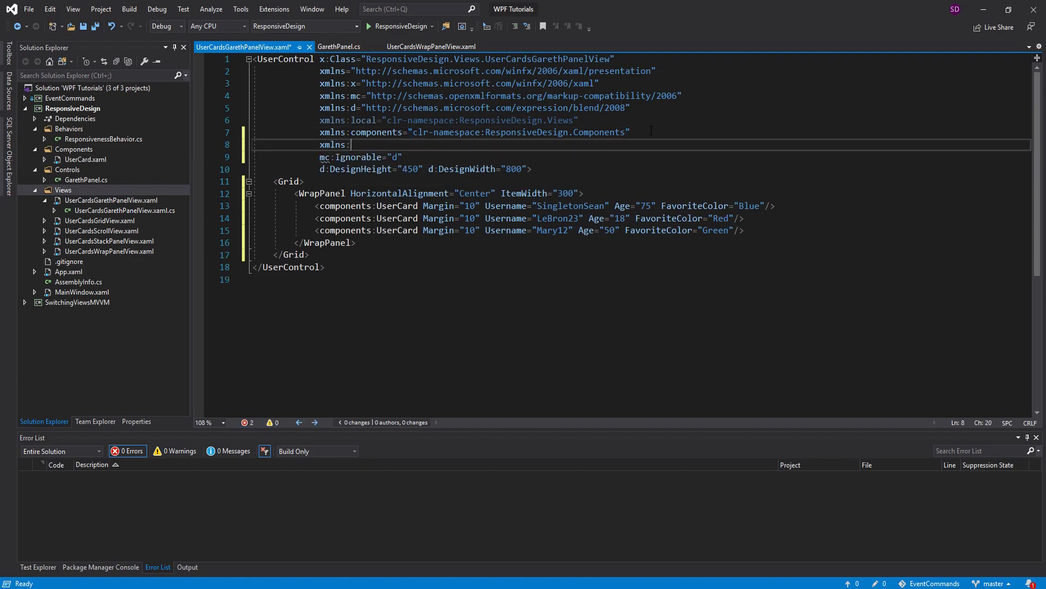
{"action": "type", "text": "controls=\"control"}
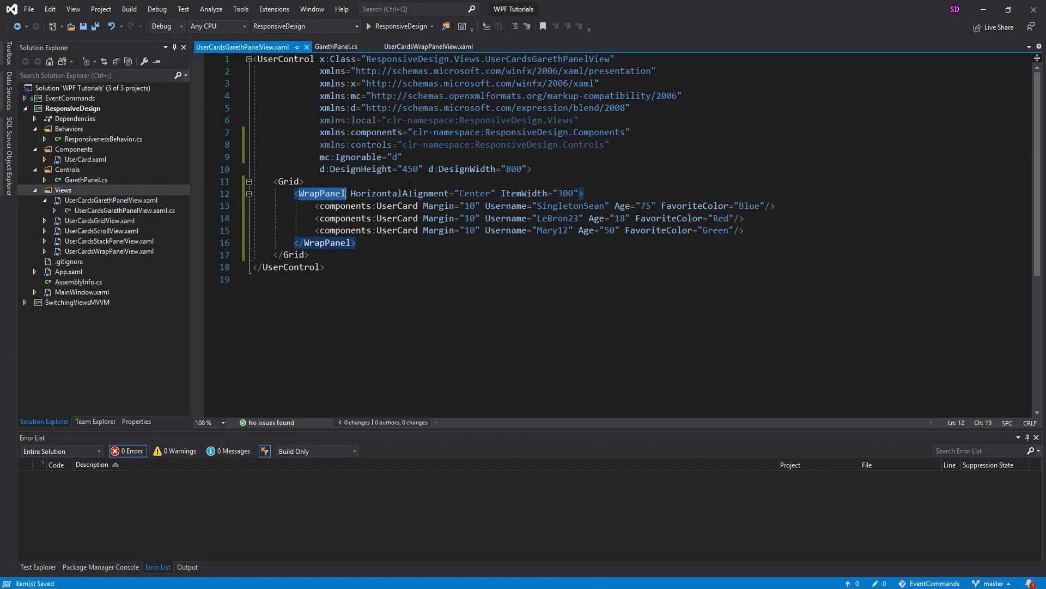
{"action": "type", "text": "controls:Gareth"}
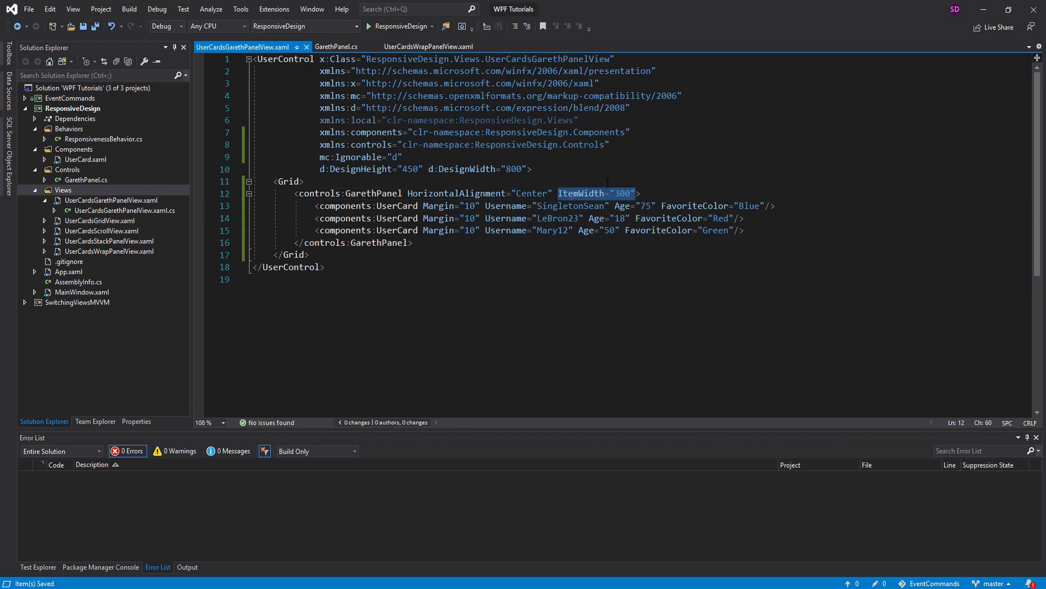
{"action": "type", "text": "req"}
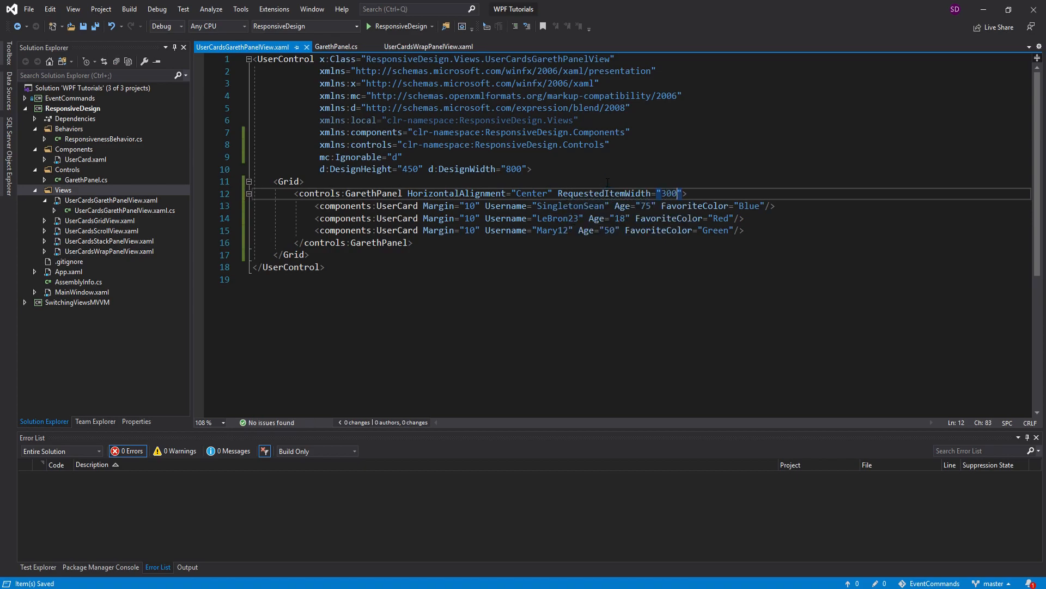
{"action": "left_click", "coordinate": [337, 47]}
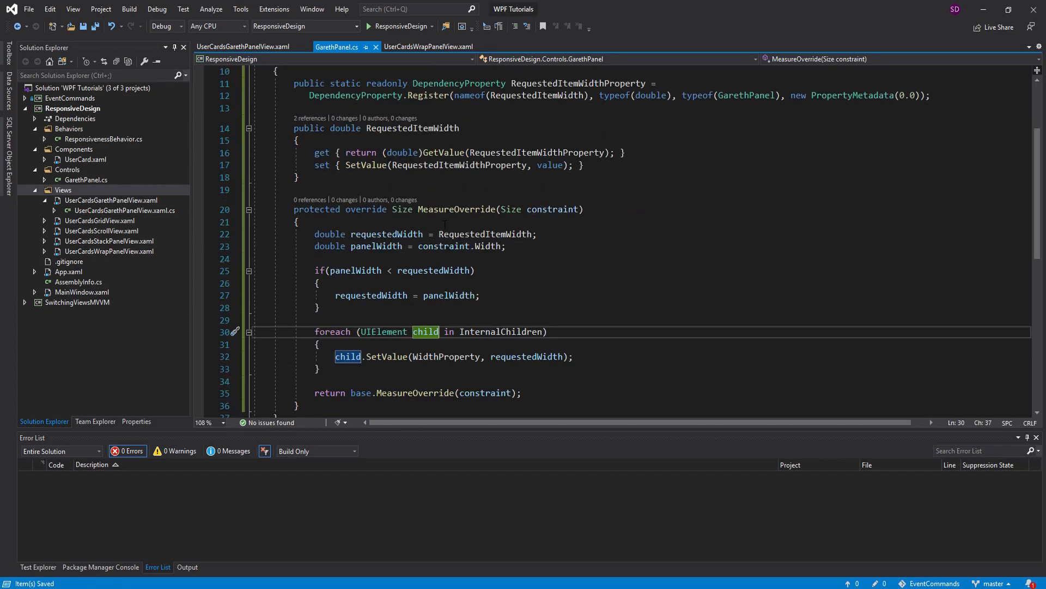
{"action": "left_click", "coordinate": [242, 47]}
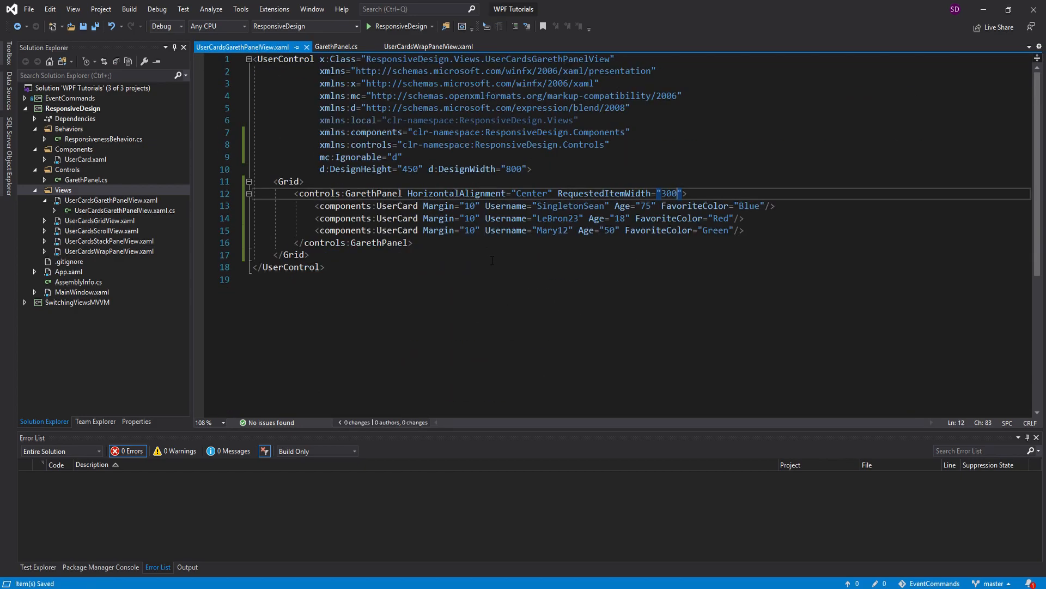
Swap MainWindow's ScrollViewer content to views:UserCardsGarethPanelView and run the app
{"action": "left_click", "coordinate": [81, 292]}
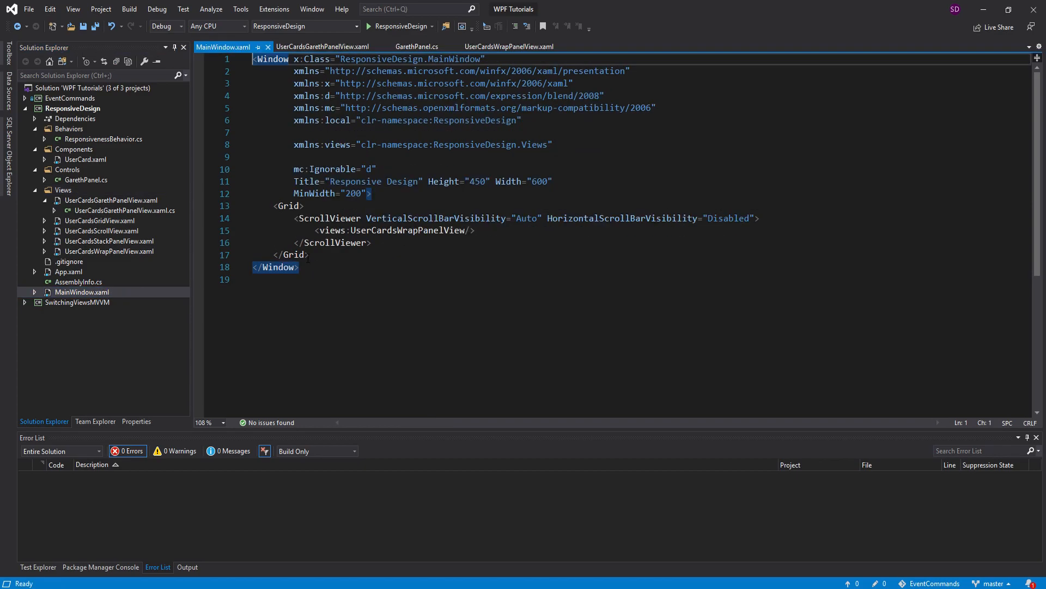
{"action": "type", "text": "user"}
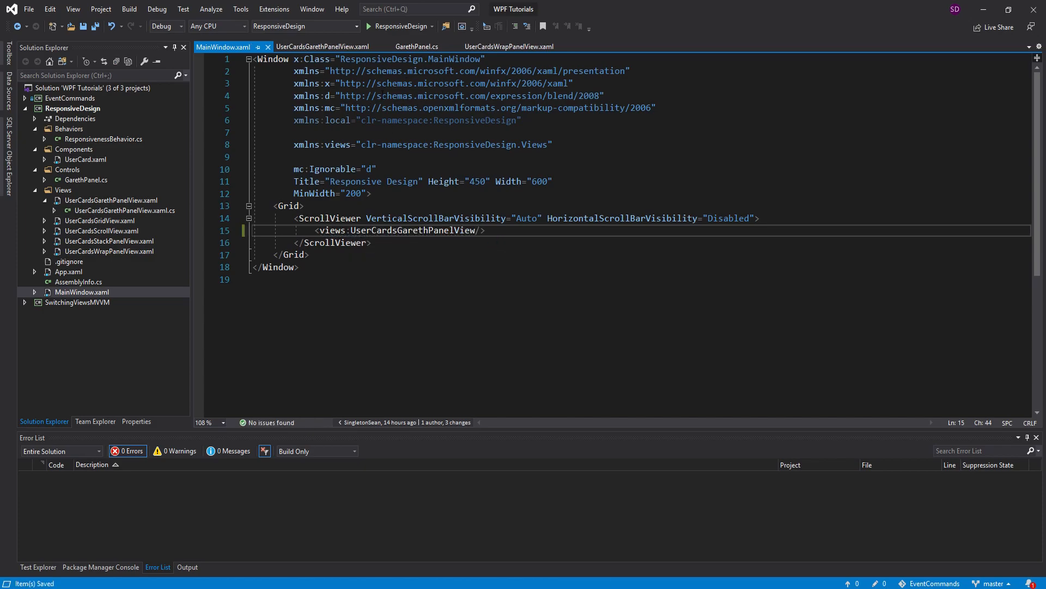
{"action": "left_click", "coordinate": [509, 47]}
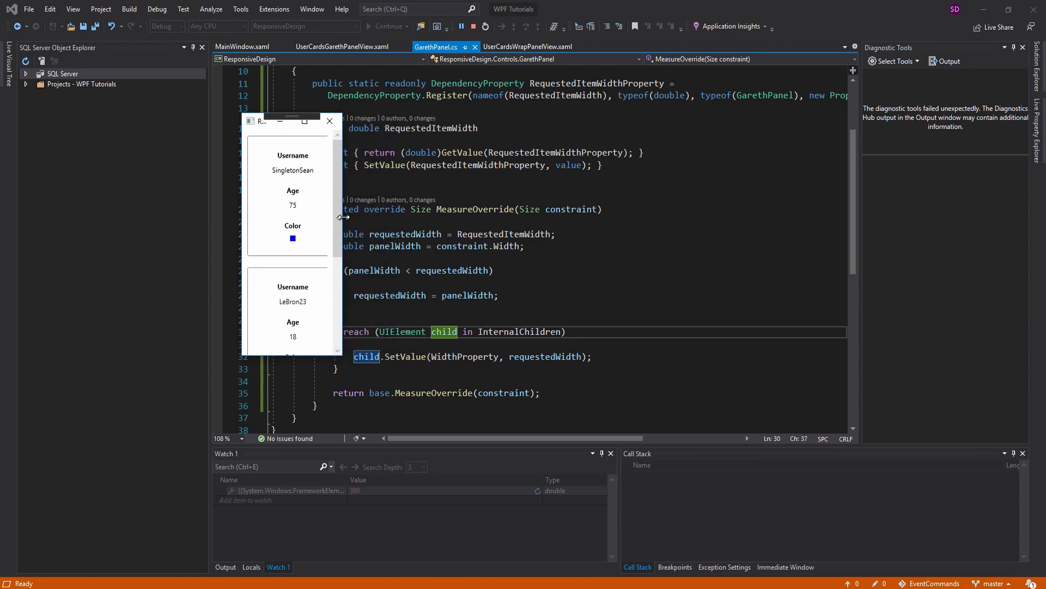
{"action": "mouse_move", "coordinate": [300, 201]}
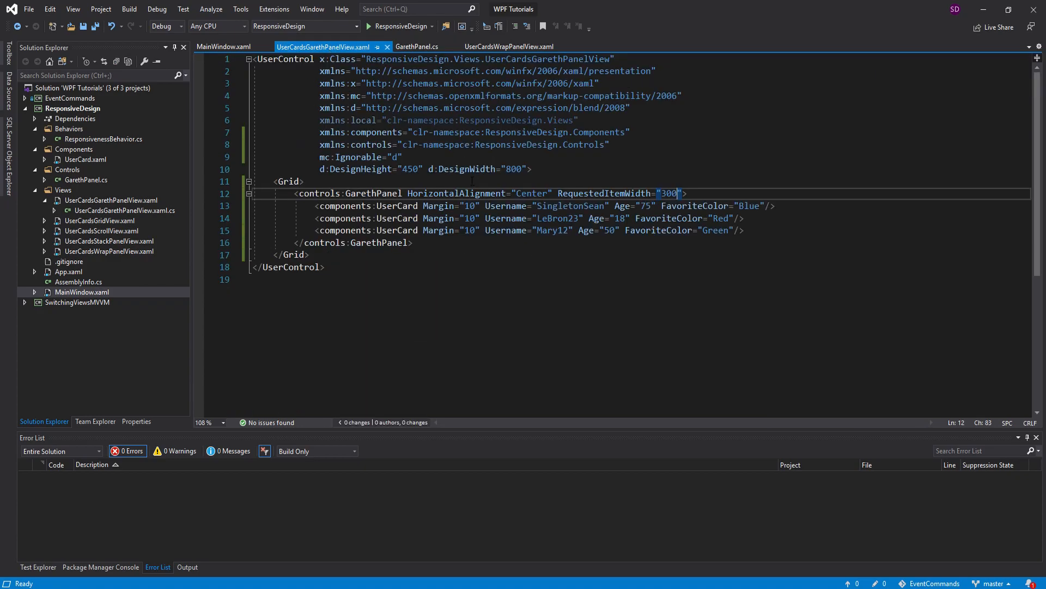
In the foreach loop, read each child's margin as Thickness margin = (Thickness)child.GetValue(MarginProperty)
{"action": "double_click", "coordinate": [452, 230]}
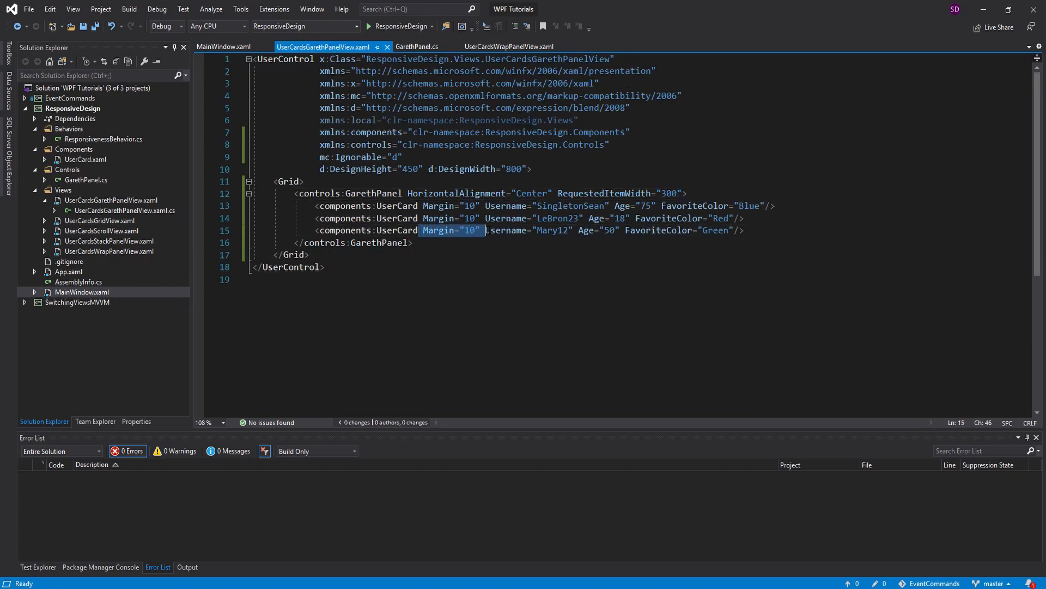
{"action": "left_click", "coordinate": [418, 46]}
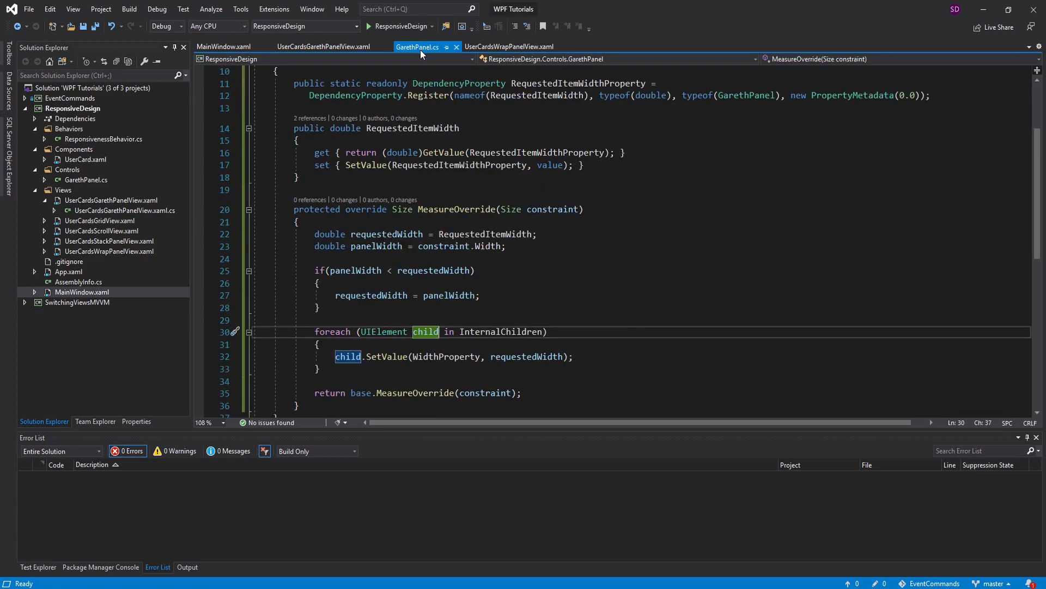
{"action": "scroll", "scroll_direction": "down", "scroll_amount": 3}
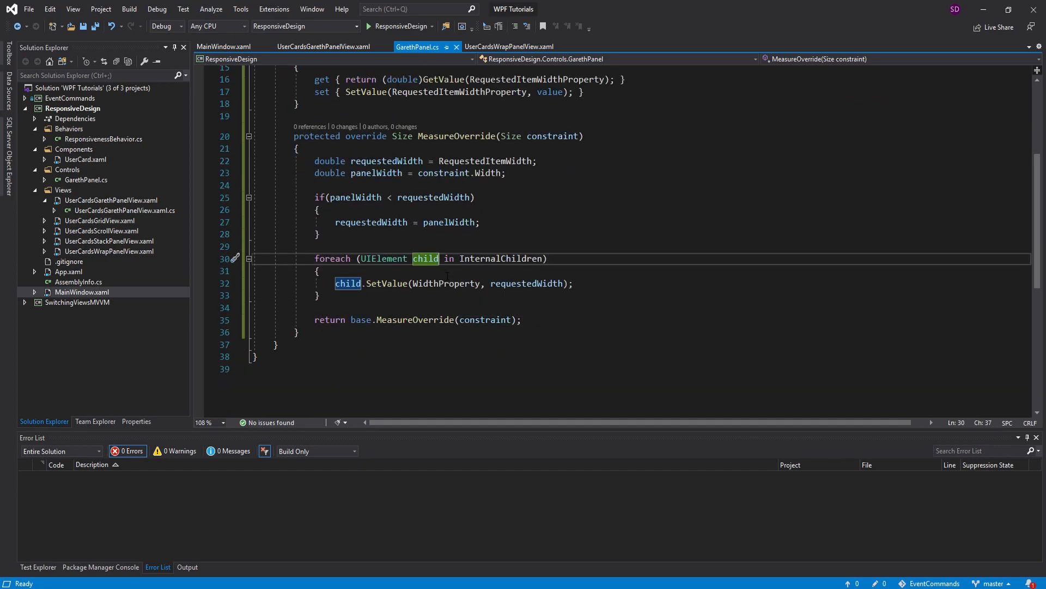
{"action": "left_click", "coordinate": [317, 271]}
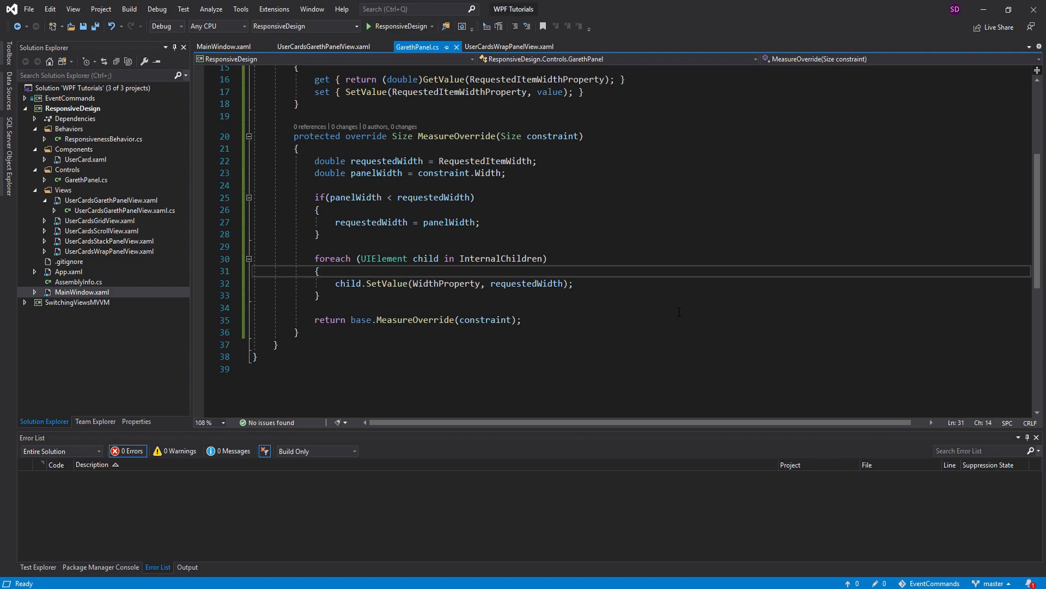
{"action": "type", "text": "Thickness"}
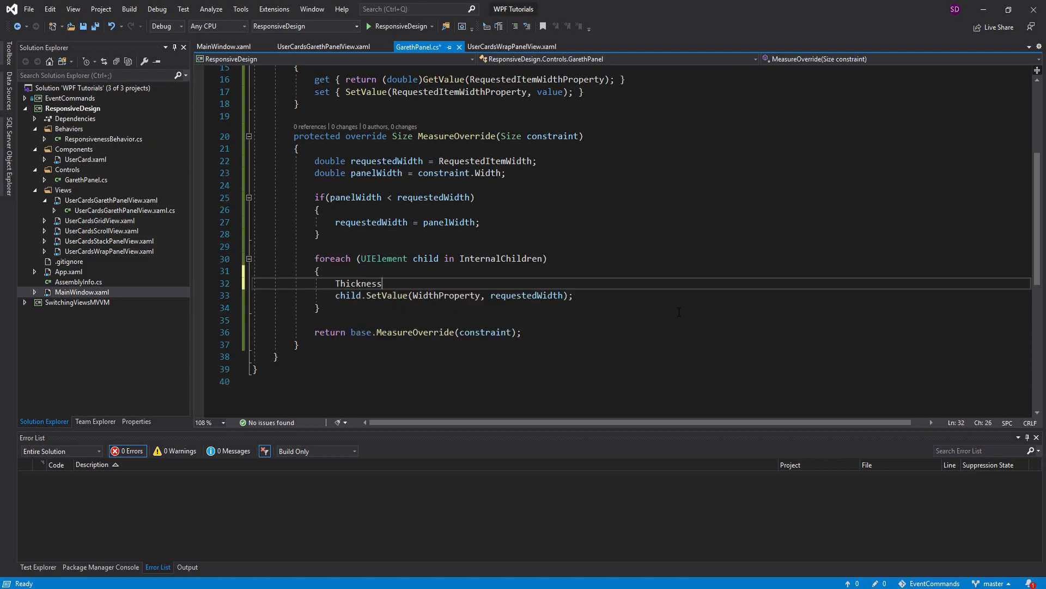
{"action": "type", "text": "margin"}
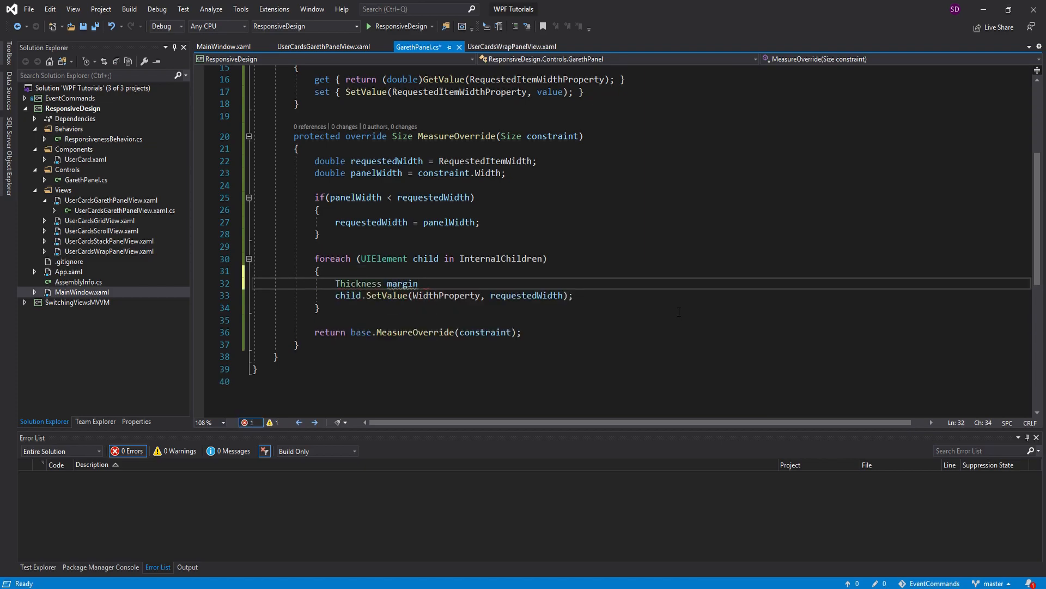
{"action": "type", "text": "= child."}
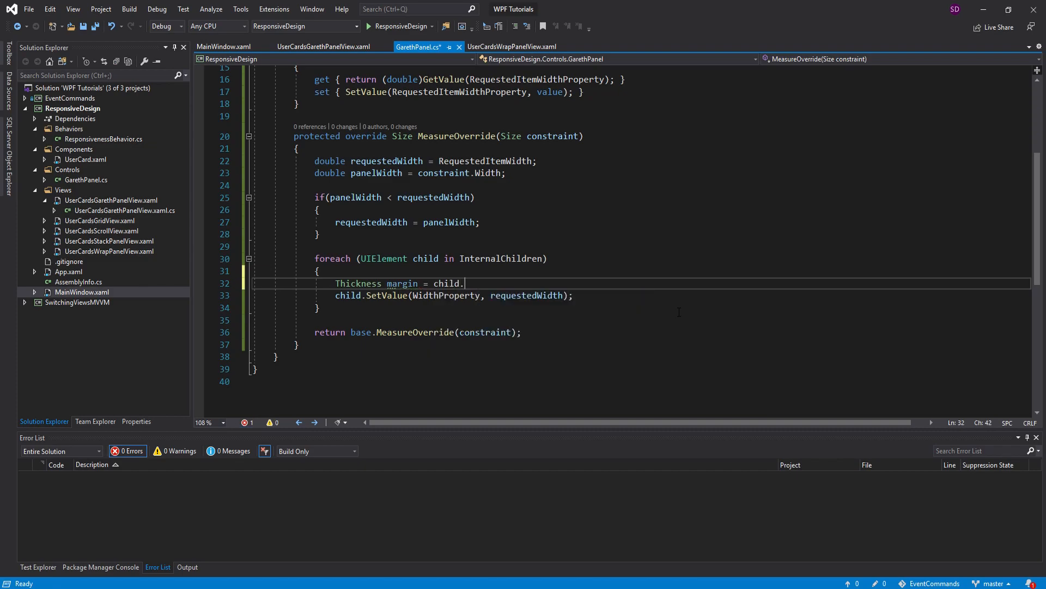
{"action": "type", "text": "GetValue()"}
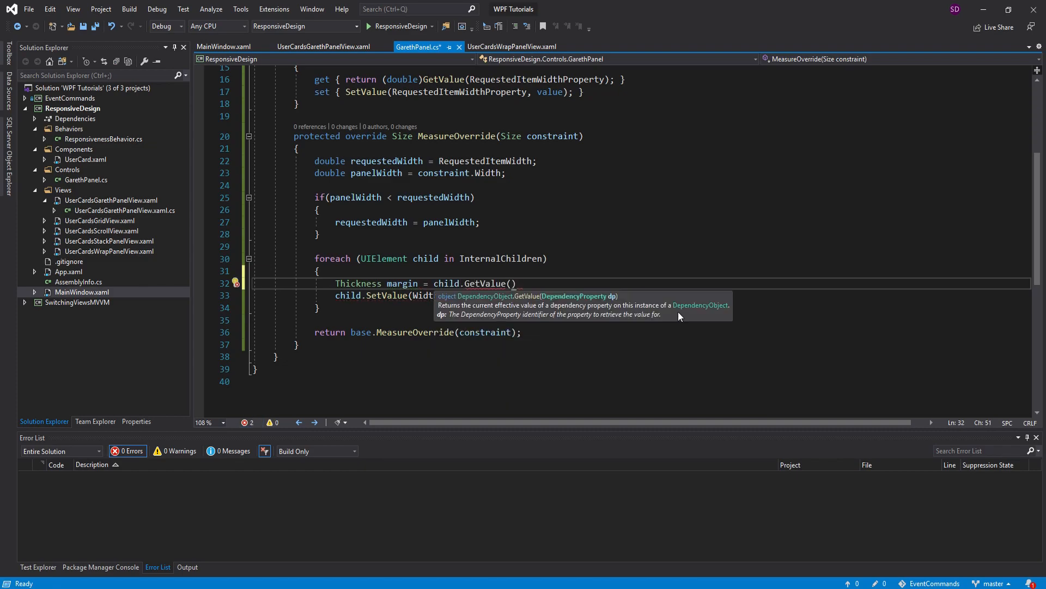
{"action": "type", "text": "MarginProperty"}
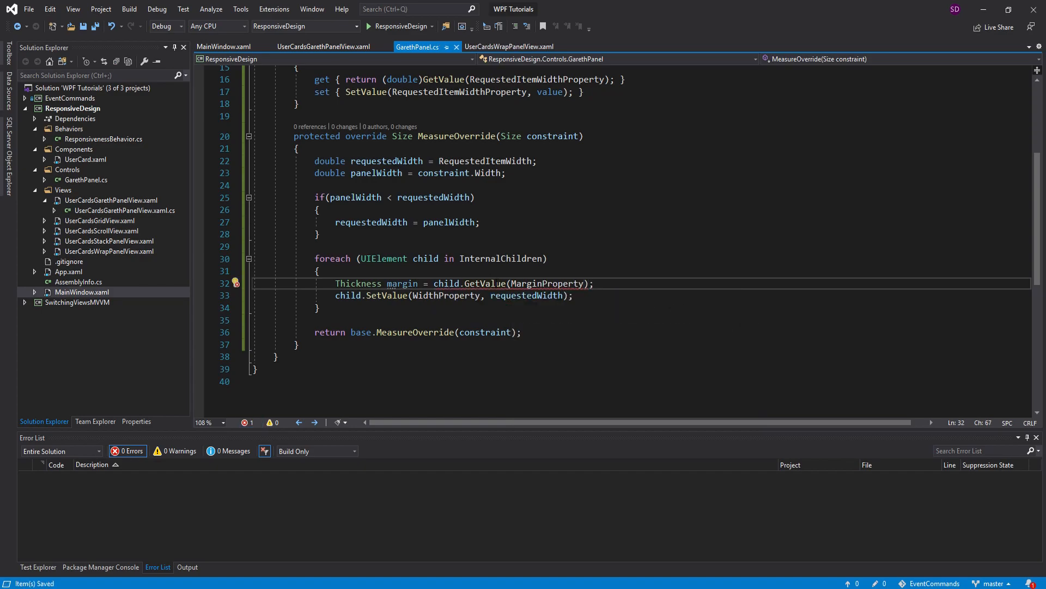
{"action": "double_click", "coordinate": [447, 283]}
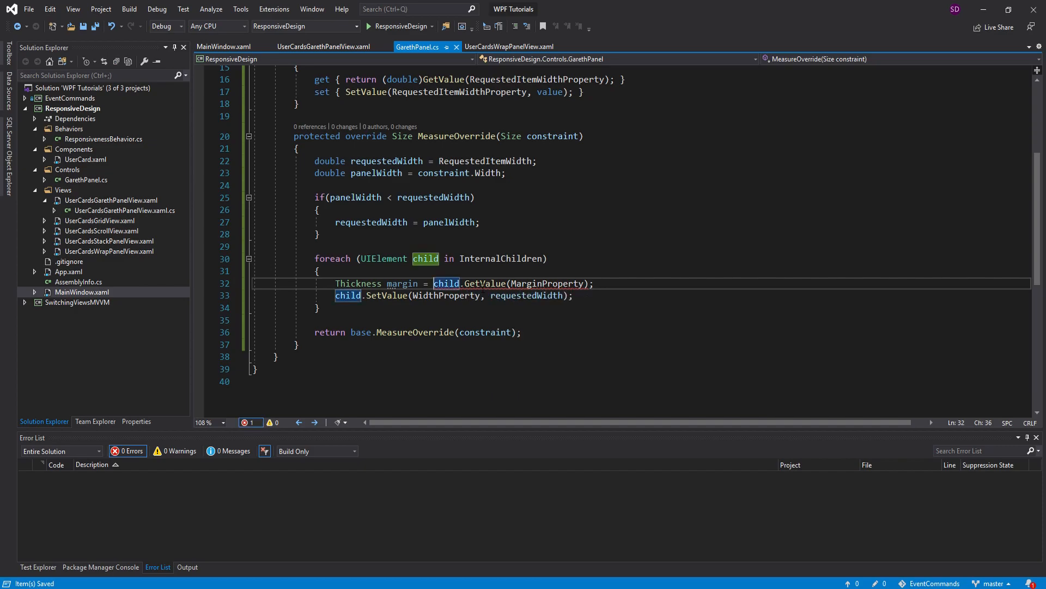
{"action": "type", "text": "(Thickness"}
{"action": "left_click", "coordinate": [637, 295]}
{"action": "type", "text": " -"}
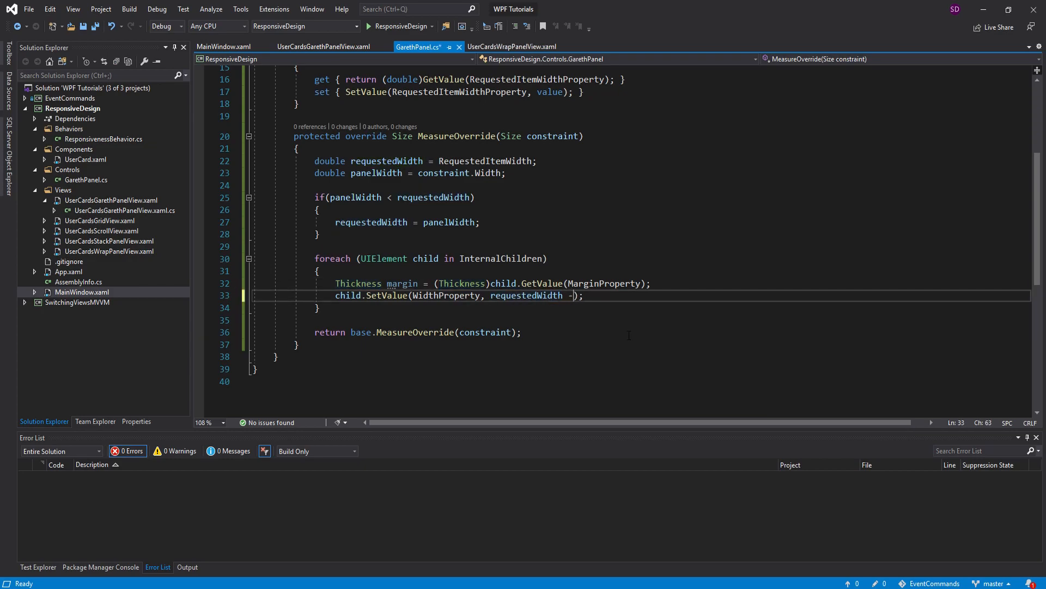
Subtract margin.Left and margin.Right from requestedWidth in the child's SetValue width
{"action": "type", "text": "margin.Left"}
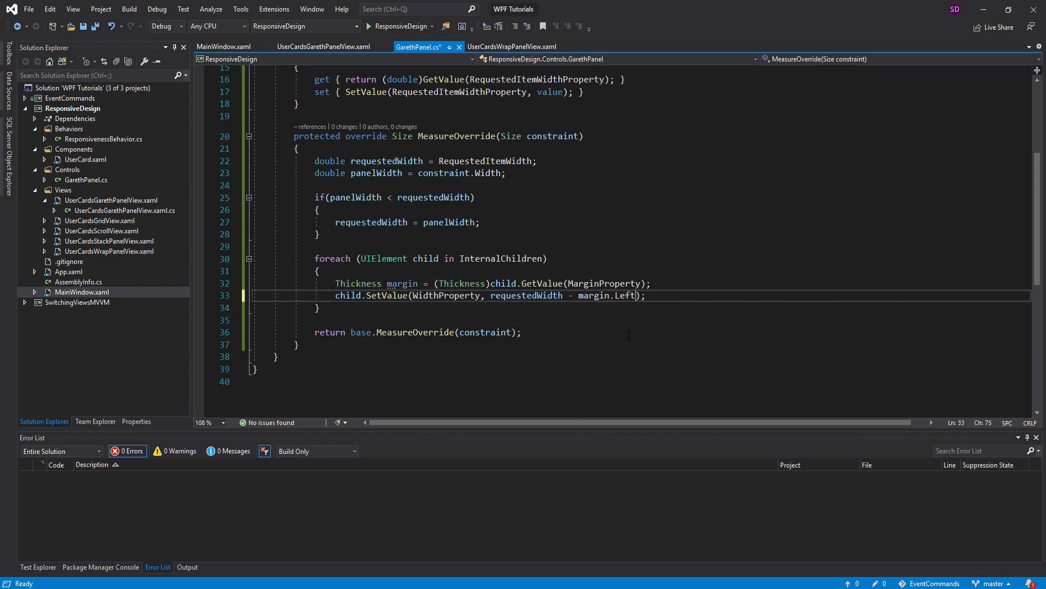
{"action": "type", "text": "- margin.Right"}
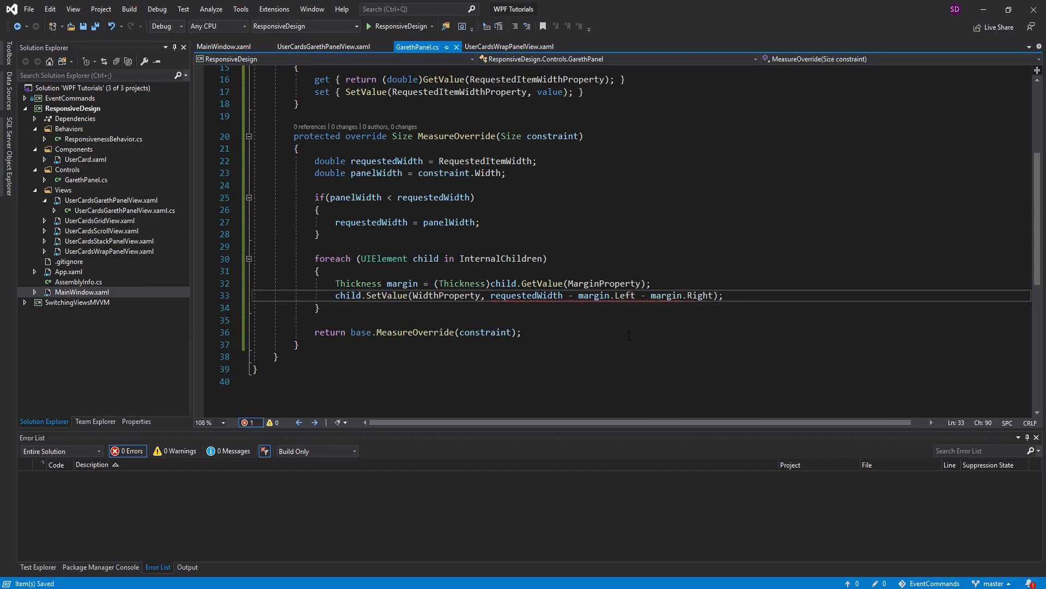
{"action": "double_click", "coordinate": [700, 295]}
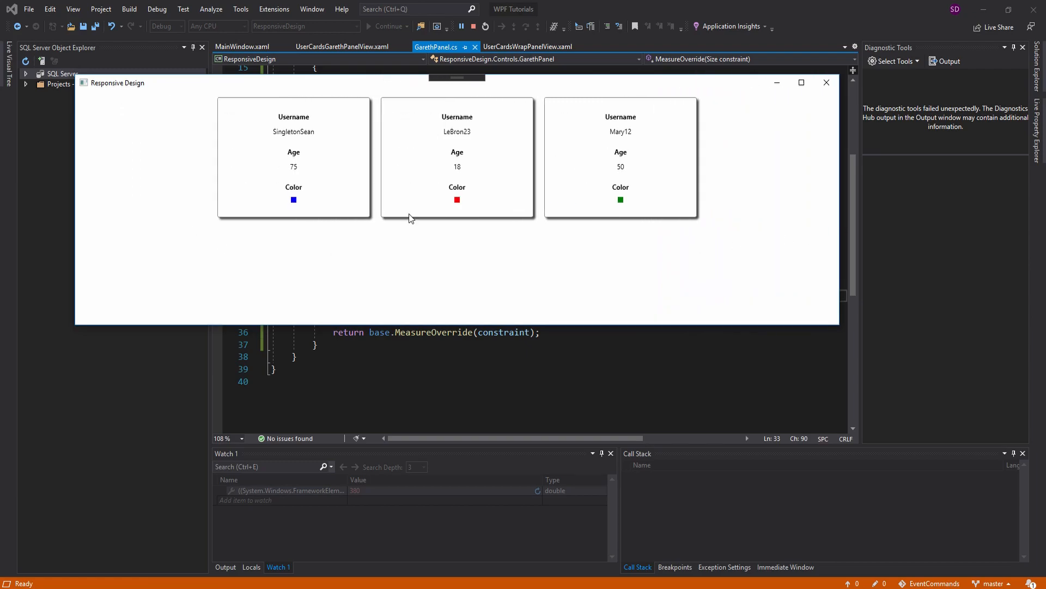
{"action": "mouse_move", "coordinate": [827, 82]}
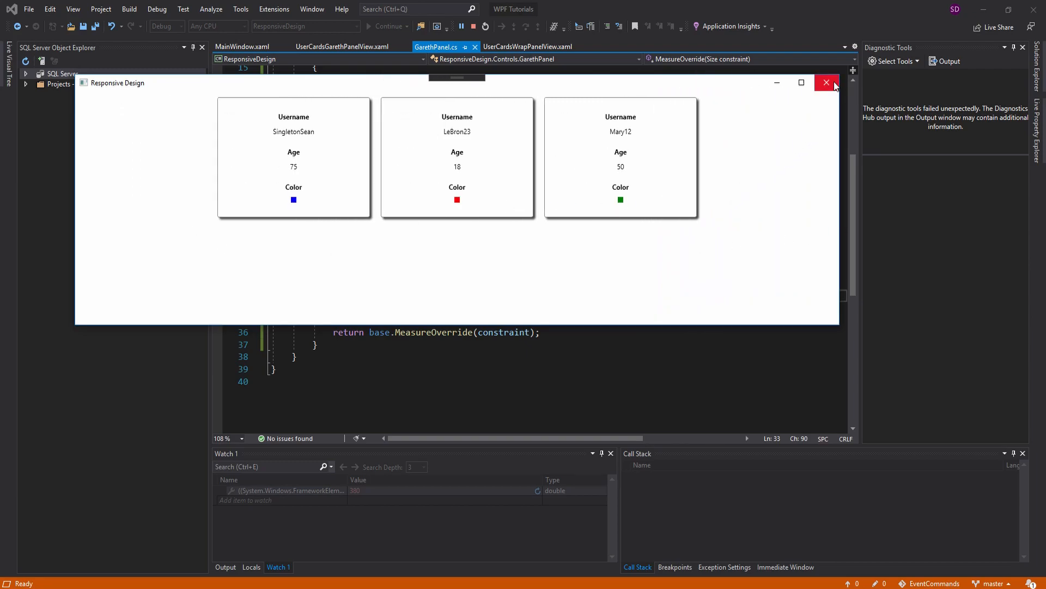
{"action": "left_click", "coordinate": [826, 82]}
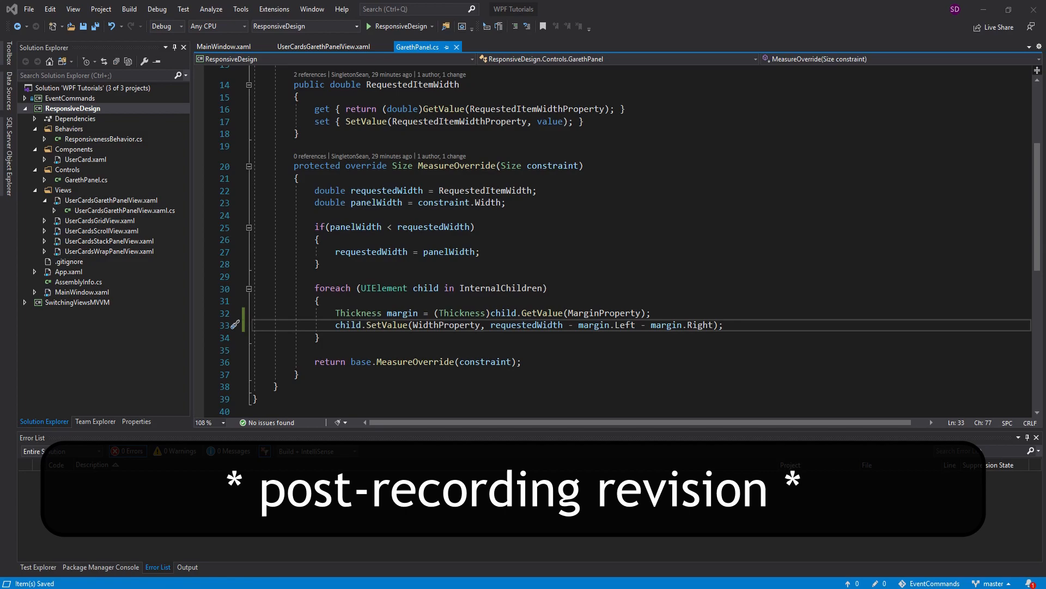
{"action": "mouse_move", "coordinate": [328, 64]}
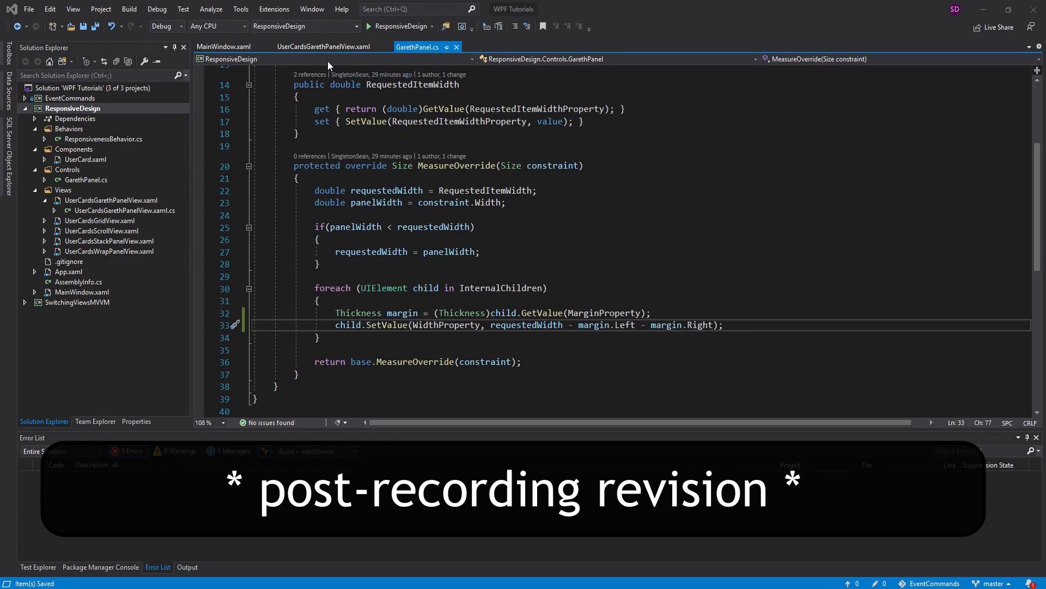
{"action": "left_click", "coordinate": [324, 47]}
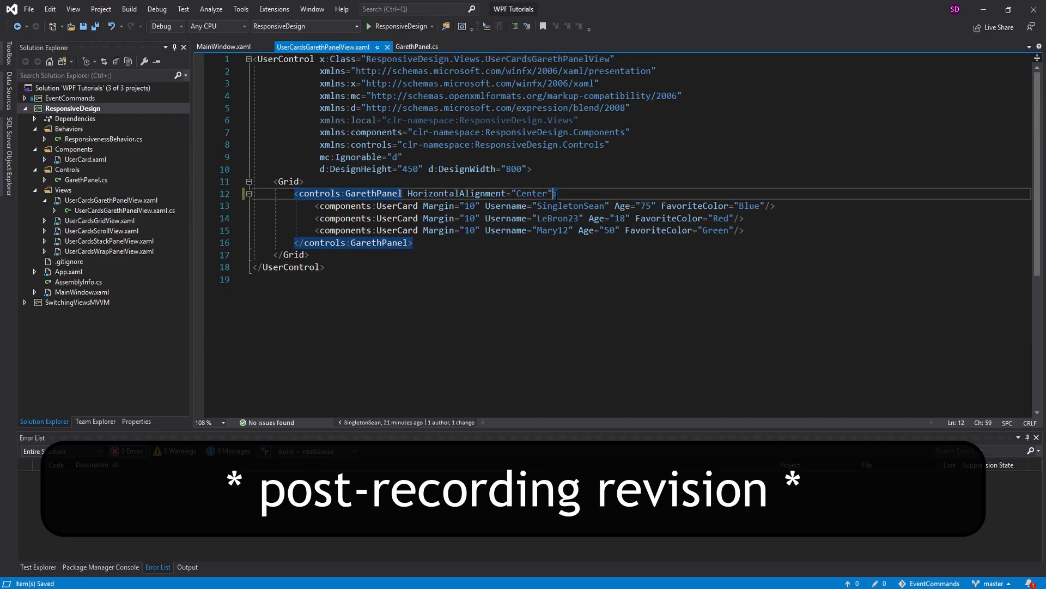
{"action": "left_click", "coordinate": [417, 47]}
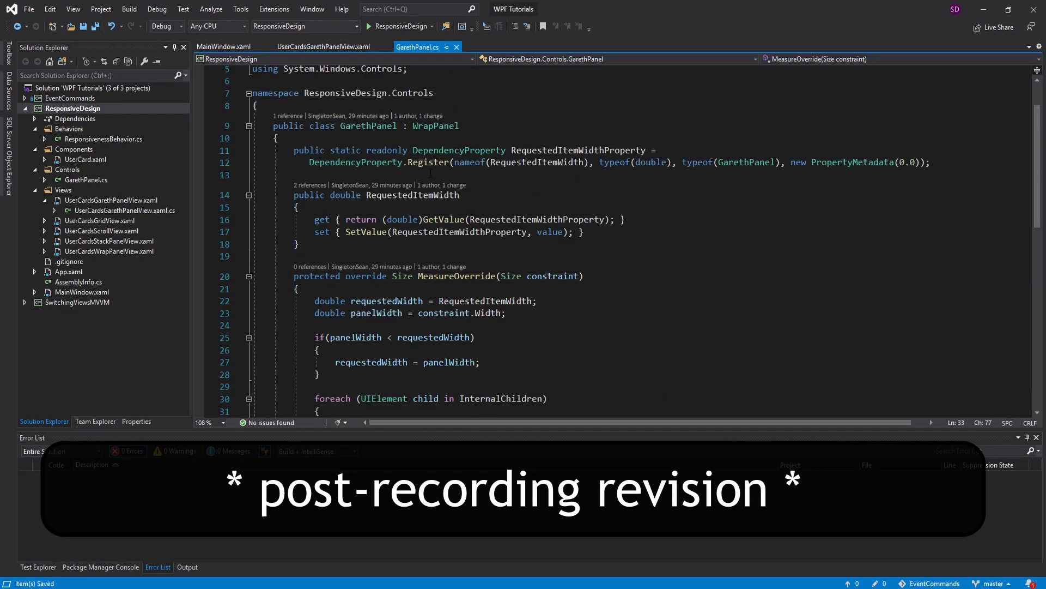
{"action": "left_click", "coordinate": [367, 26]}
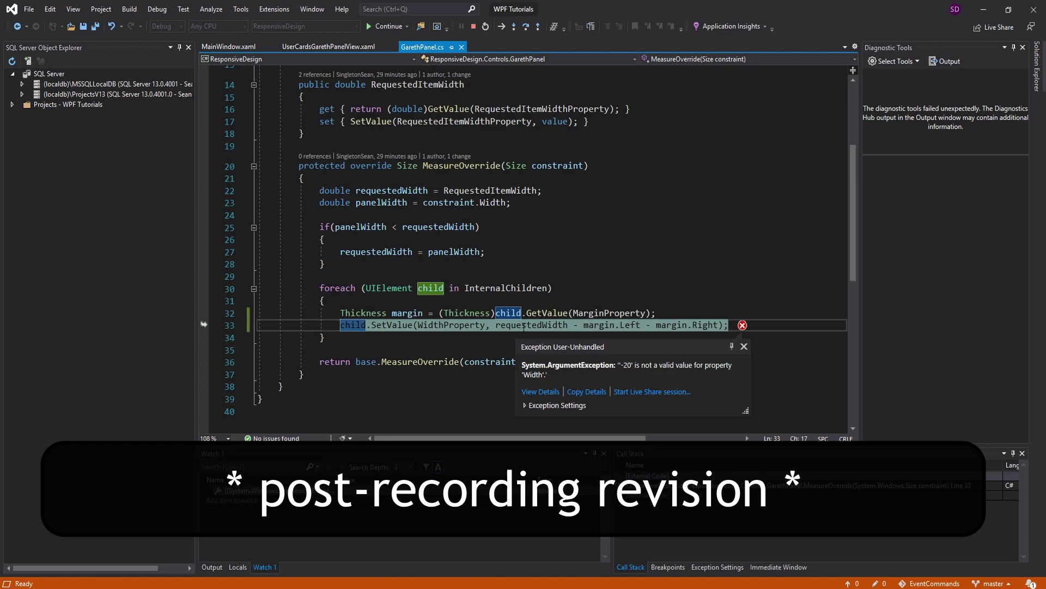
{"action": "scroll", "scroll_direction": "up", "scroll_amount": 3}
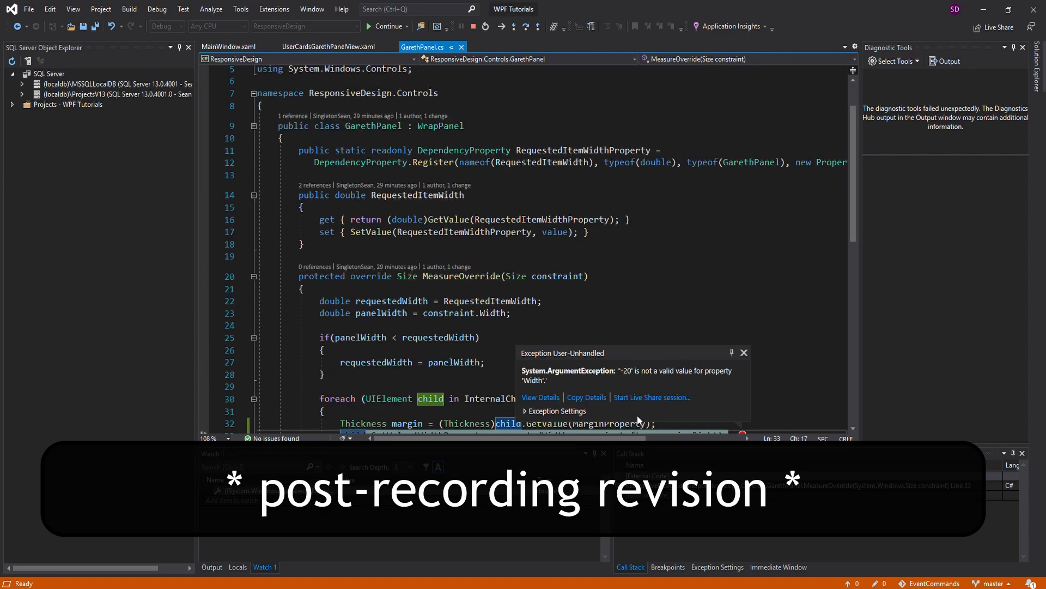
{"action": "scroll", "scroll_direction": "down", "scroll_amount": 3}
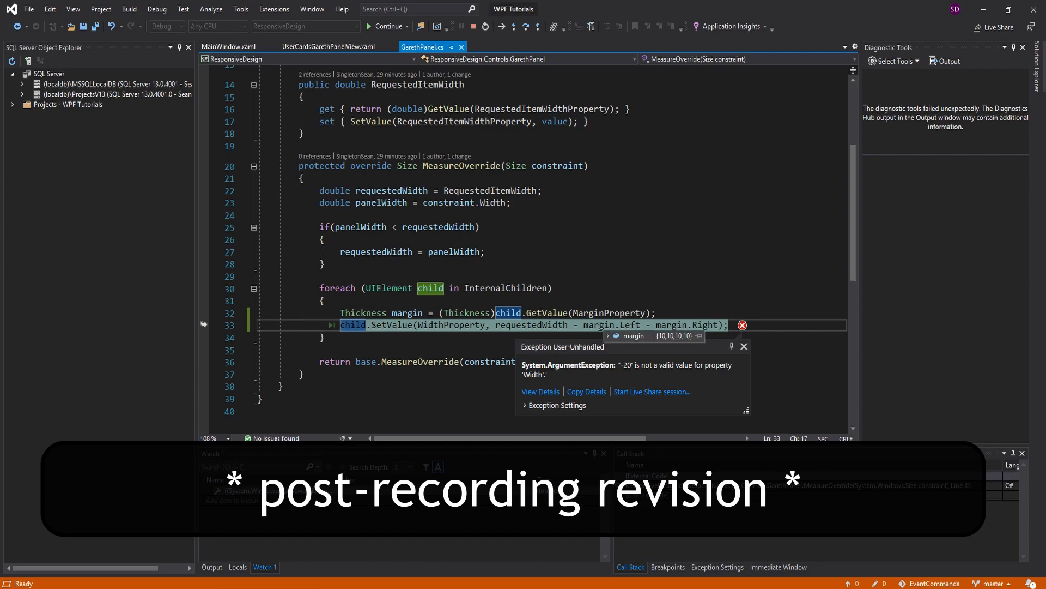
{"action": "mouse_move", "coordinate": [531, 325]}
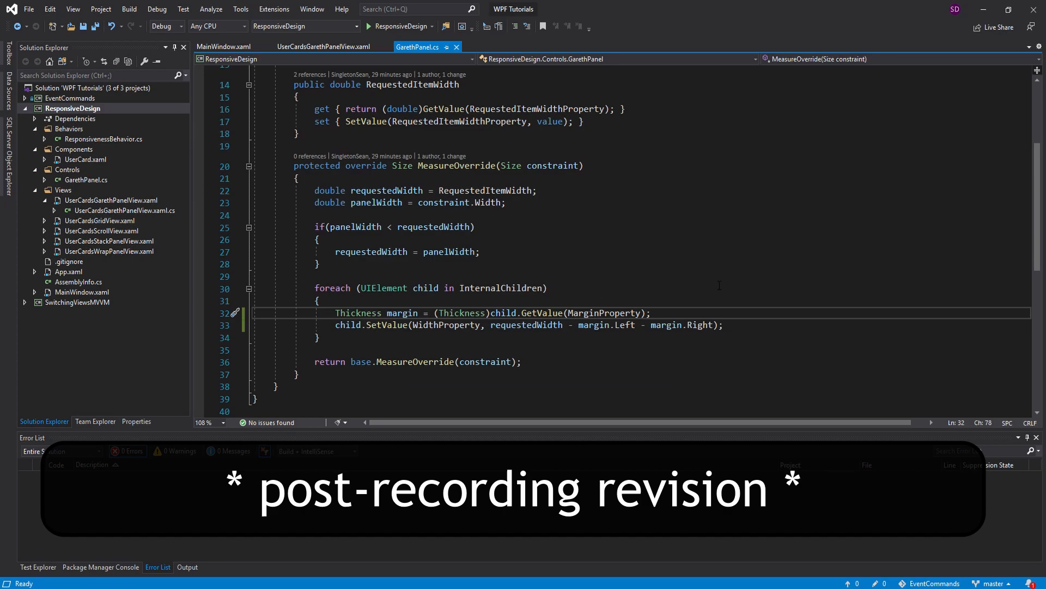
Store requestedWidth minus margin.Left and margin.Right in a double width variable
{"action": "key", "text": "enter"}
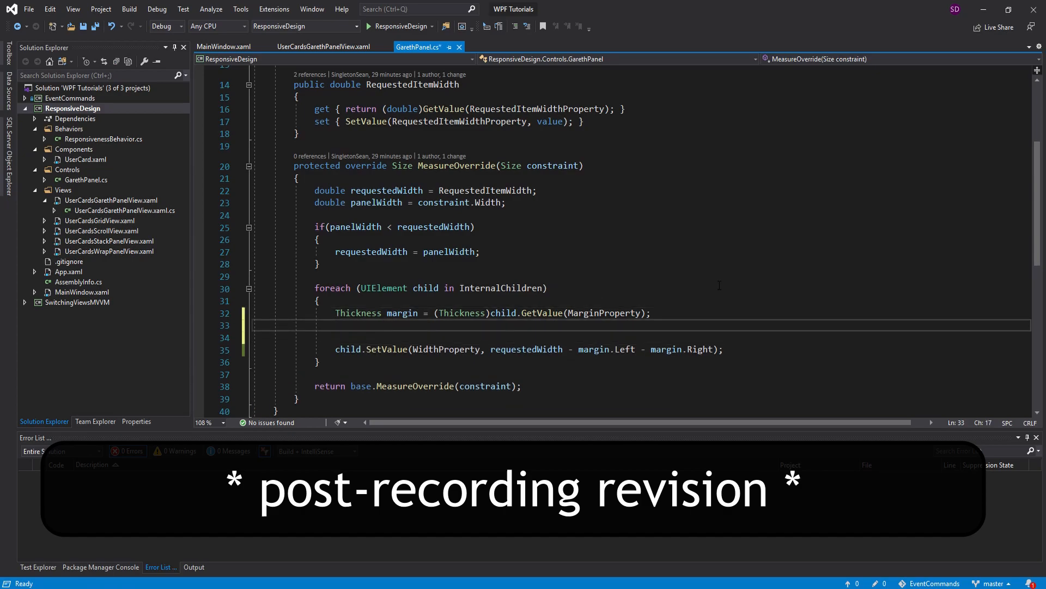
{"action": "type", "text": "int width"}
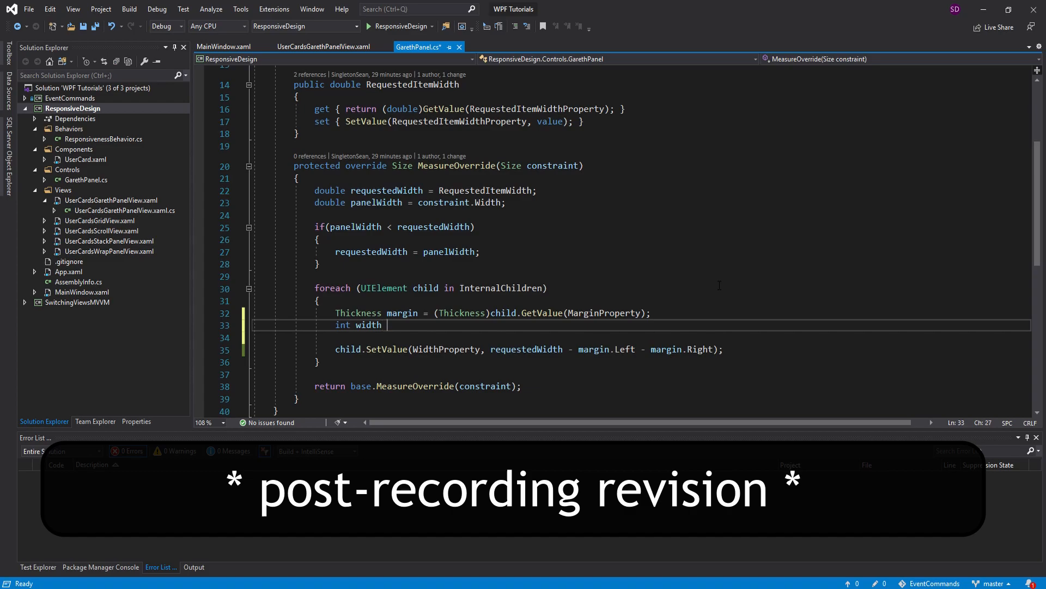
{"action": "type", "text": "= requestedWidth"}
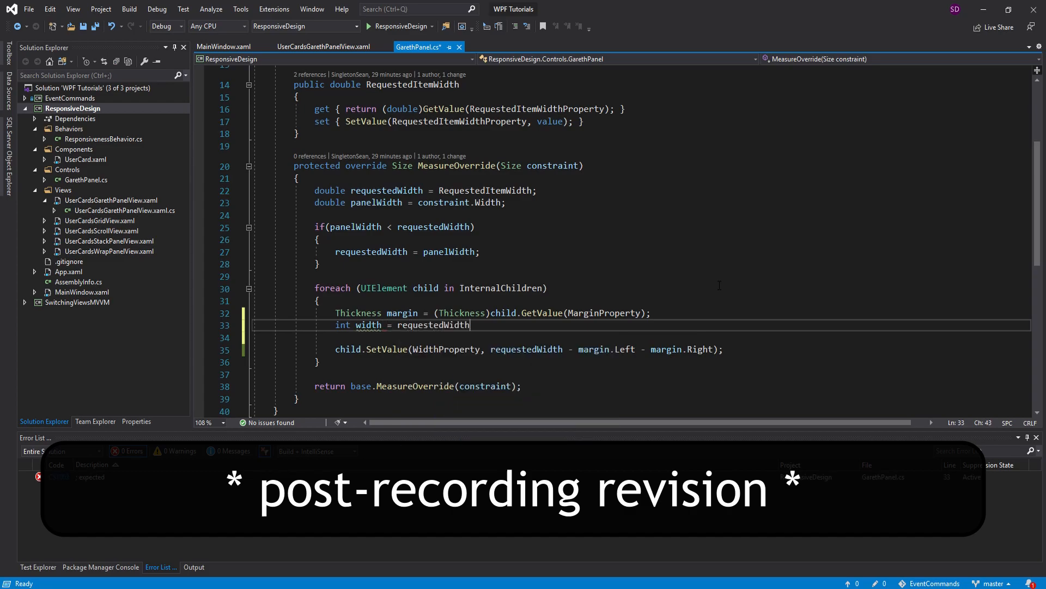
{"action": "type", "text": "- margin.l"}
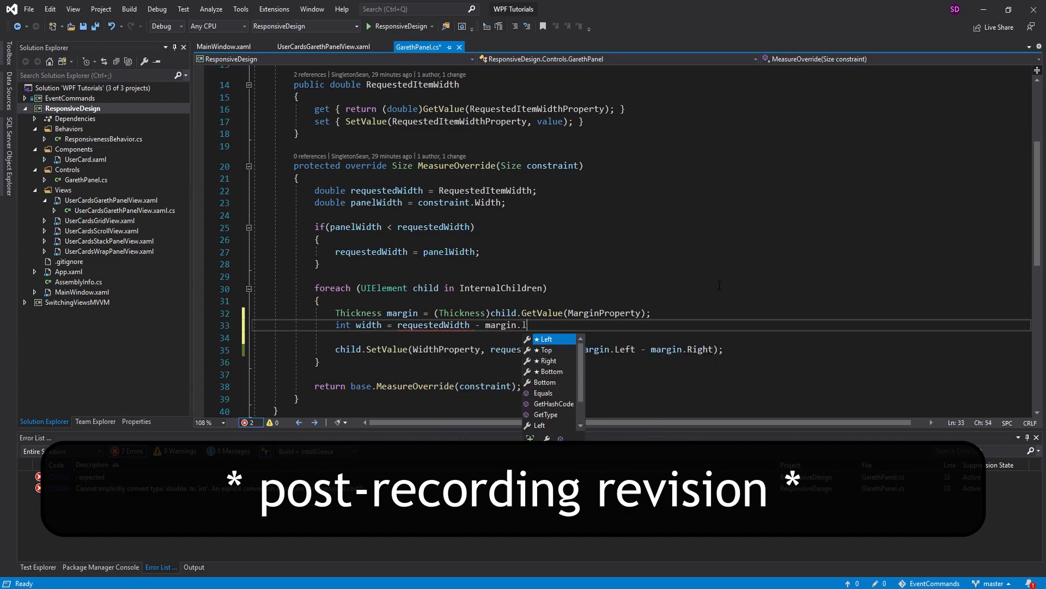
{"action": "type", "text": "Left - margin"}
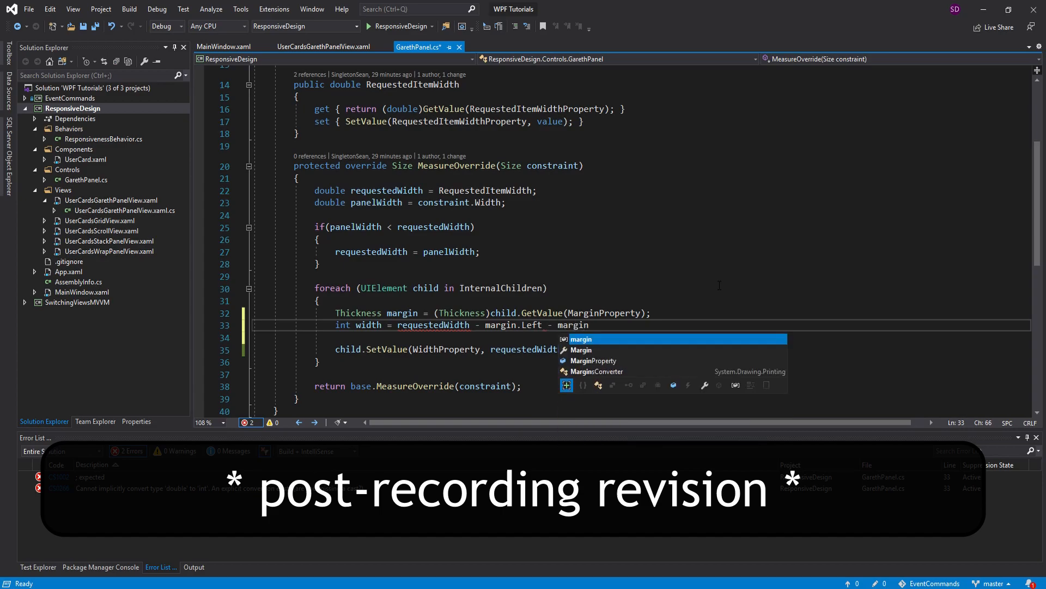
{"action": "type", "text": ".Right"}
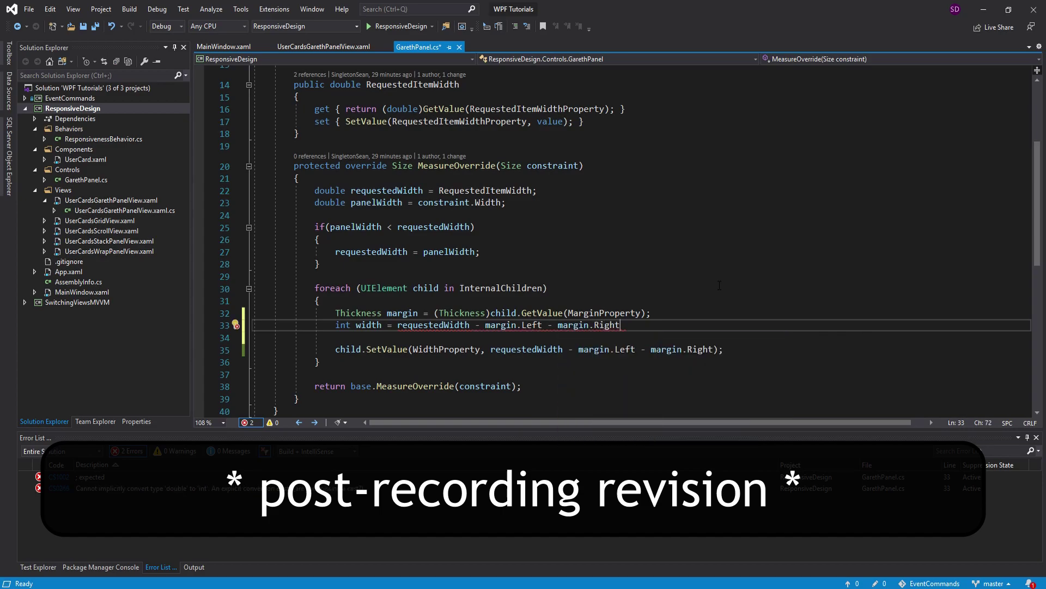
{"action": "double_click", "coordinate": [342, 325]}
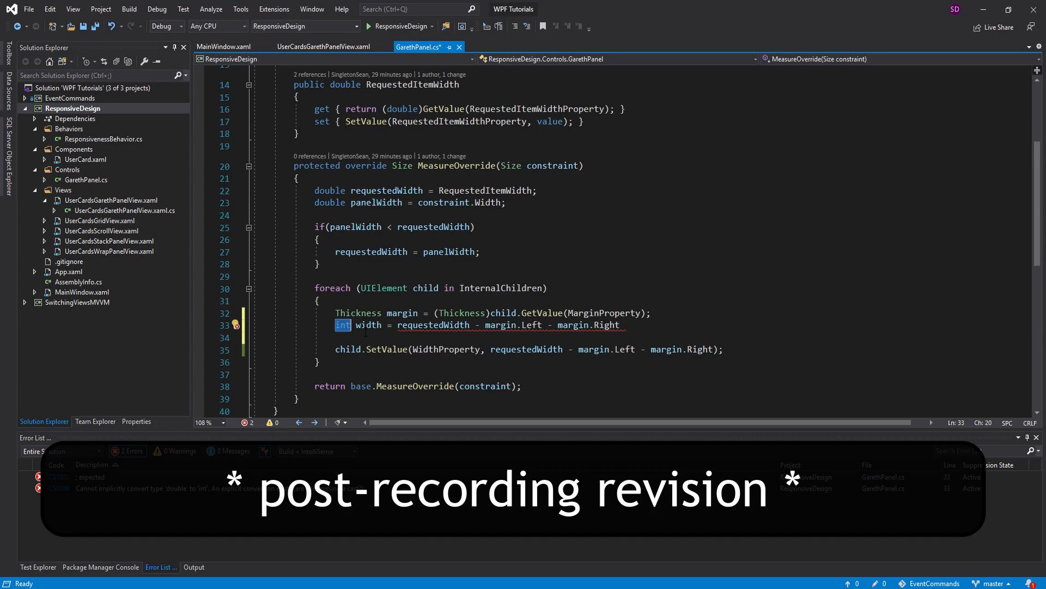
{"action": "type", "text": "double"}
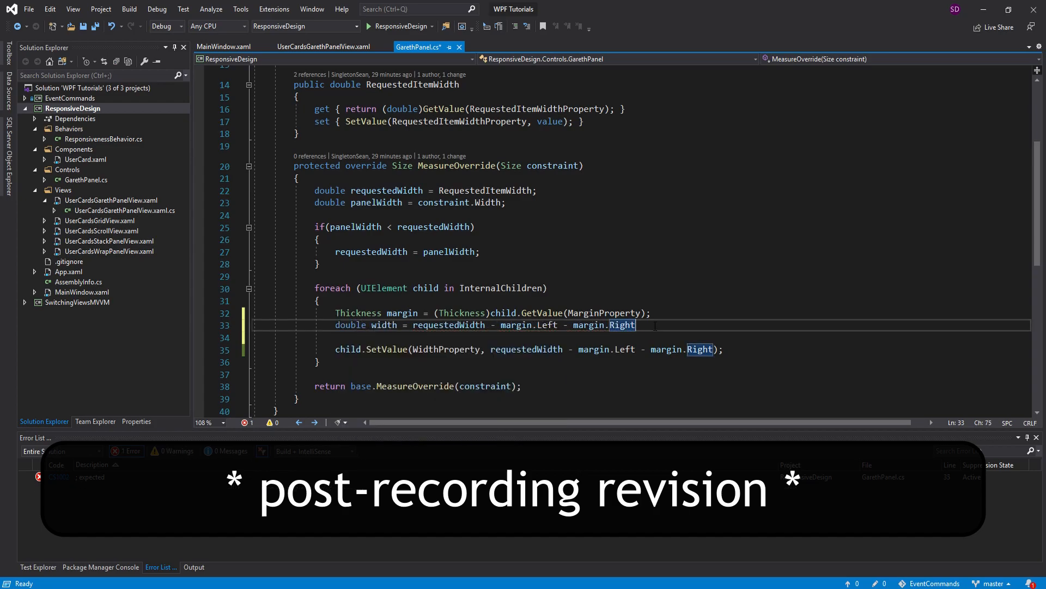
Clamp width to 0 when negative with if (width < 0), then rerun the app to test
{"action": "type", "text": "if(width)"}
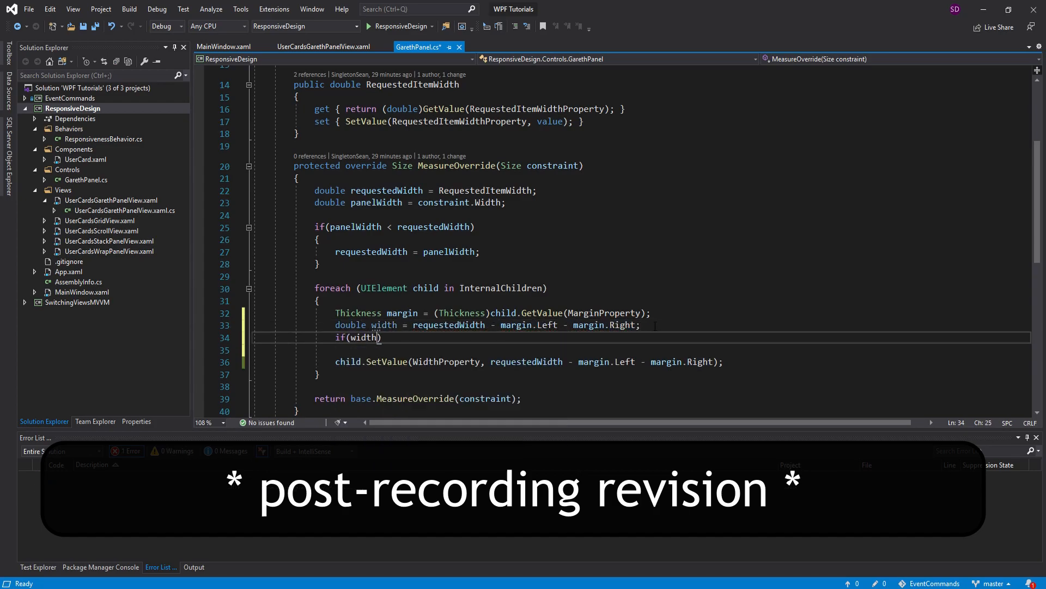
{"action": "type", "text": "< 0"}
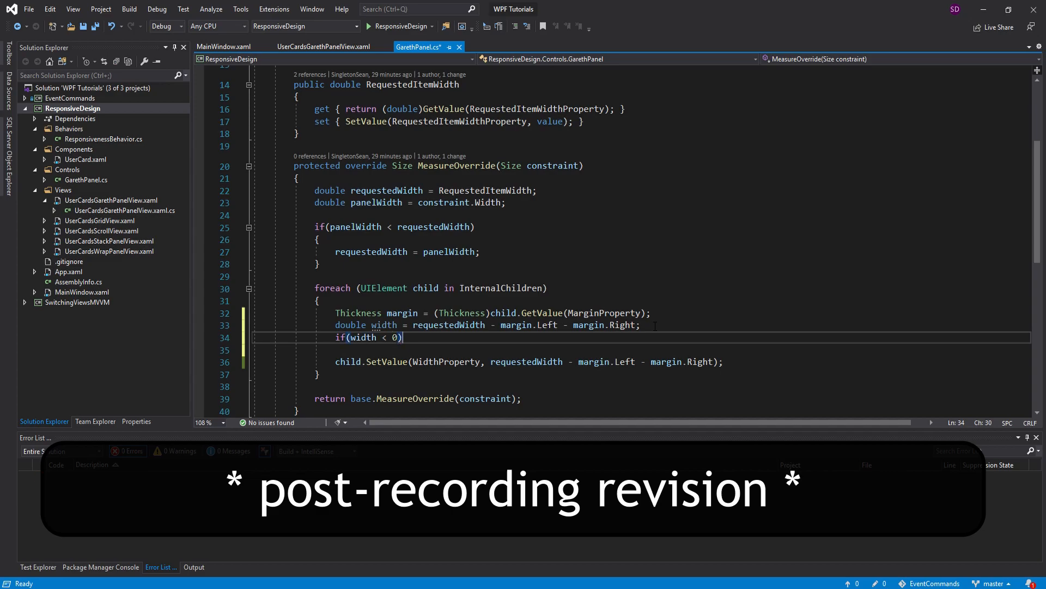
{"action": "type", "text": "width = 0;"}
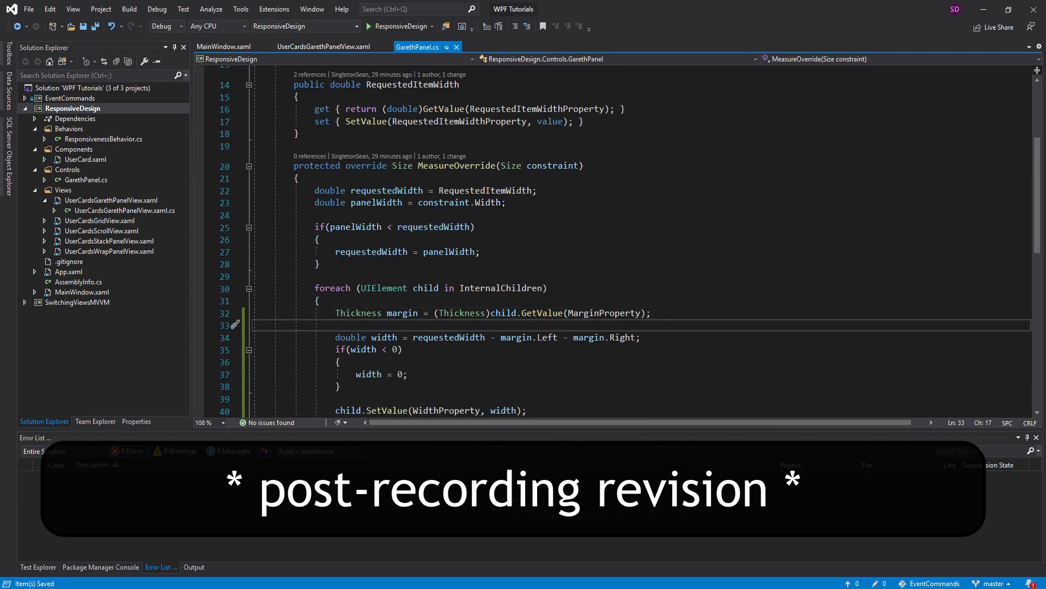
{"action": "left_click", "coordinate": [368, 26]}
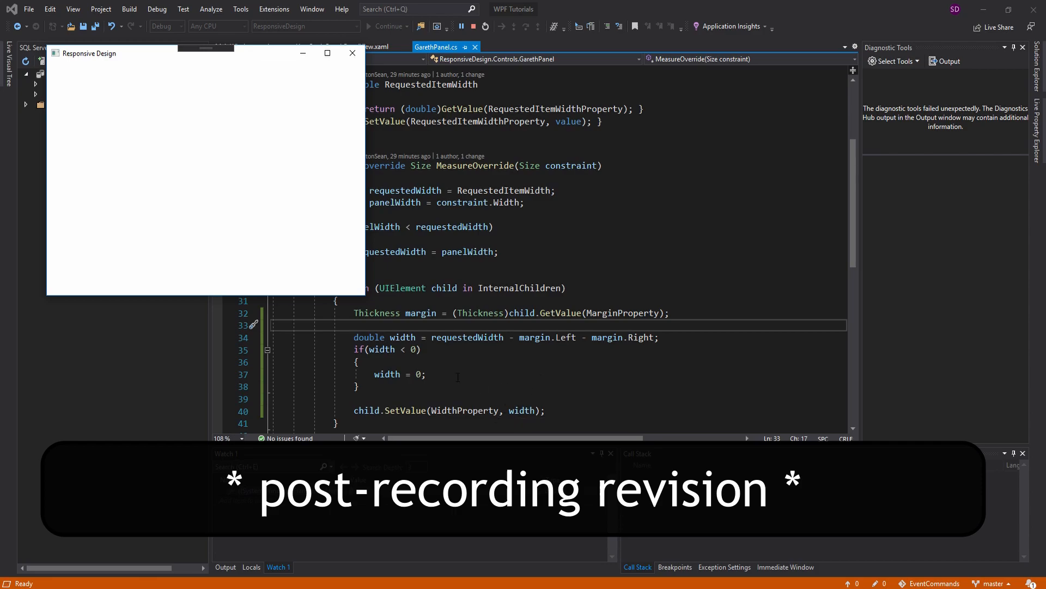
{"action": "mouse_move", "coordinate": [204, 151]}
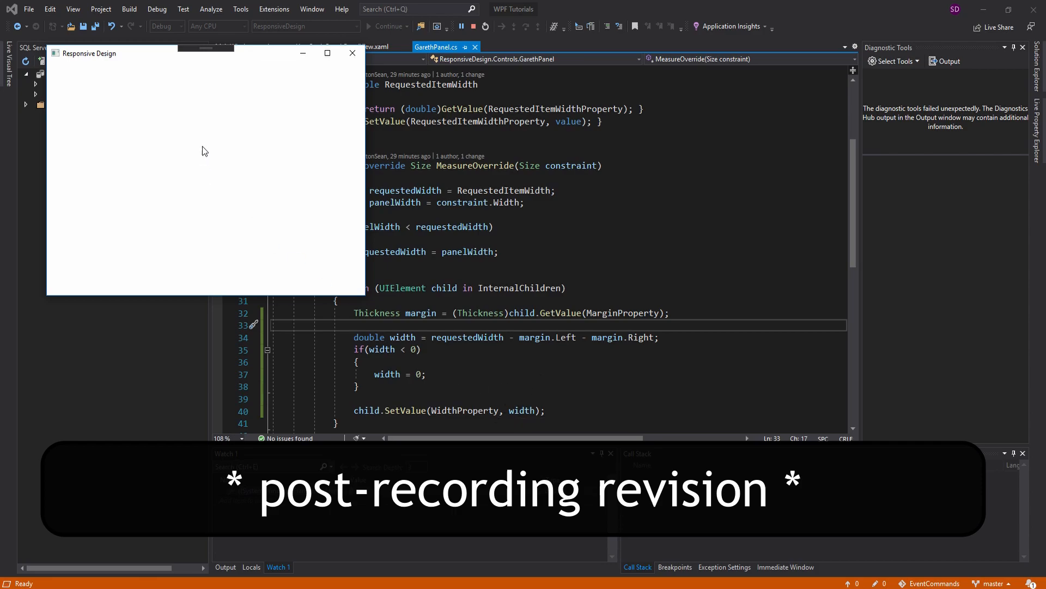
{"action": "mouse_move", "coordinate": [352, 52]}
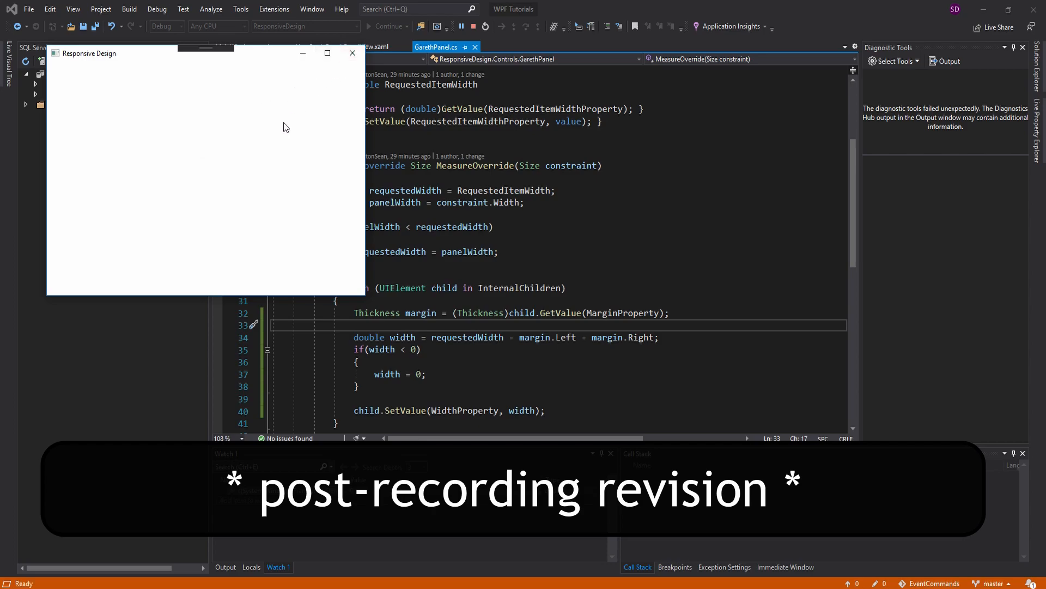
{"action": "mouse_move", "coordinate": [337, 90]}
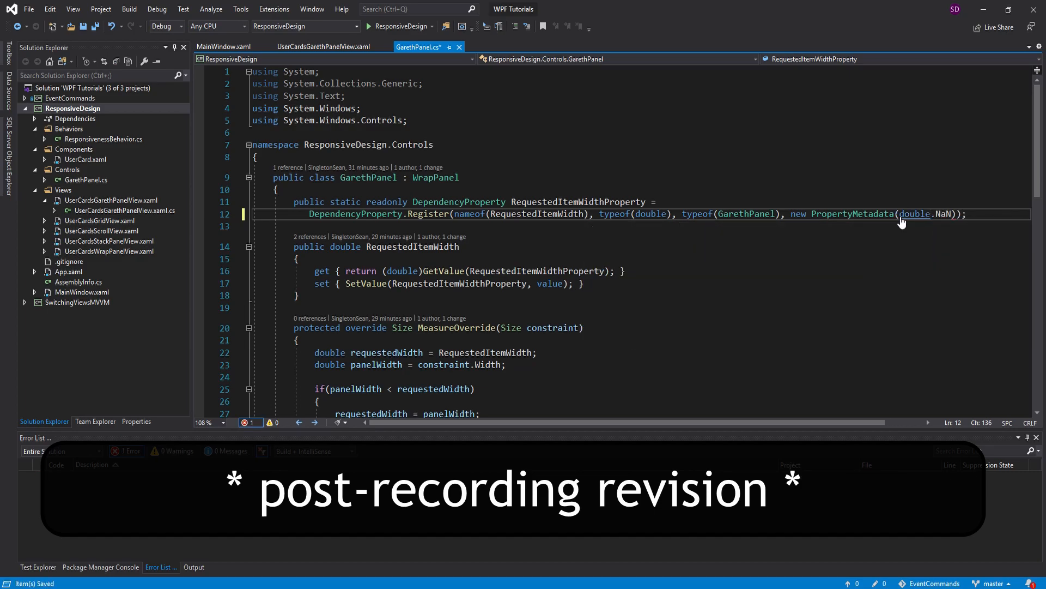
Wrap the measuring code in if(!double.IsNaN(RequestedItemWidth)) so NaN skips custom sizing
{"action": "scroll", "scroll_direction": "down", "scroll_amount": 3}
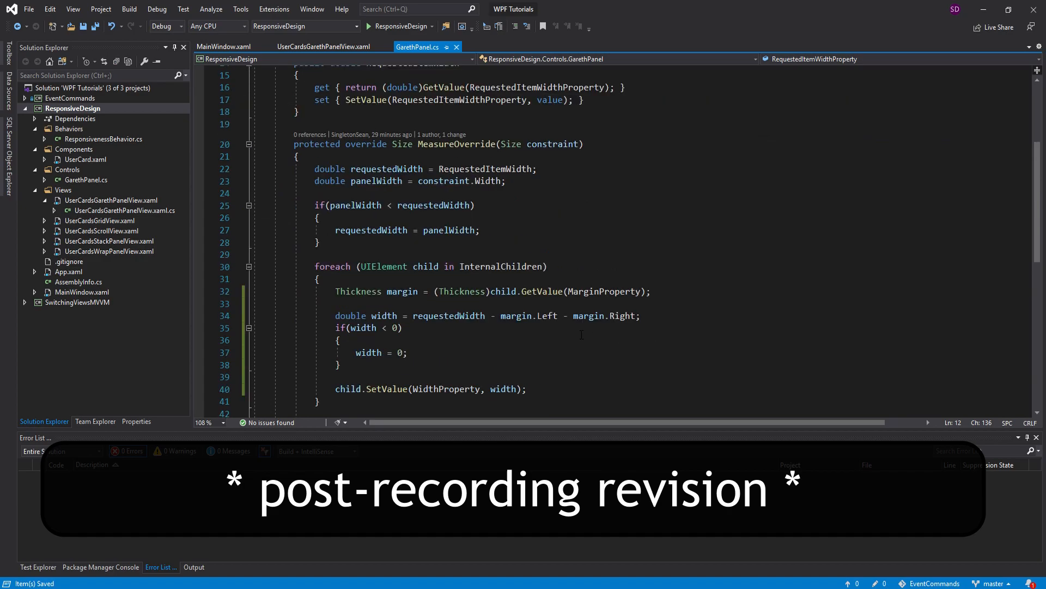
{"action": "left_click", "coordinate": [299, 156]}
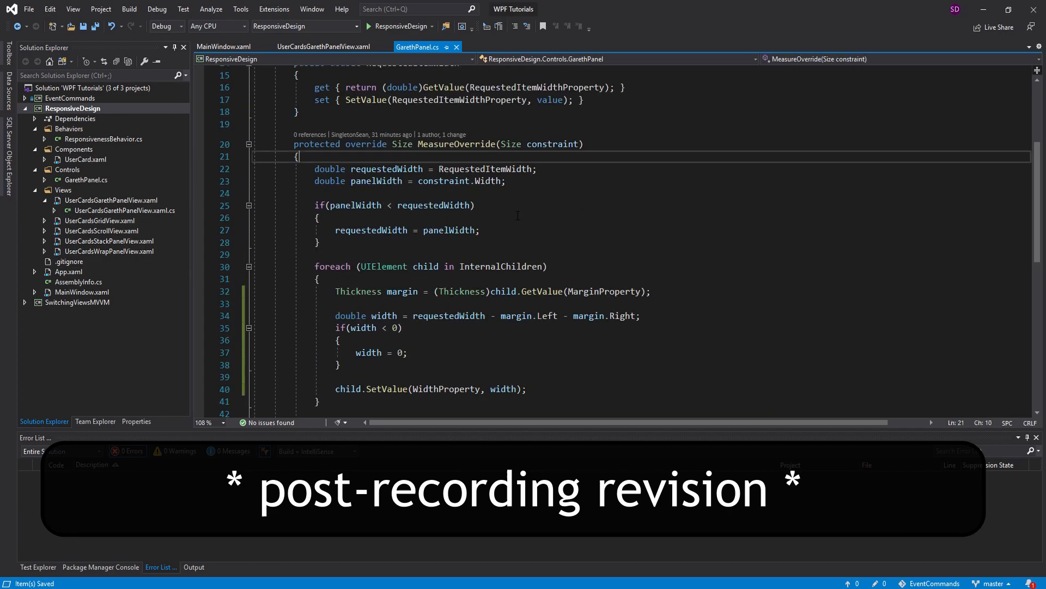
{"action": "type", "text": "if()"}
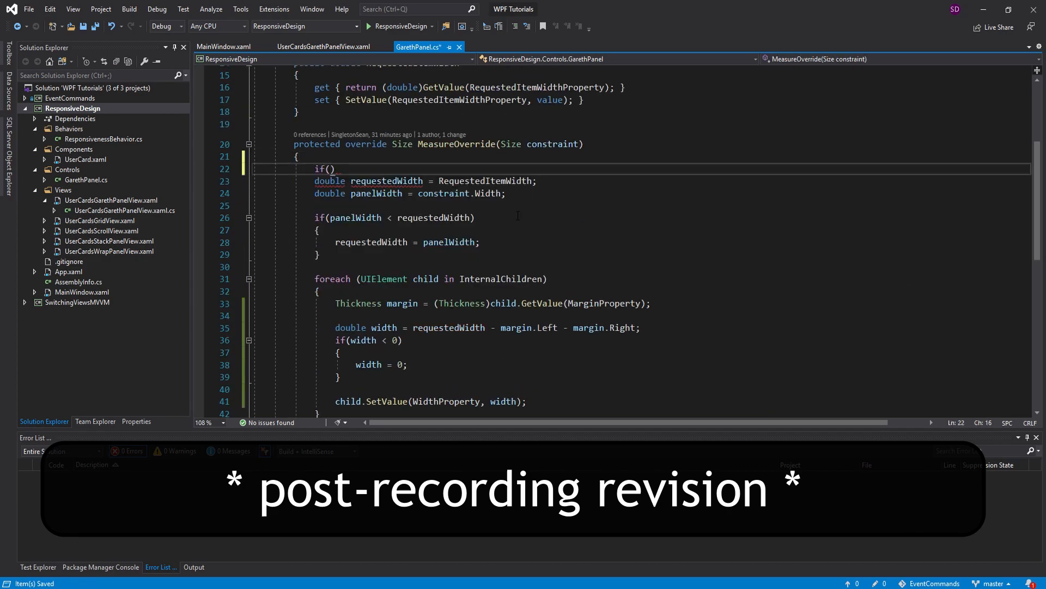
{"action": "type", "text": "double.is"}
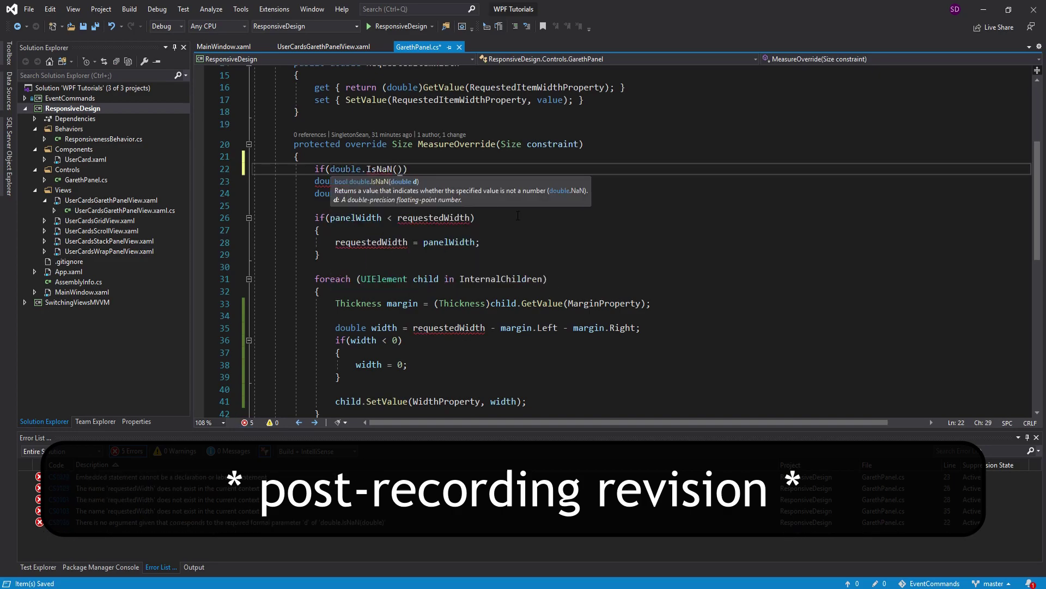
{"action": "type", "text": "reque"}
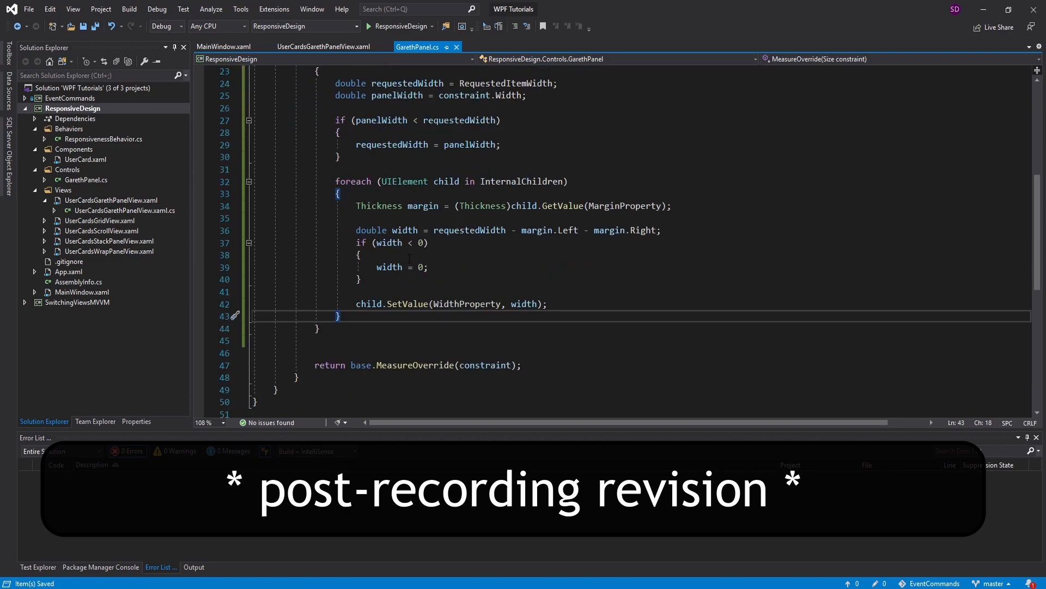
{"action": "scroll", "scroll_direction": "up", "scroll_amount": 3}
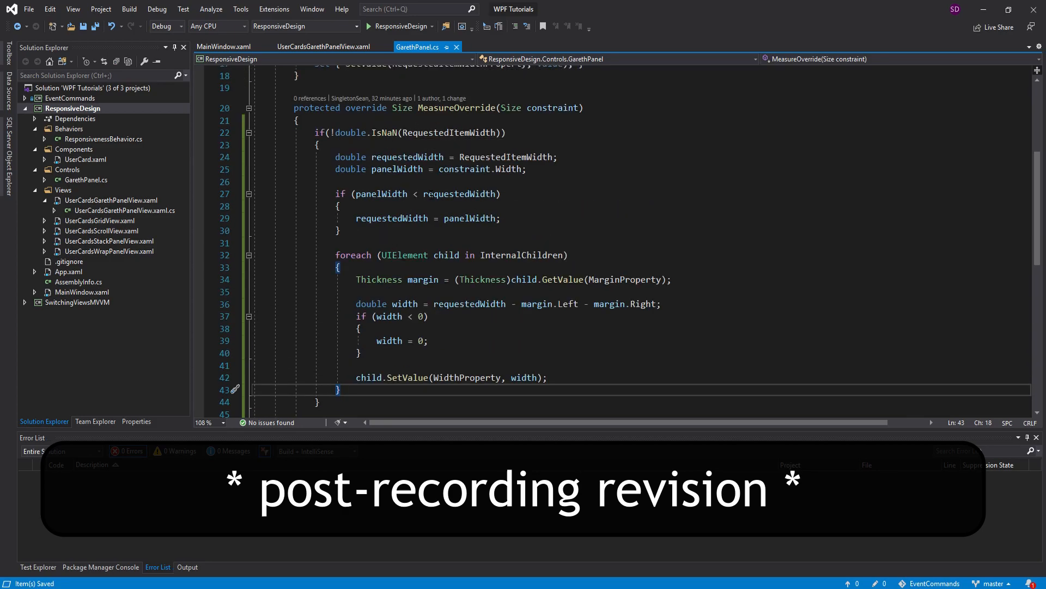
{"action": "scroll", "scroll_direction": "down", "scroll_amount": 3}
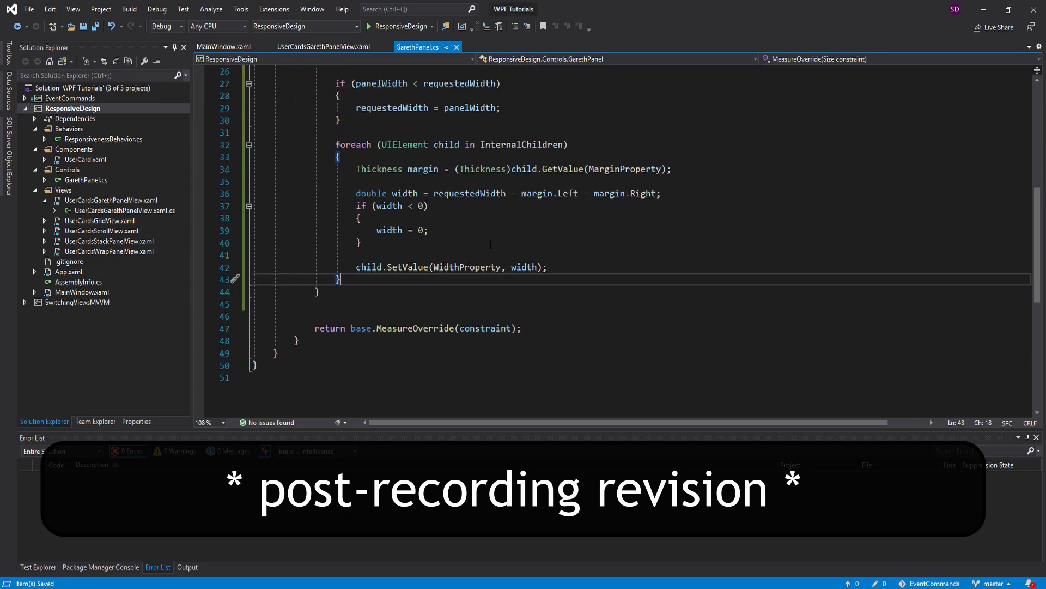
{"action": "scroll", "scroll_direction": "up", "scroll_amount": 3}
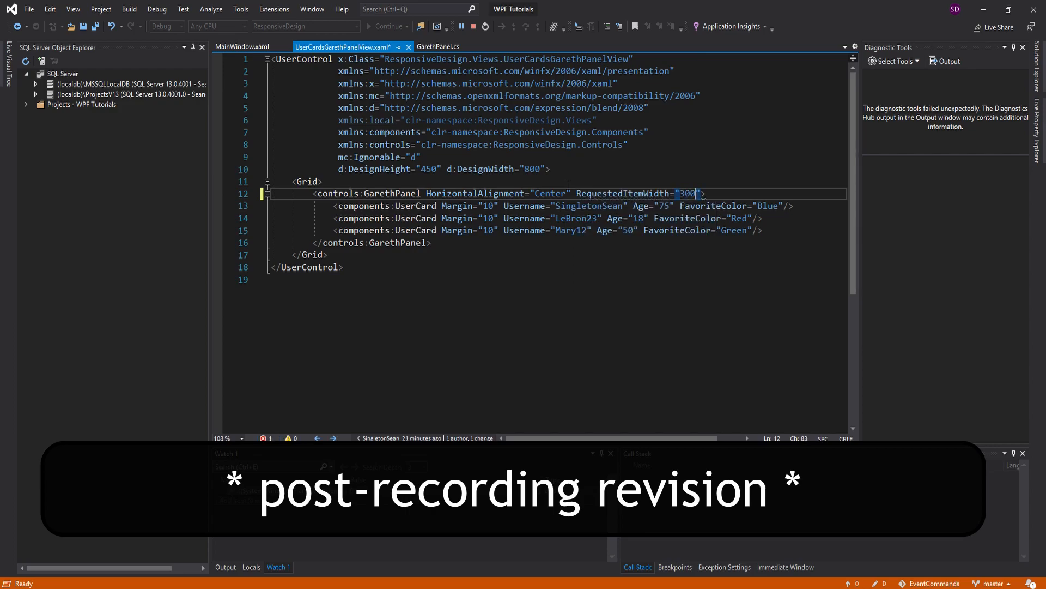
Run with RequestedItemWidth="300", narrow the app window to watch cards fit, then stop debugging
{"action": "left_click", "coordinate": [387, 27]}
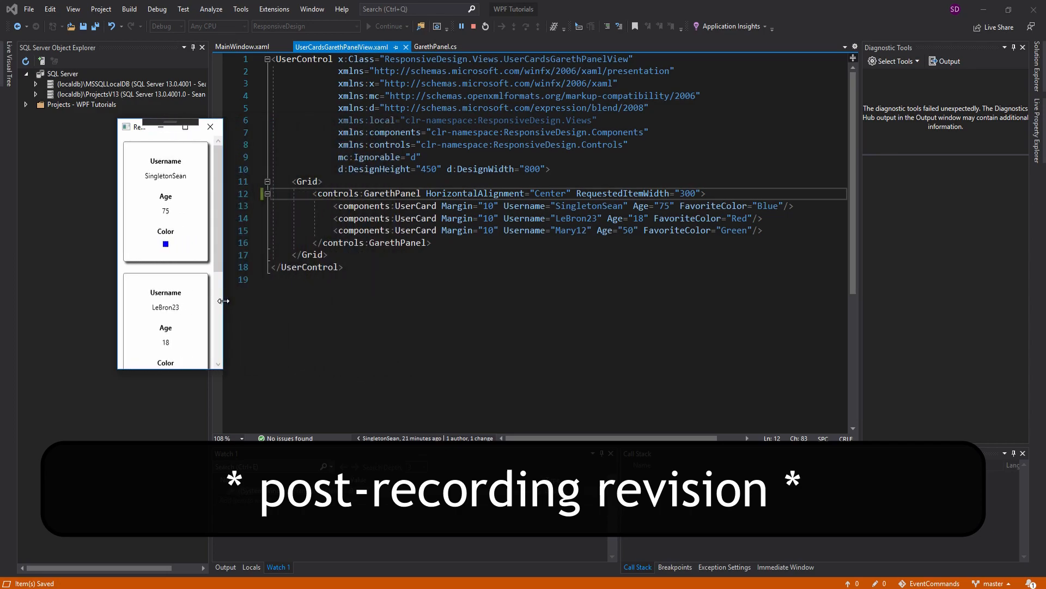
{"action": "left_click", "coordinate": [210, 126]}
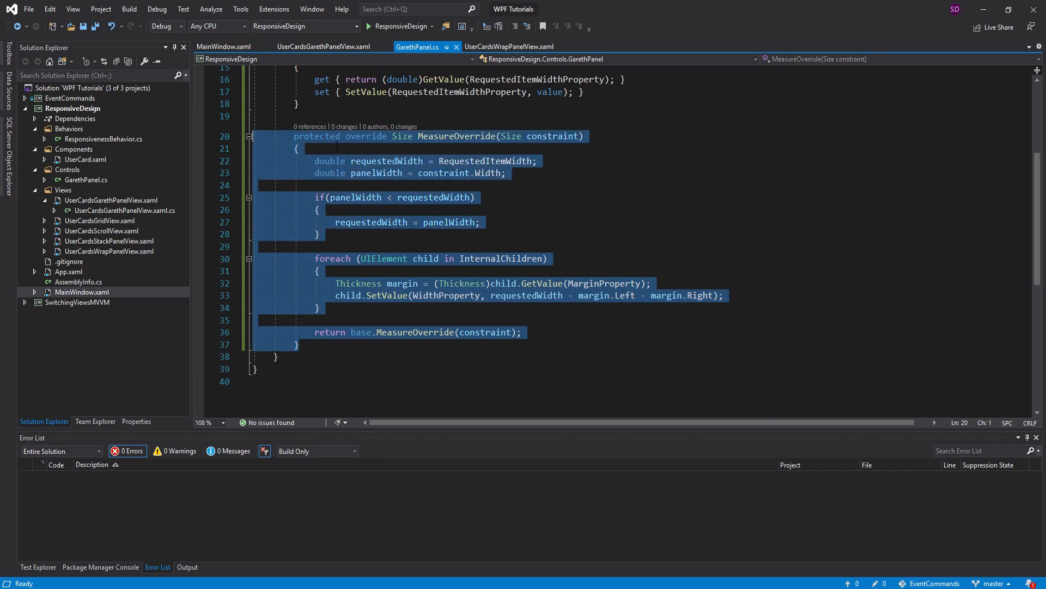
Generate an ArrangeOverride(Size finalSize) stub after MeasureOverride via IntelliSense override
{"action": "left_click", "coordinate": [296, 148]}
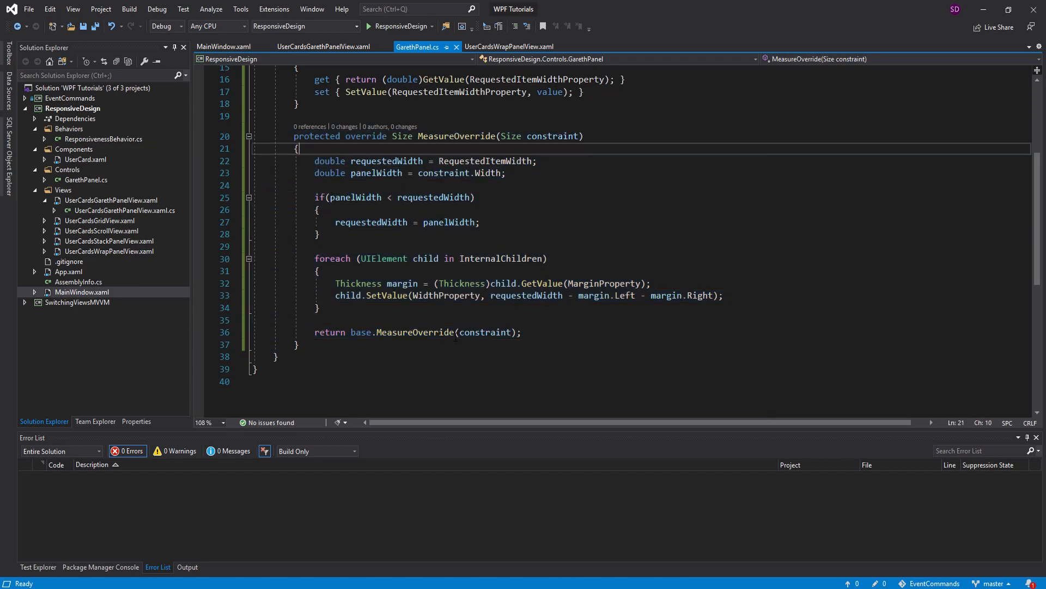
{"action": "scroll", "scroll_direction": "up", "scroll_amount": 3}
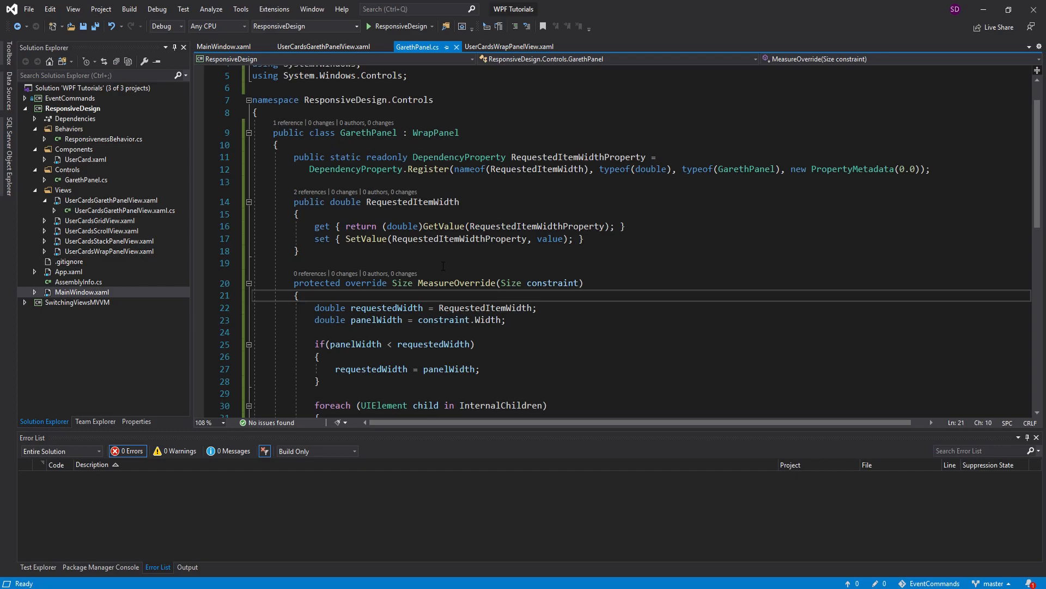
{"action": "scroll", "scroll_direction": "down", "scroll_amount": 3}
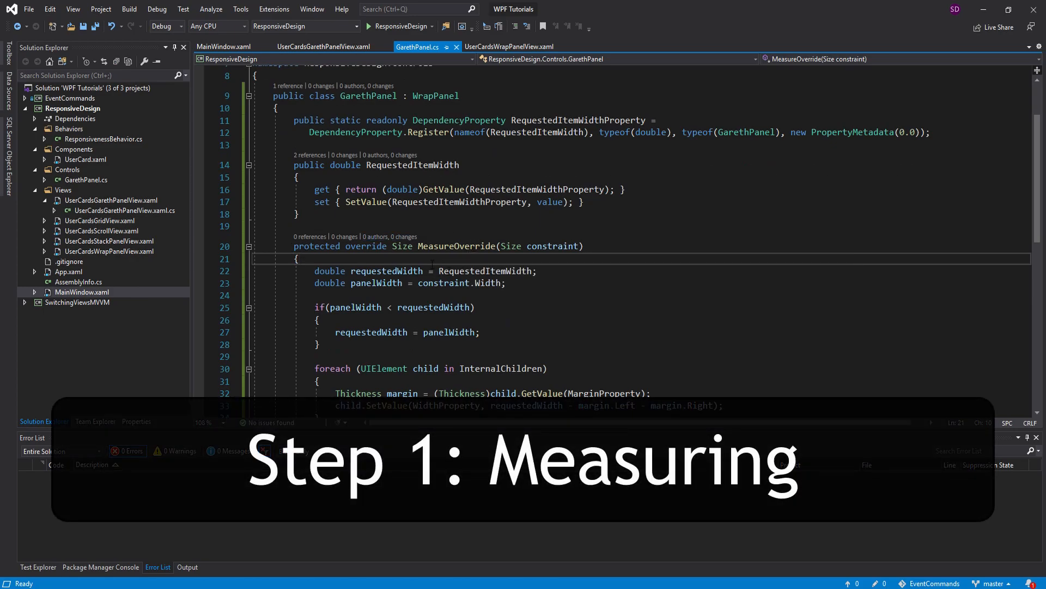
{"action": "double_click", "coordinate": [521, 245]}
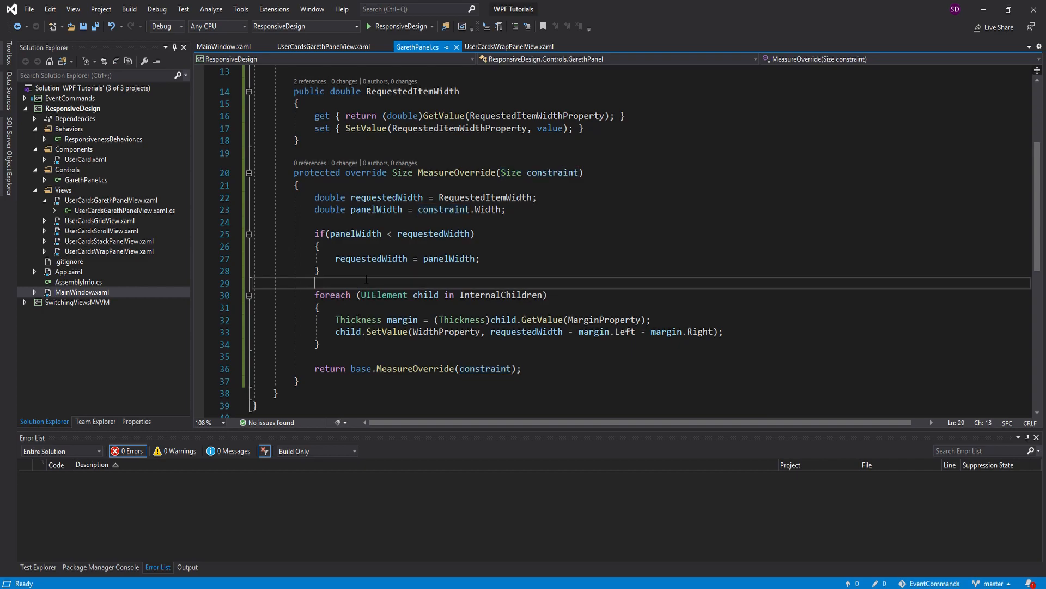
{"action": "left_click", "coordinate": [295, 382]}
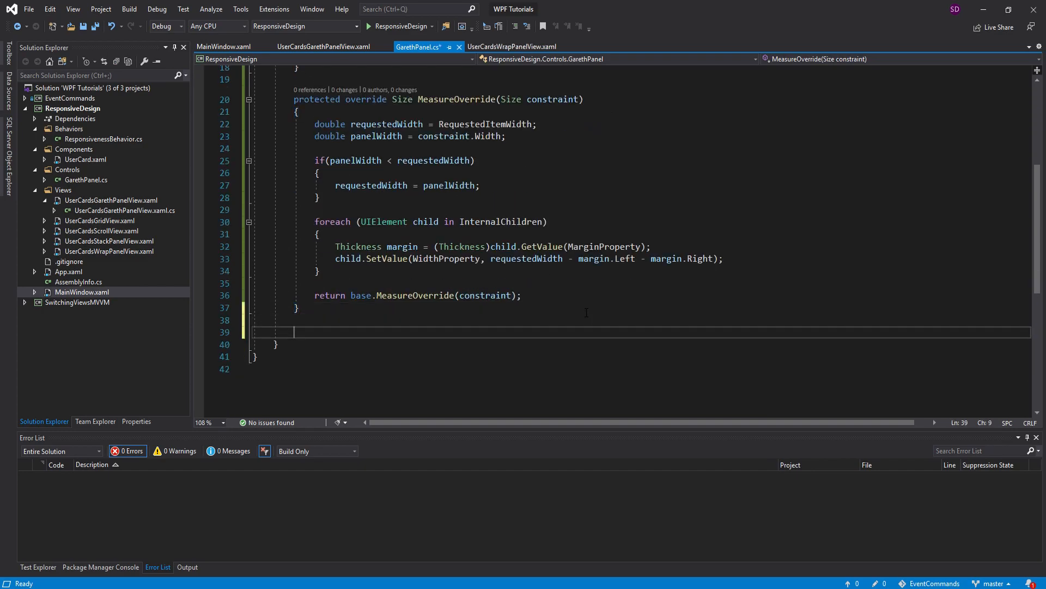
{"action": "type", "text": "override"}
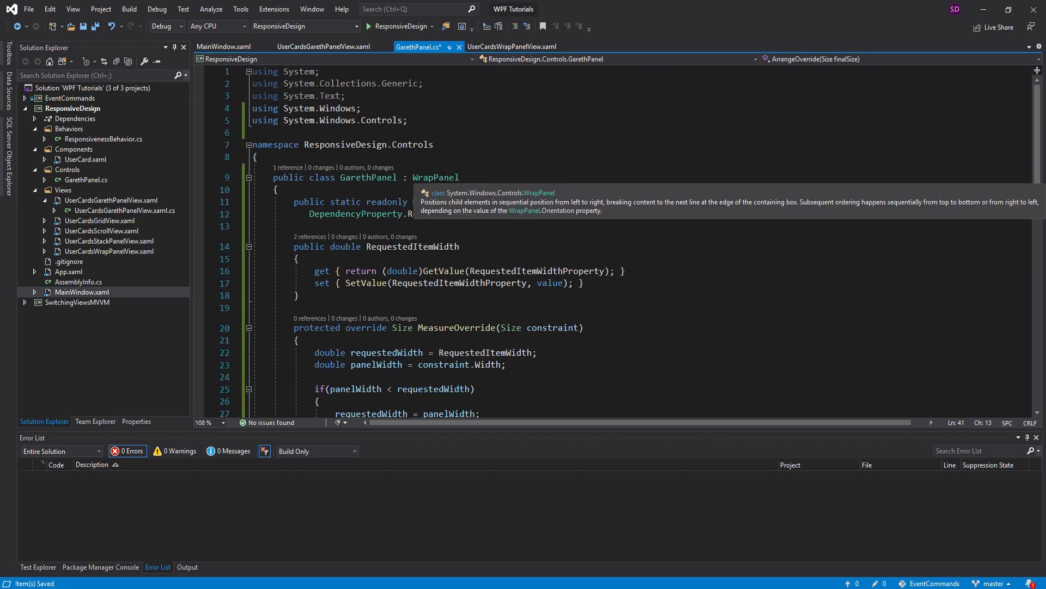
Delete the empty ArrangeOverride stub and review the MeasureOverride signature and panelWidth line
{"action": "scroll", "scroll_direction": "down", "scroll_amount": 3}
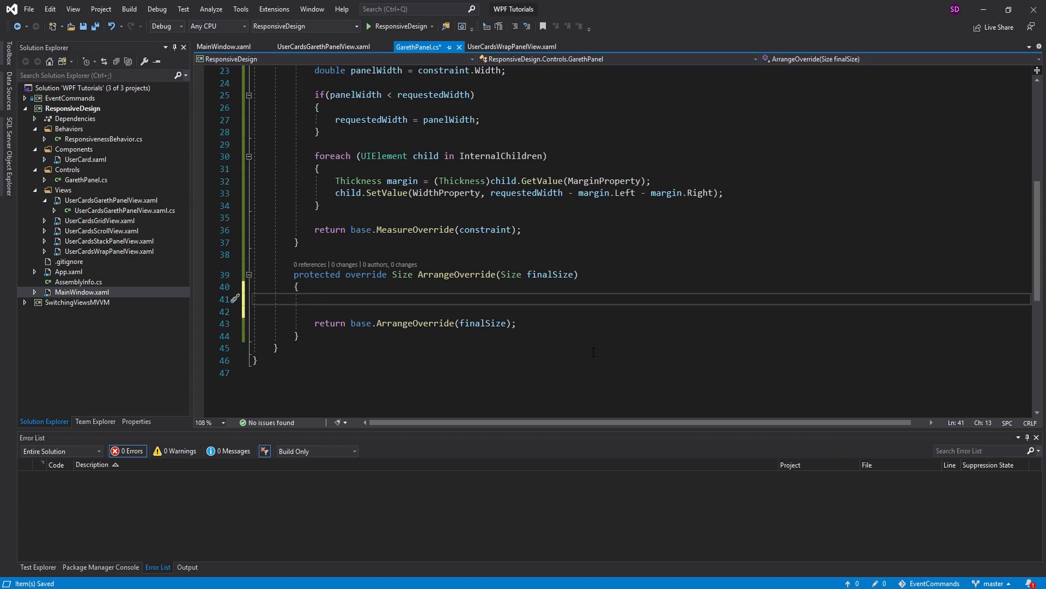
{"action": "scroll", "scroll_direction": "up", "scroll_amount": 3}
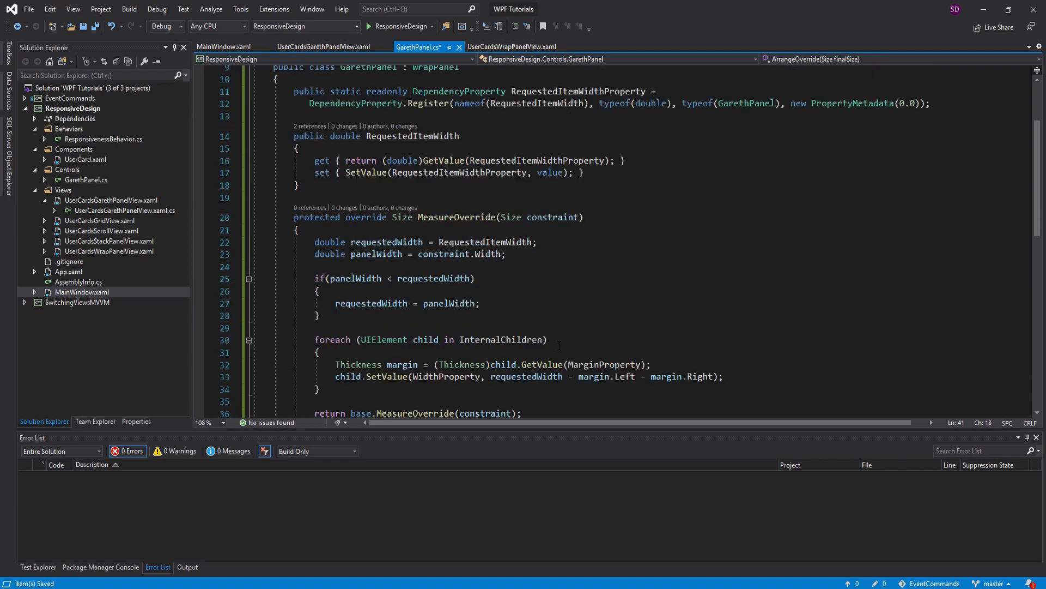
{"action": "scroll", "scroll_direction": "down", "scroll_amount": 3}
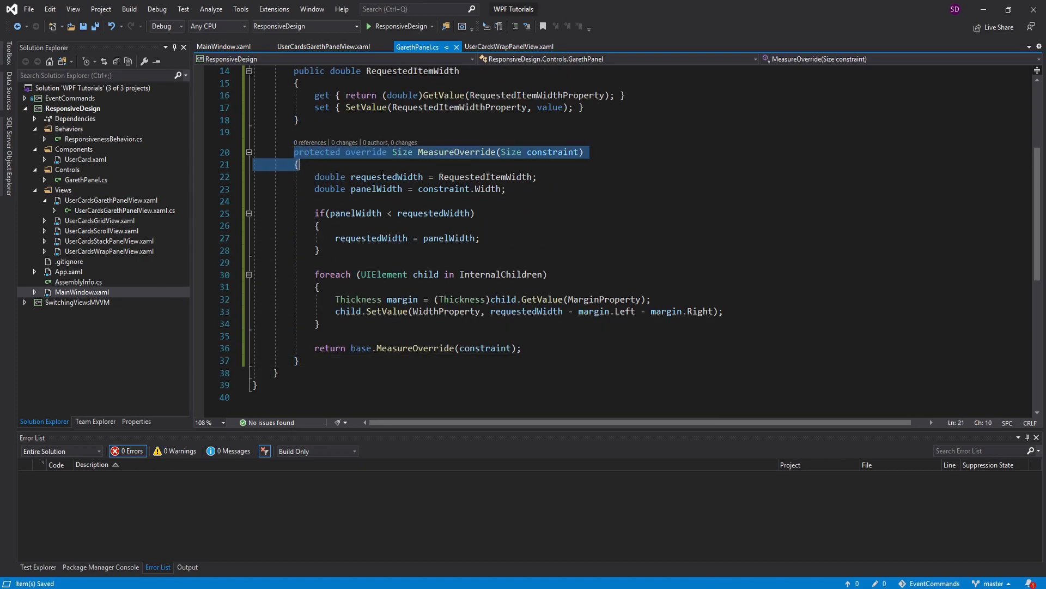
{"action": "left_click", "coordinate": [320, 324]}
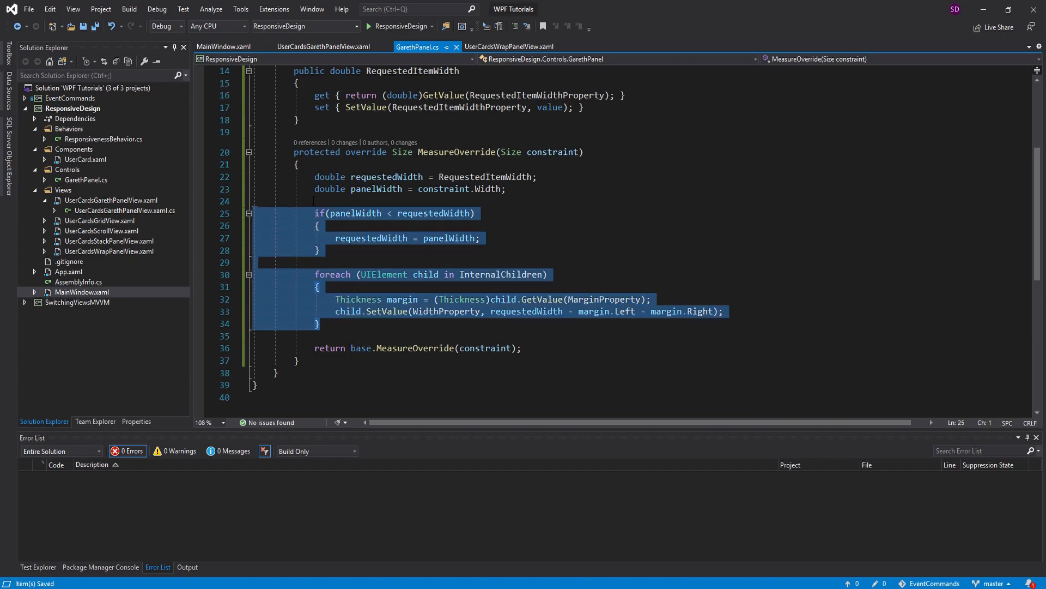
{"action": "left_click", "coordinate": [299, 165]}
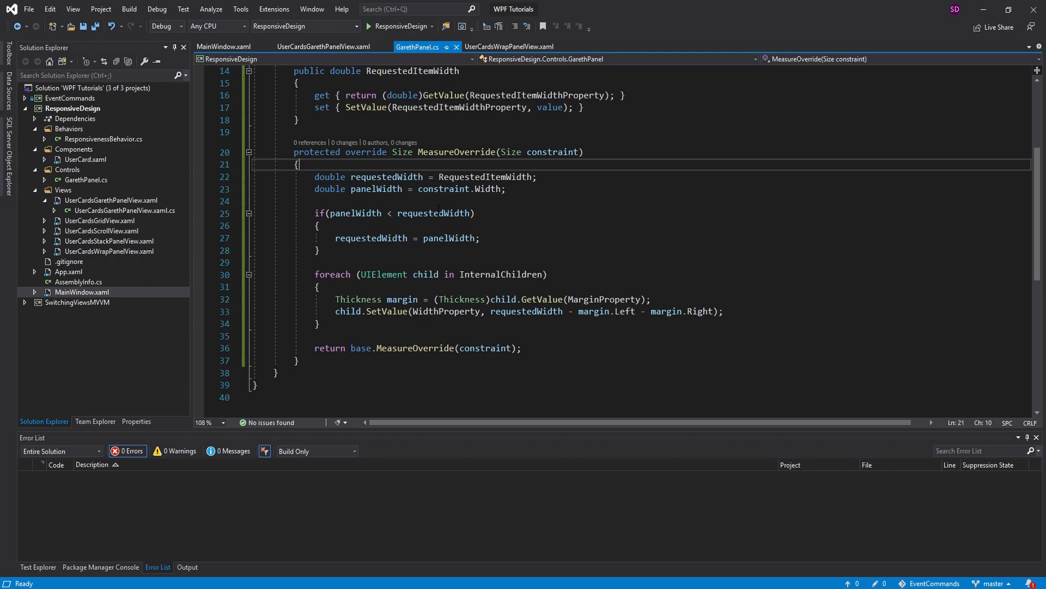
{"action": "left_click", "coordinate": [506, 188]}
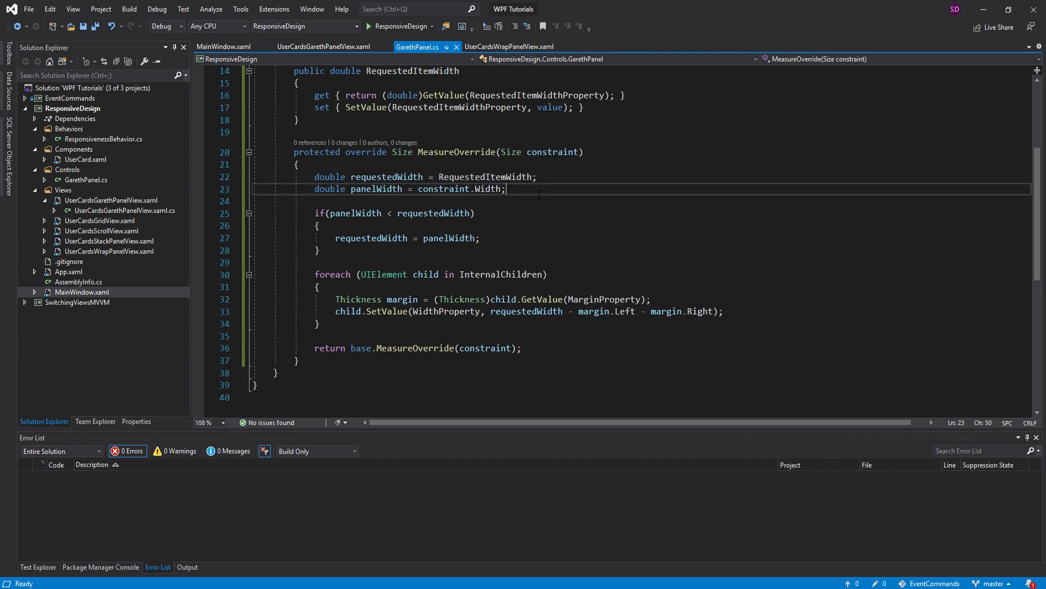